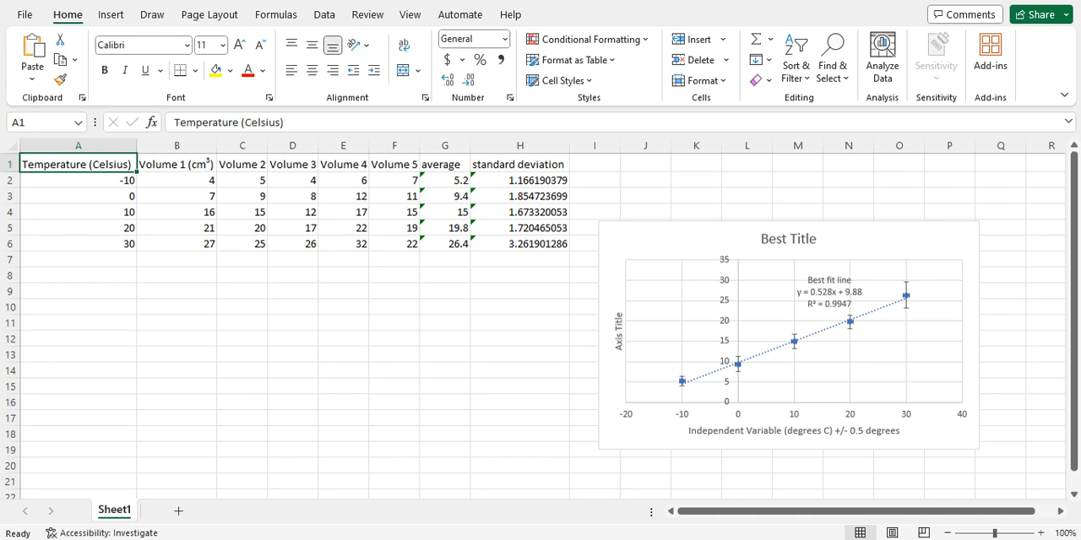
mouse_move(620, 343)
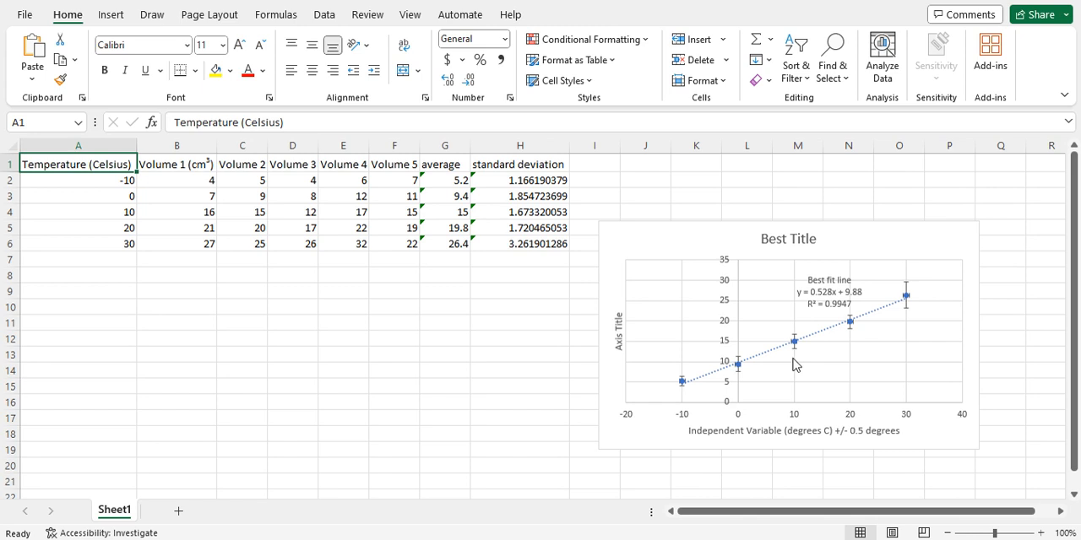
mouse_move(746, 368)
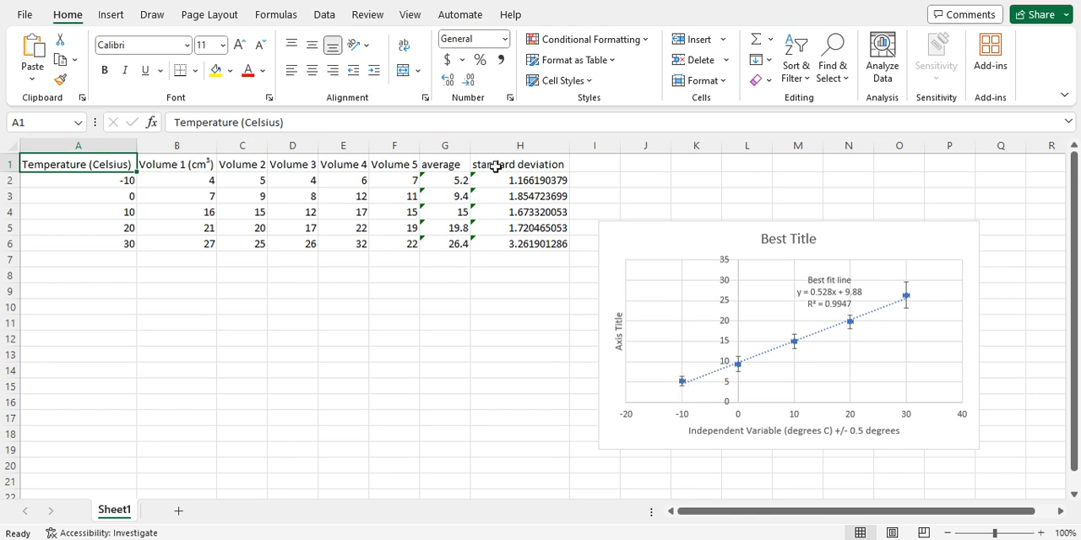
mouse_move(557, 260)
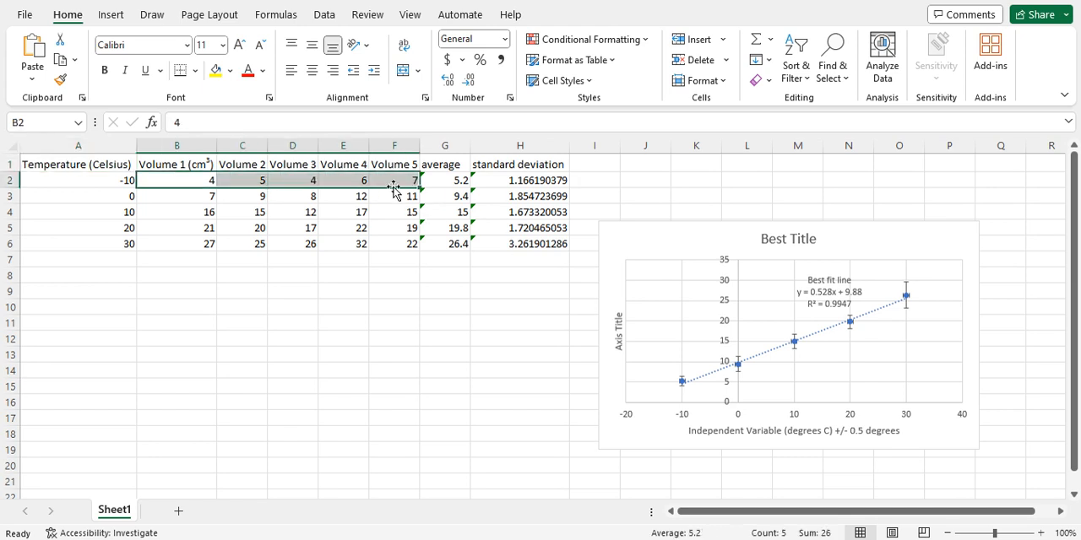
- Handwrite 'slope = 0.528' and 'y = m·x' notes beside the chart after checking the G2 average
left_click(446, 179)
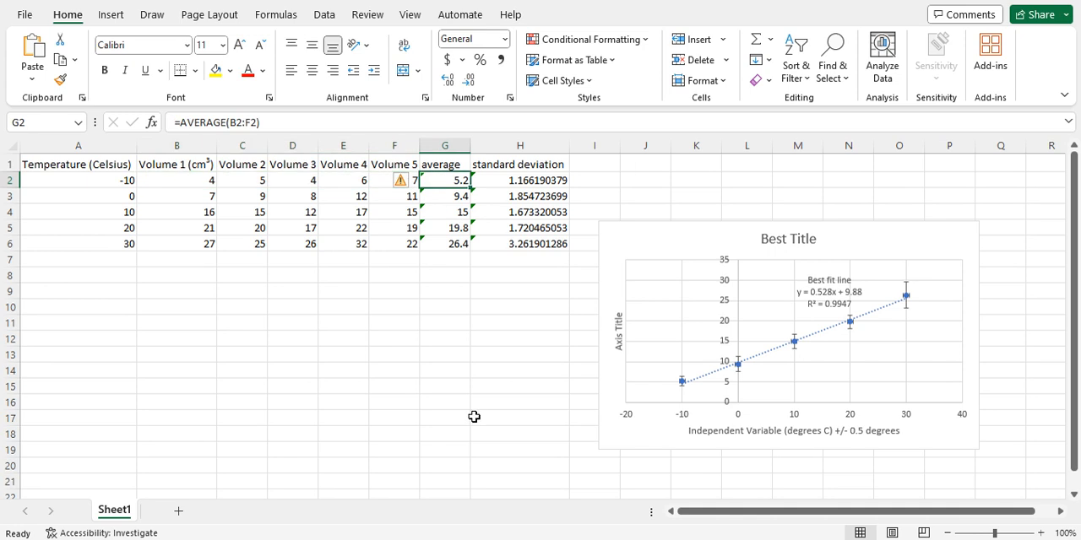
mouse_move(108, 250)
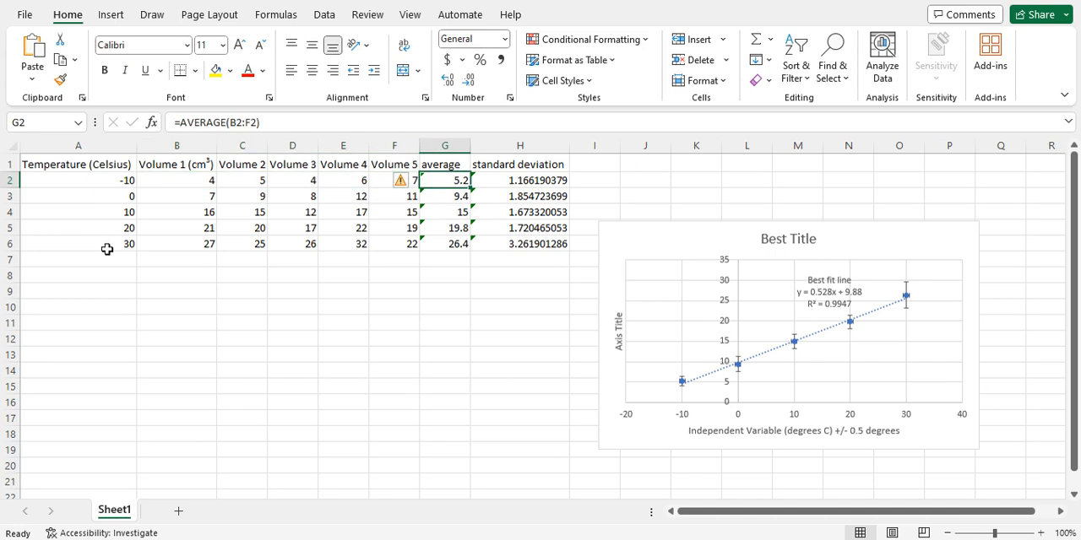
mouse_move(402, 160)
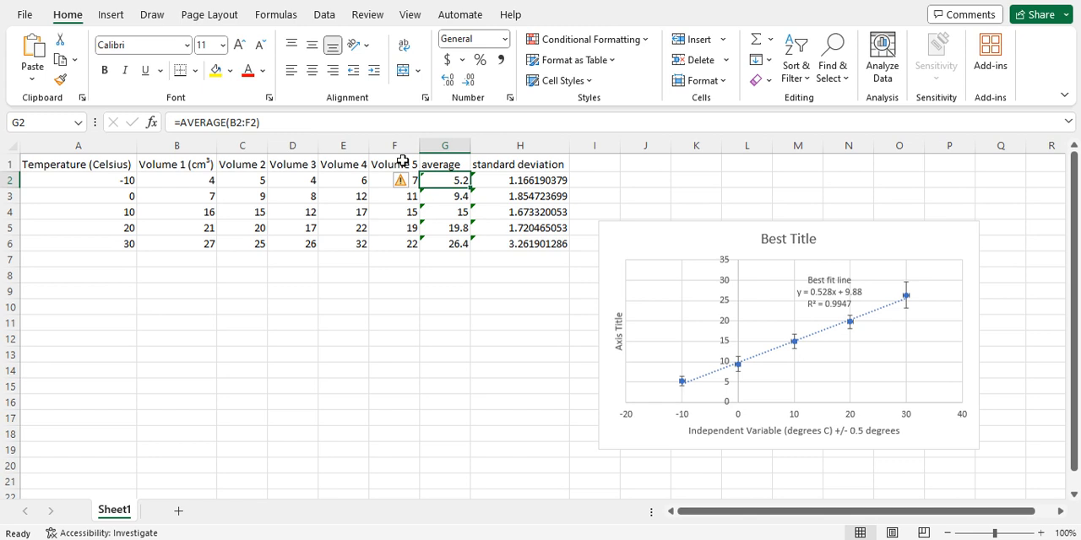
mouse_move(421, 365)
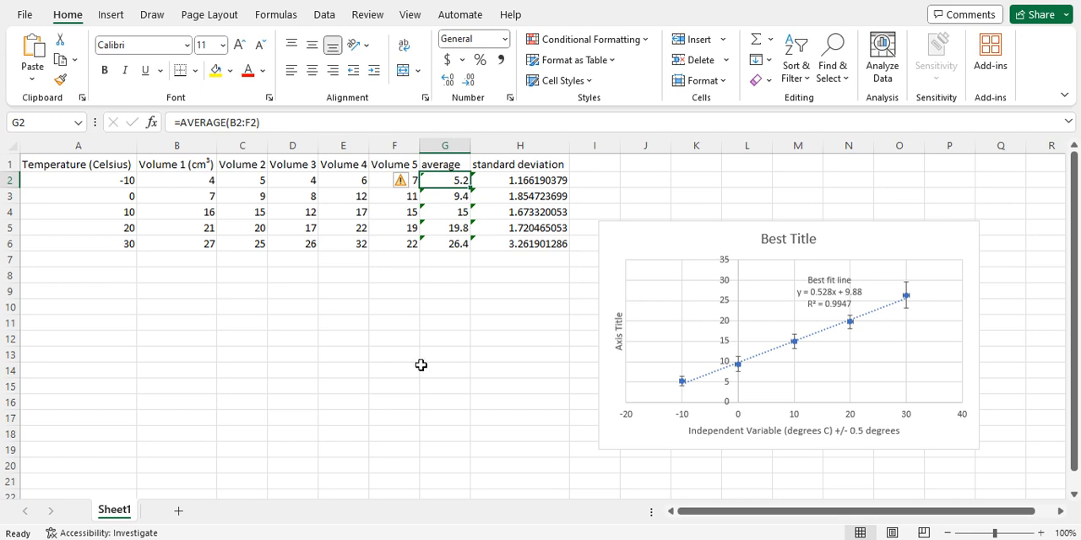
mouse_move(533, 379)
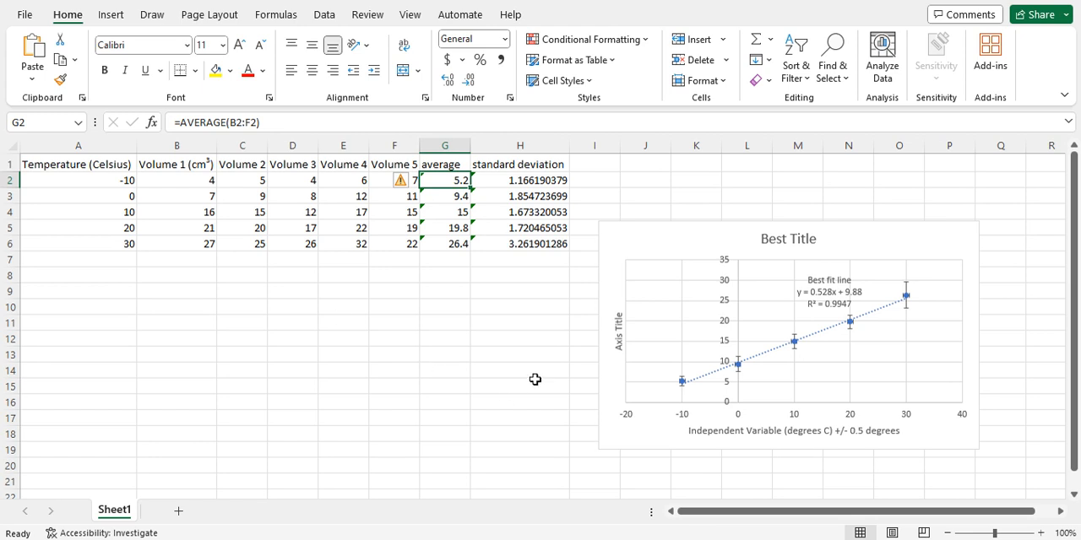
mouse_move(662, 391)
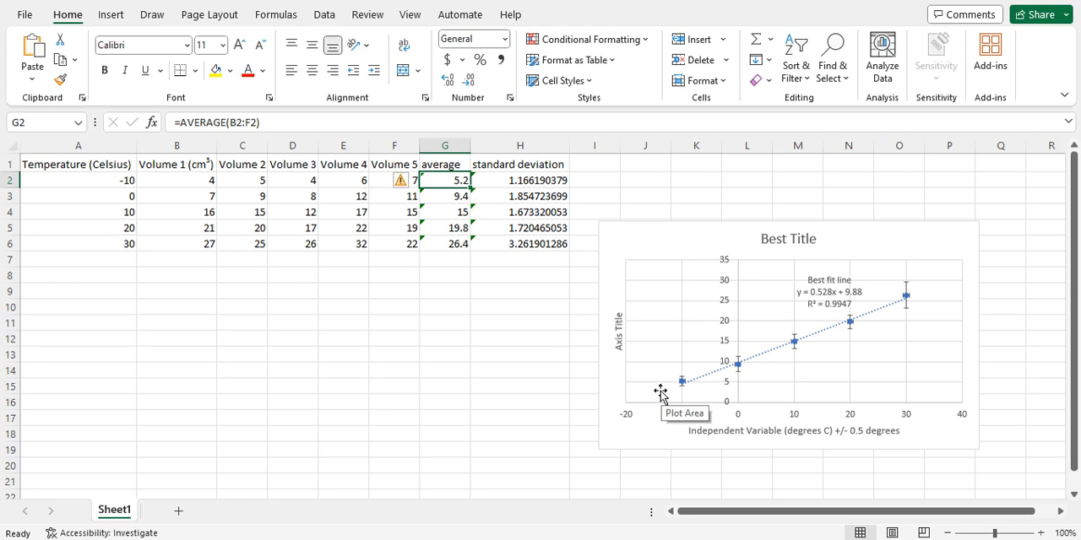
mouse_move(780, 431)
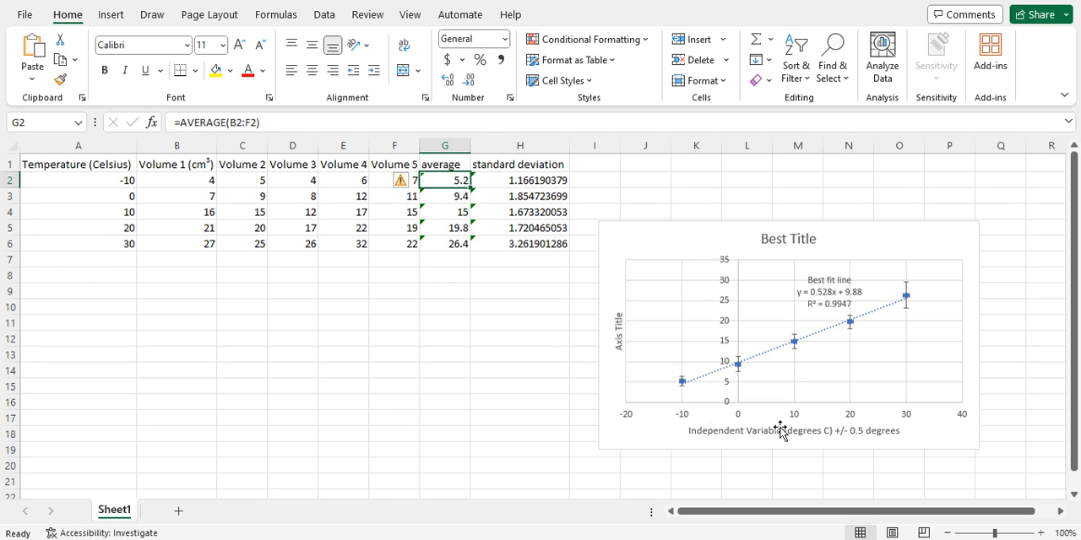
mouse_move(791, 432)
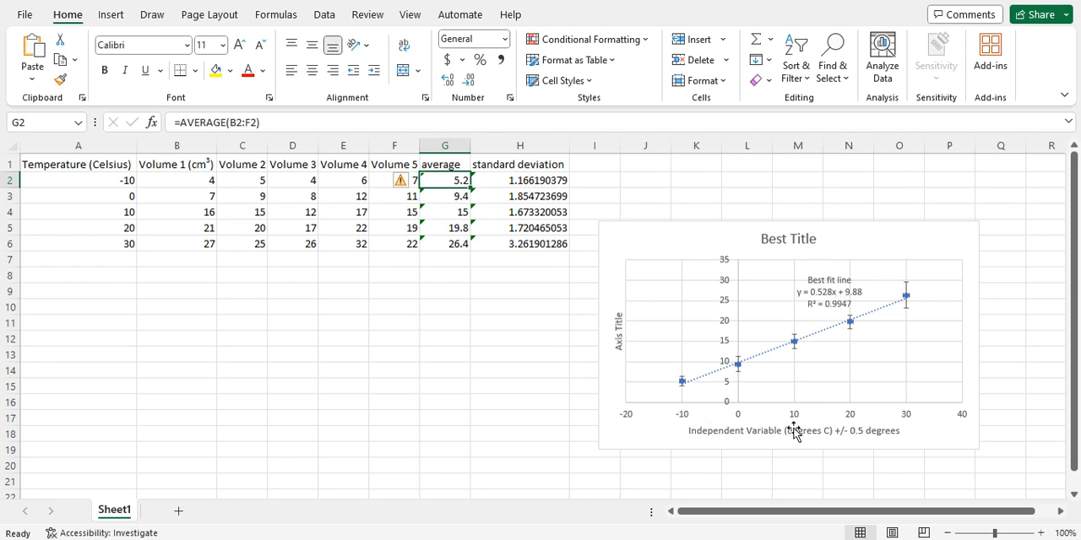
mouse_move(486, 321)
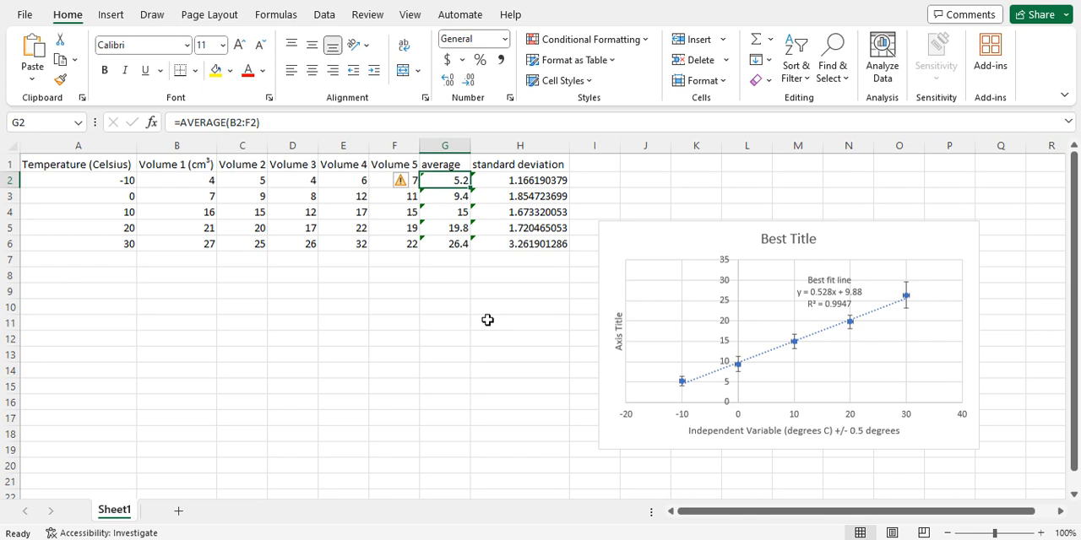
mouse_move(503, 298)
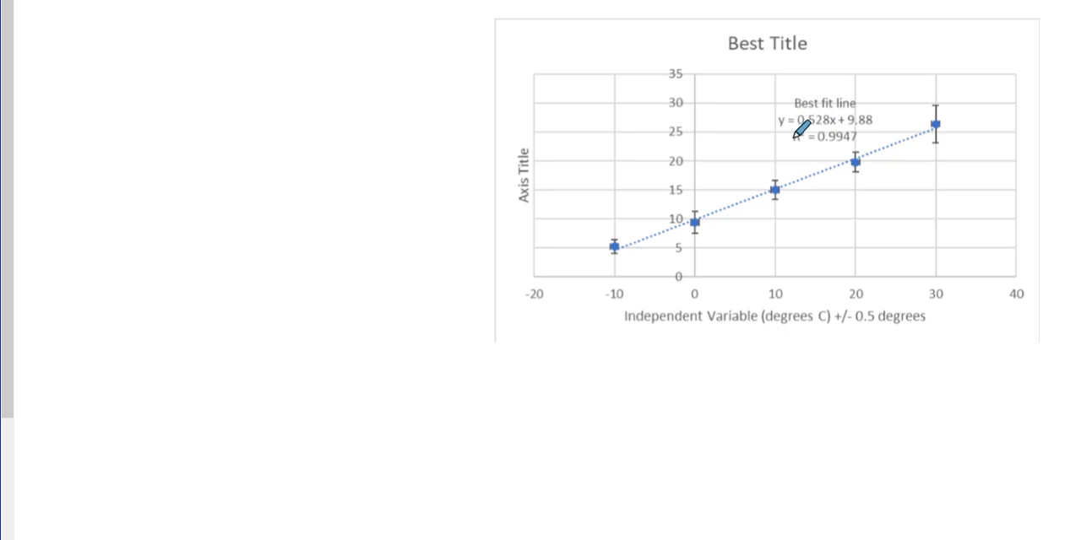
mouse_move(63, 108)
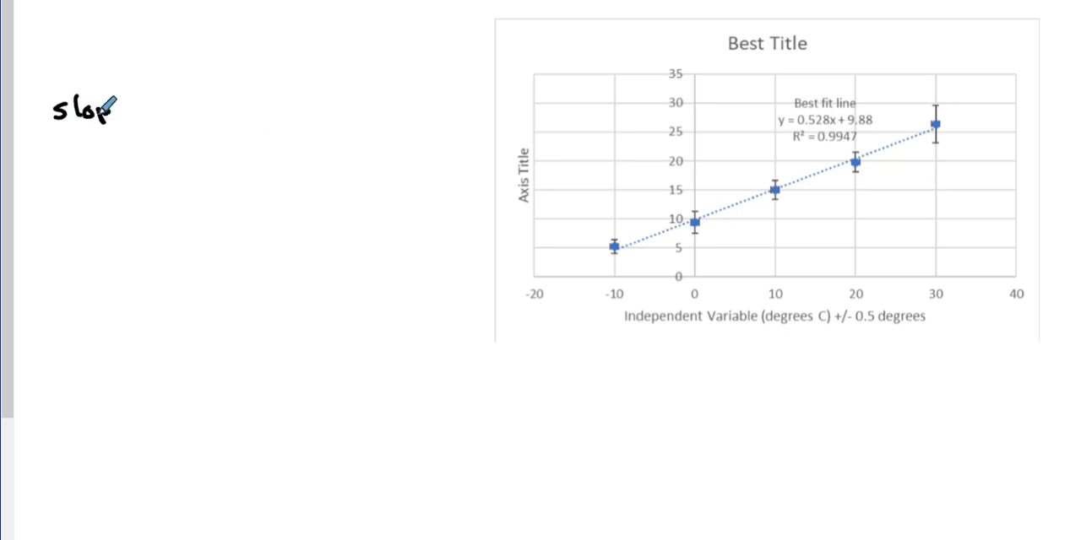
type("e = c")
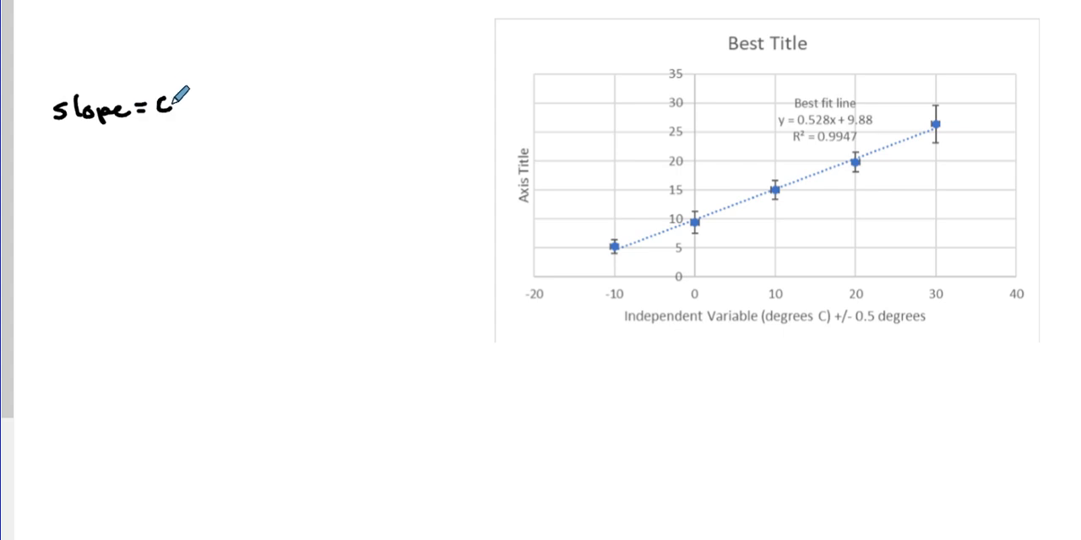
type("0.528")
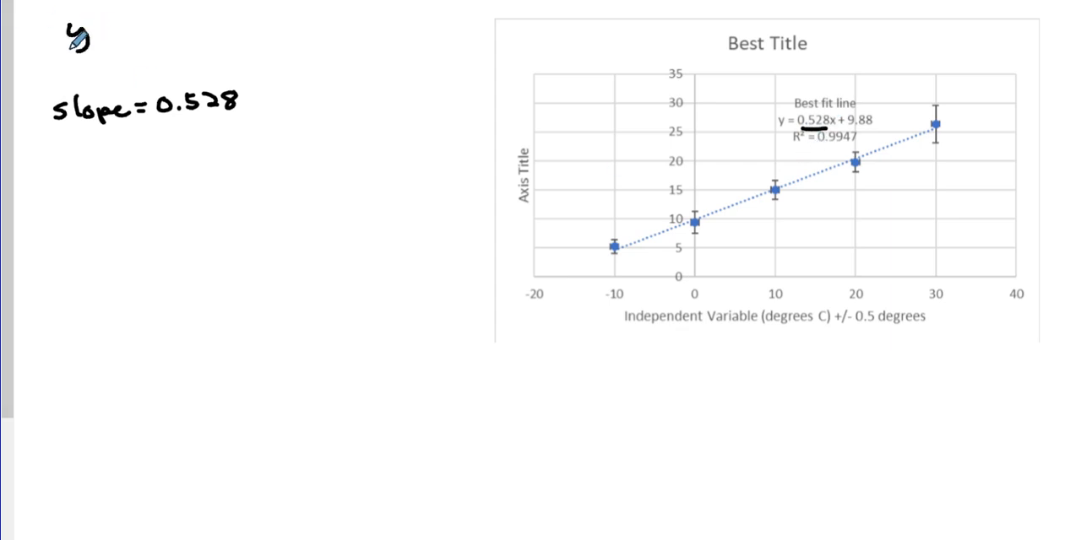
type("=m·")
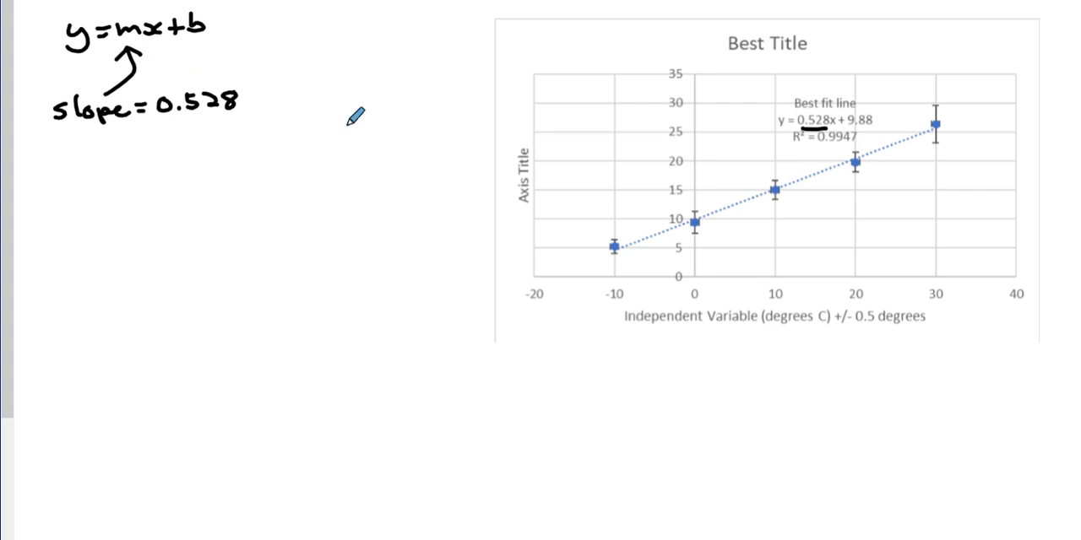
mouse_move(323, 149)
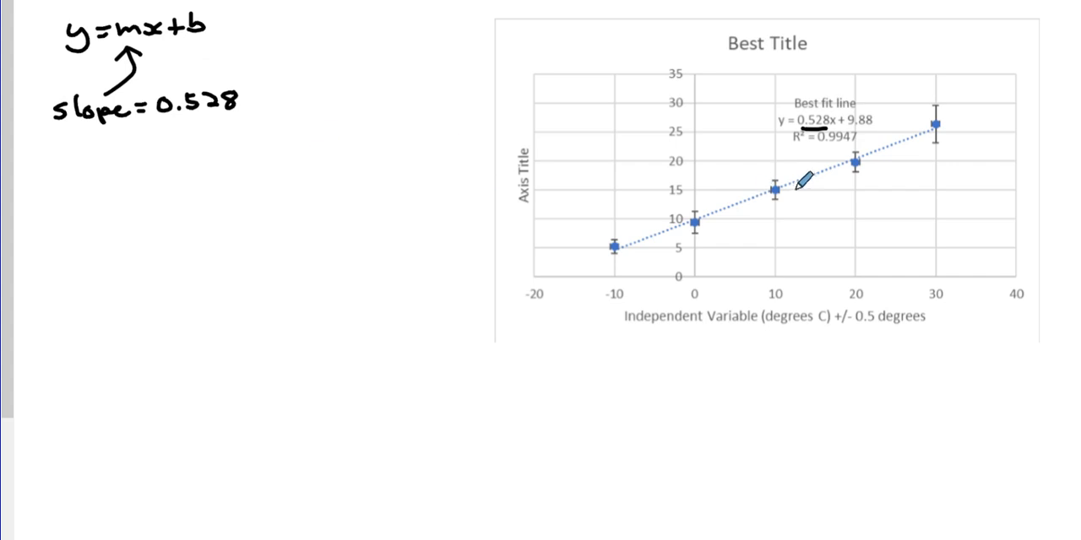
mouse_move(768, 187)
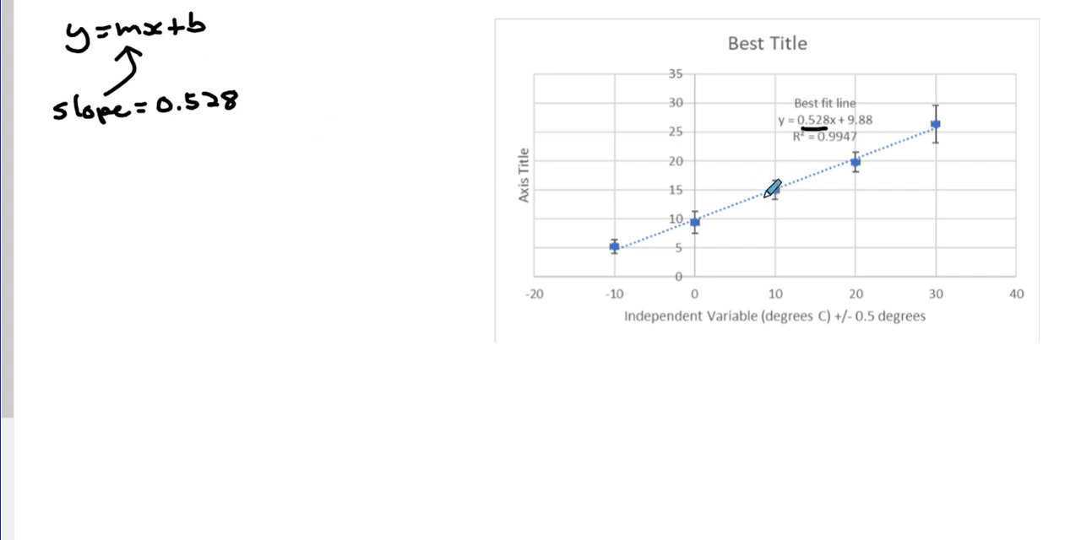
mouse_move(469, 166)
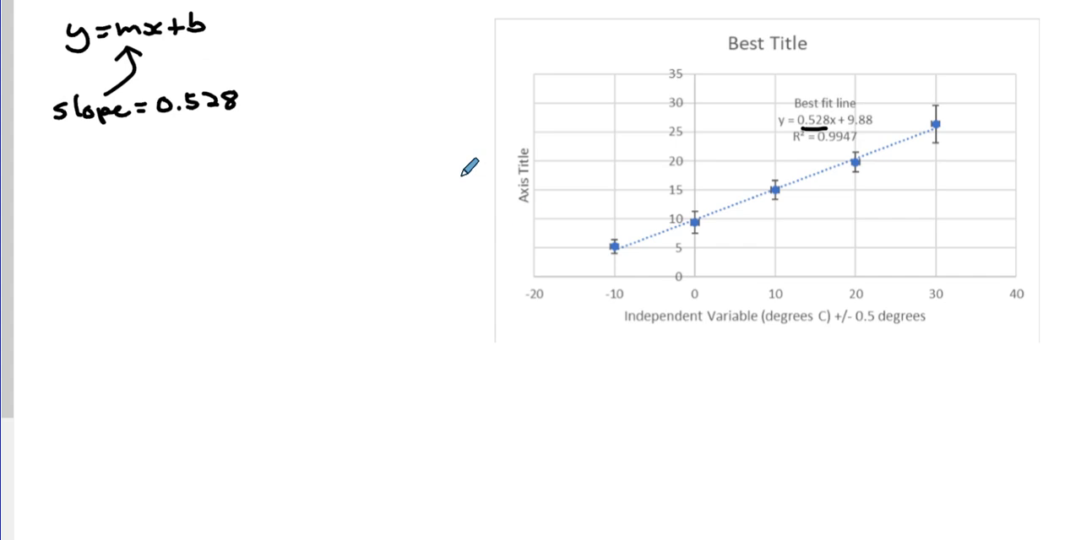
mouse_move(280, 74)
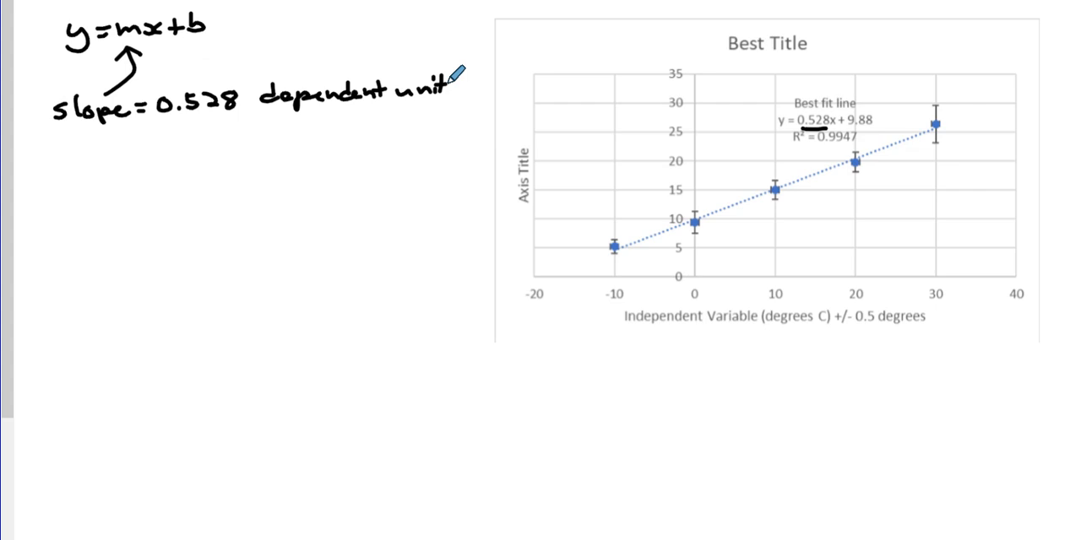
- Draw the fraction bar and add the '±?' uncertainty note under slope = 0.528 cm³/°C
left_click_drag(279, 104, 453, 98)
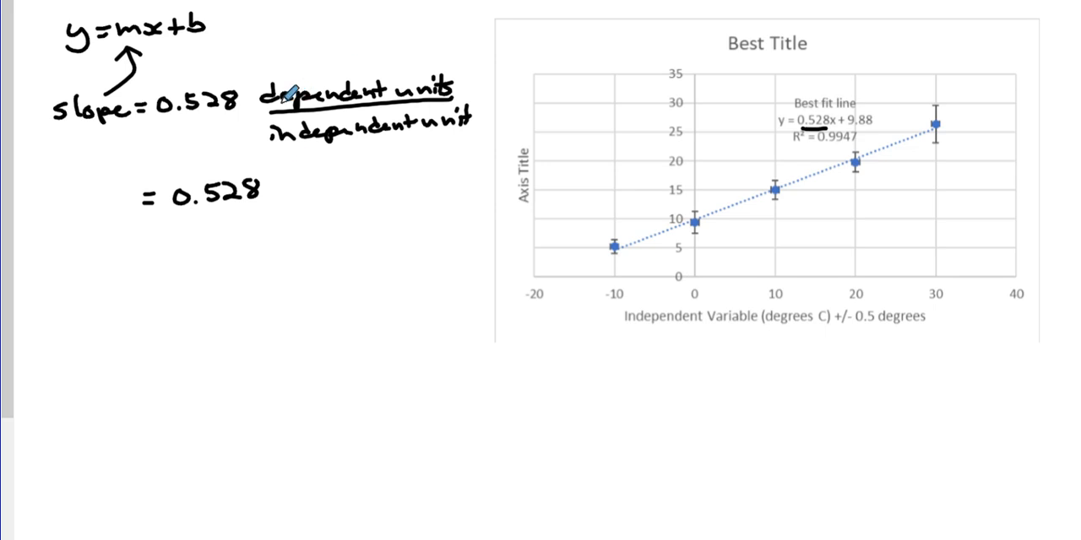
mouse_move(531, 97)
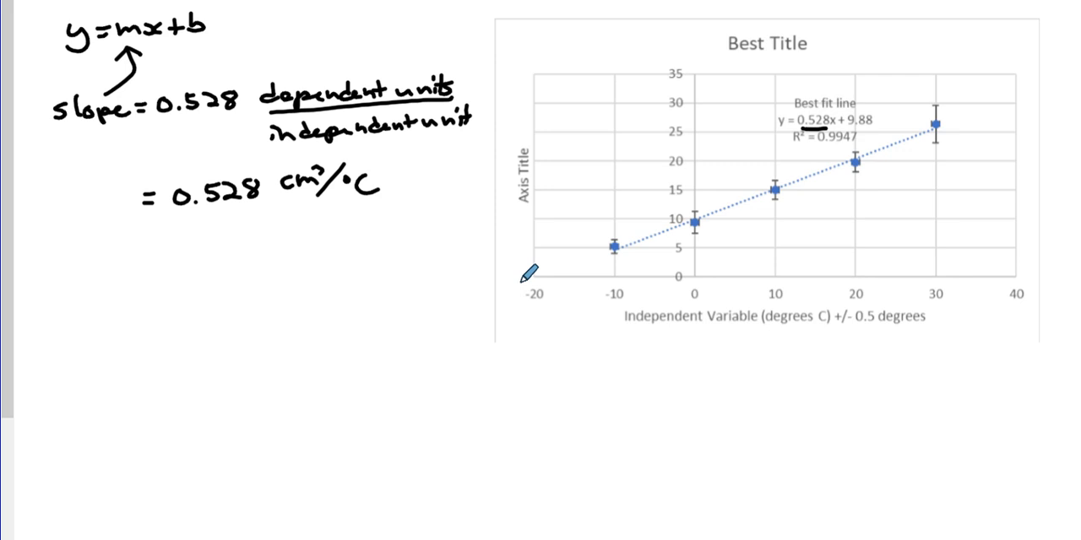
mouse_move(954, 117)
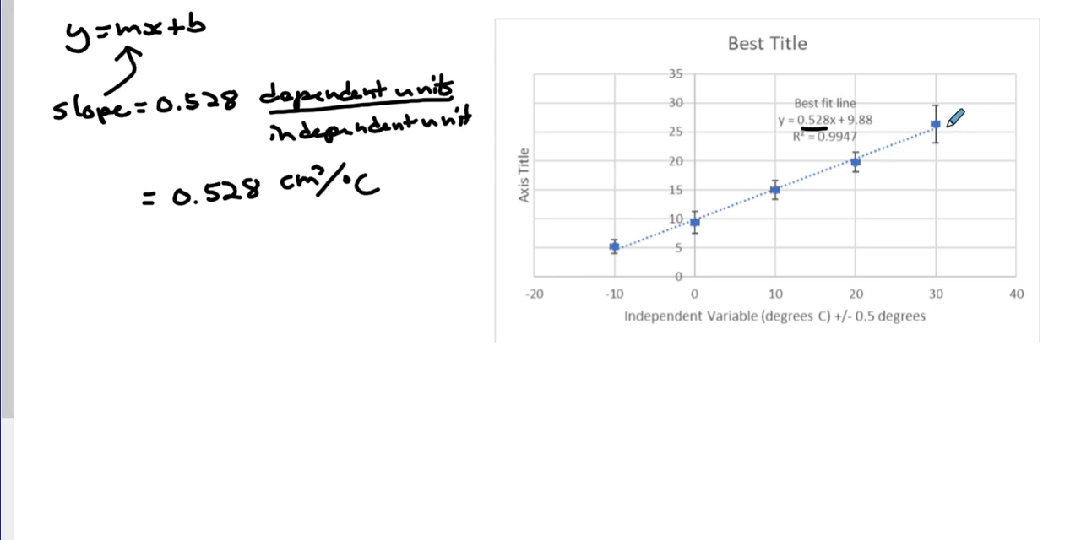
mouse_move(221, 217)
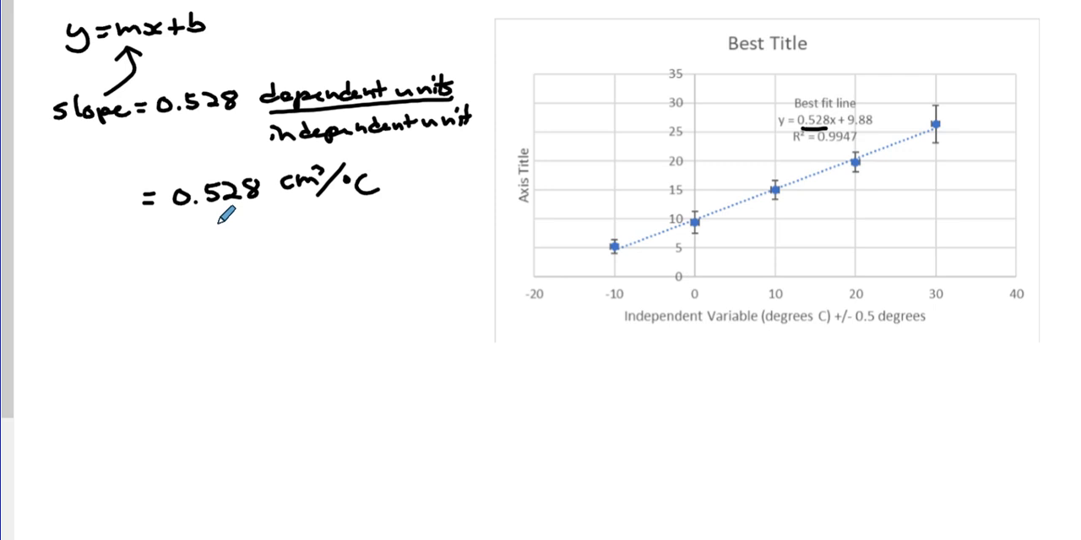
mouse_move(245, 206)
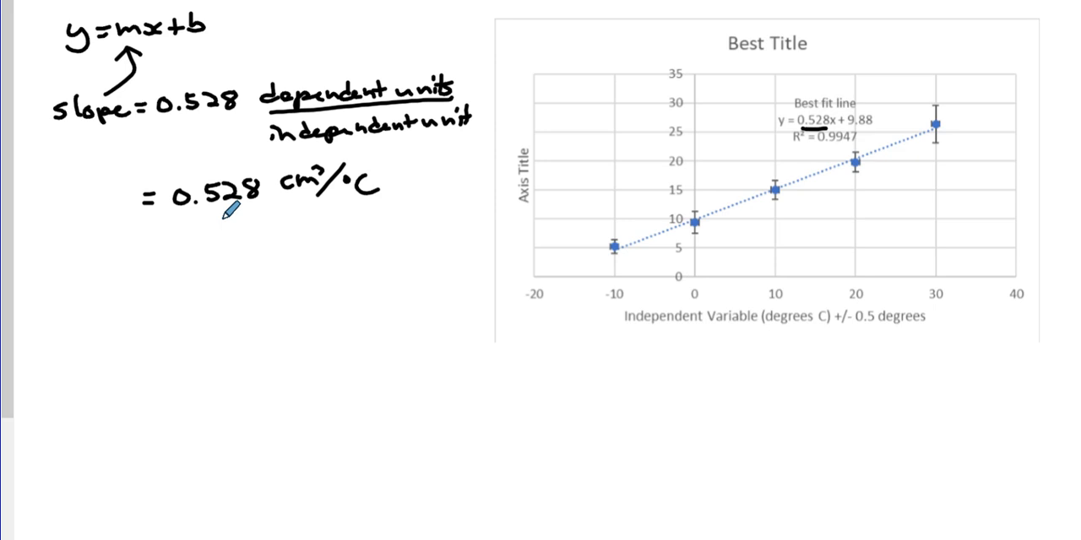
mouse_move(240, 211)
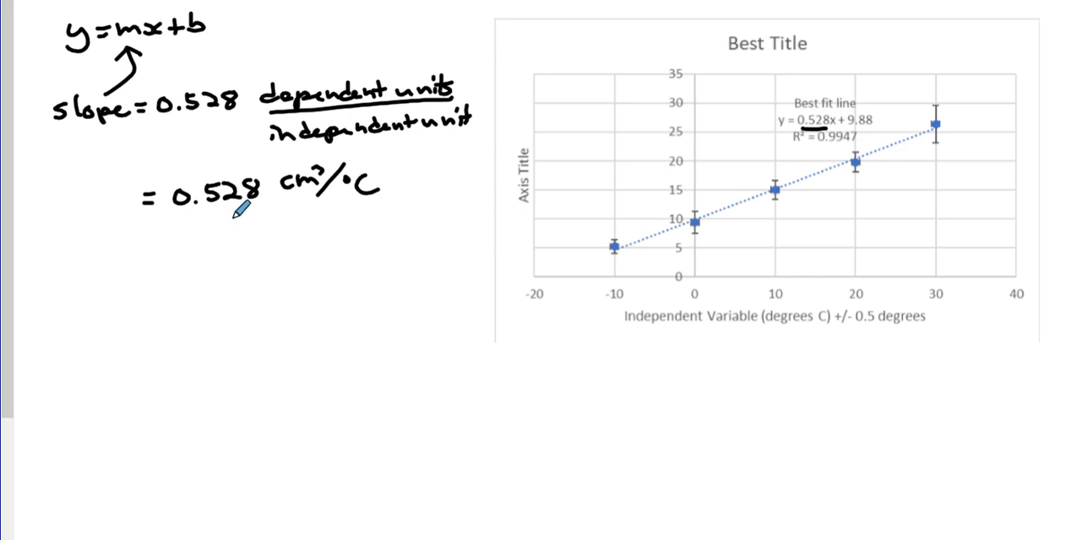
type("±?")
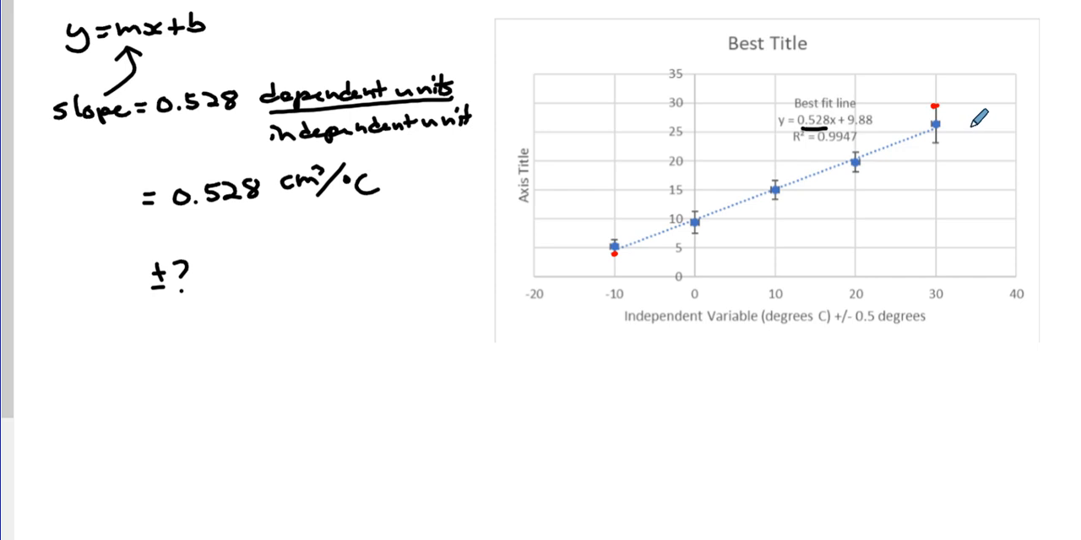
mouse_move(618, 229)
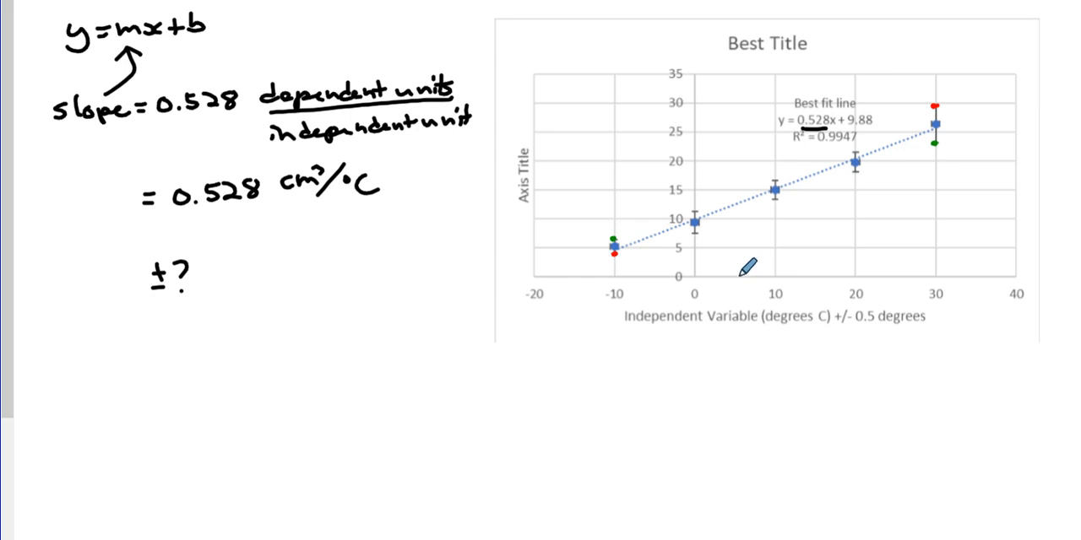
mouse_move(846, 245)
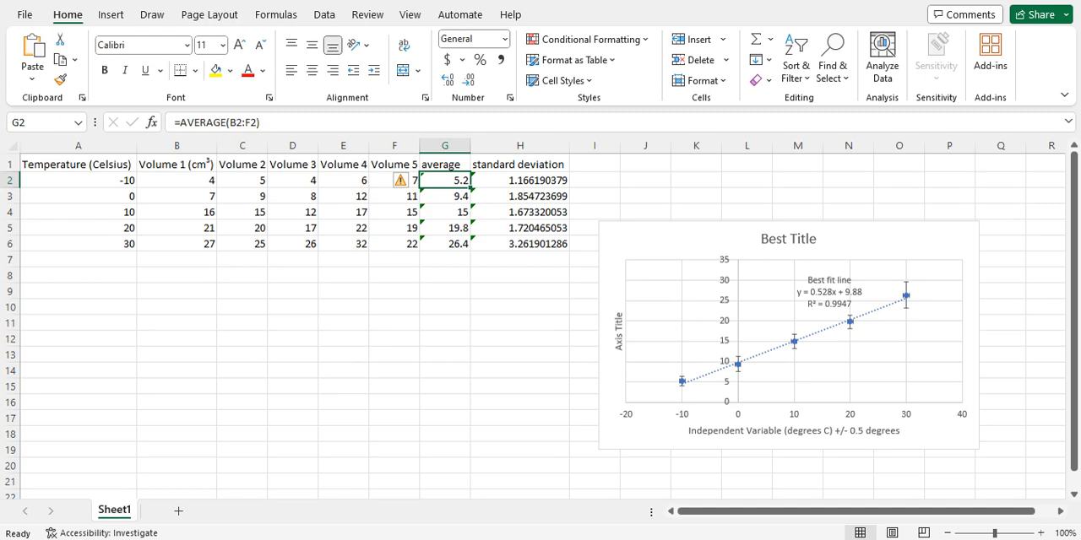
mouse_move(705, 397)
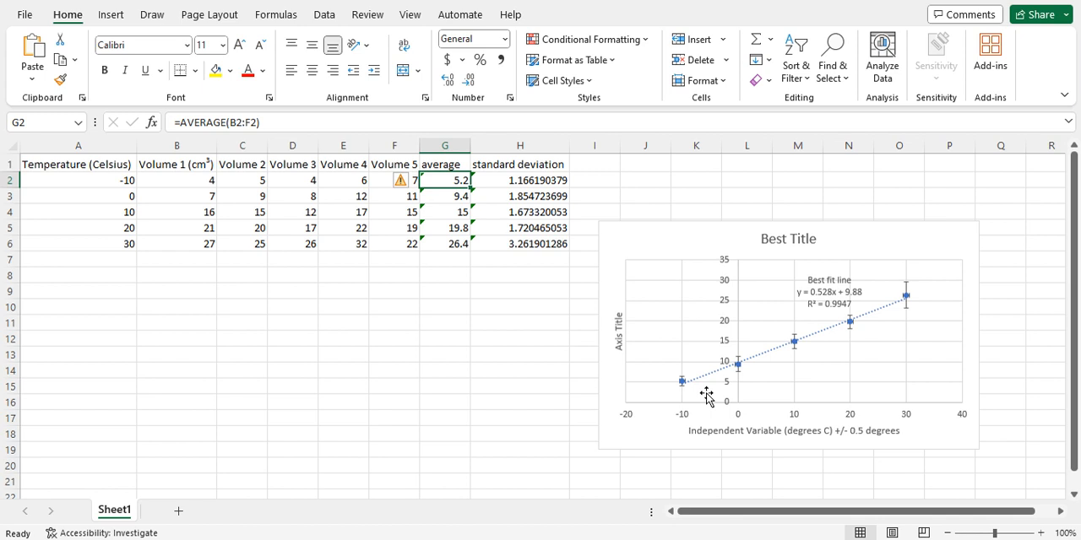
mouse_move(223, 317)
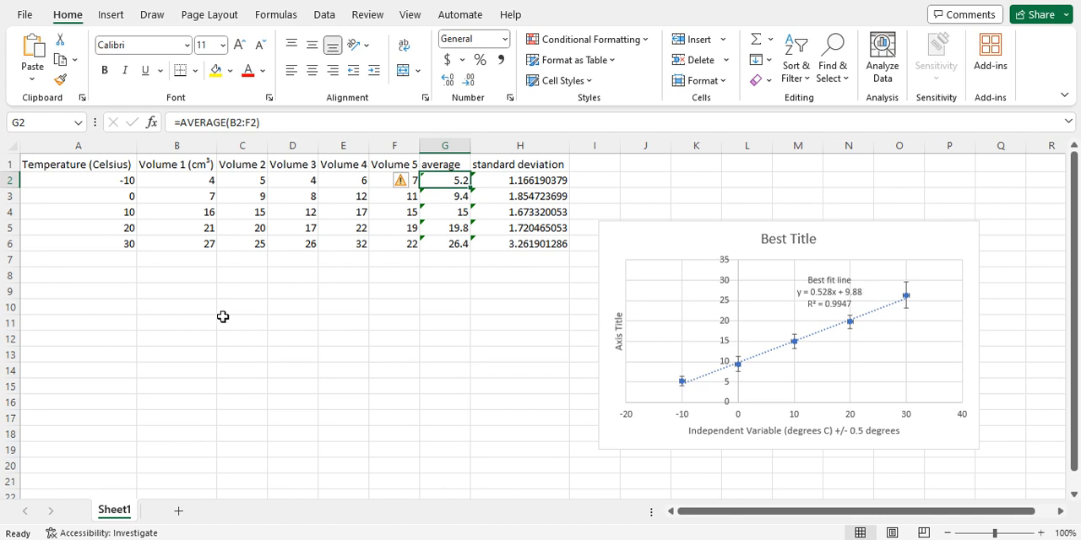
- Label a 'Max gradient' table and enter x values -10 and 30 from A2 and A6
left_click(176, 307)
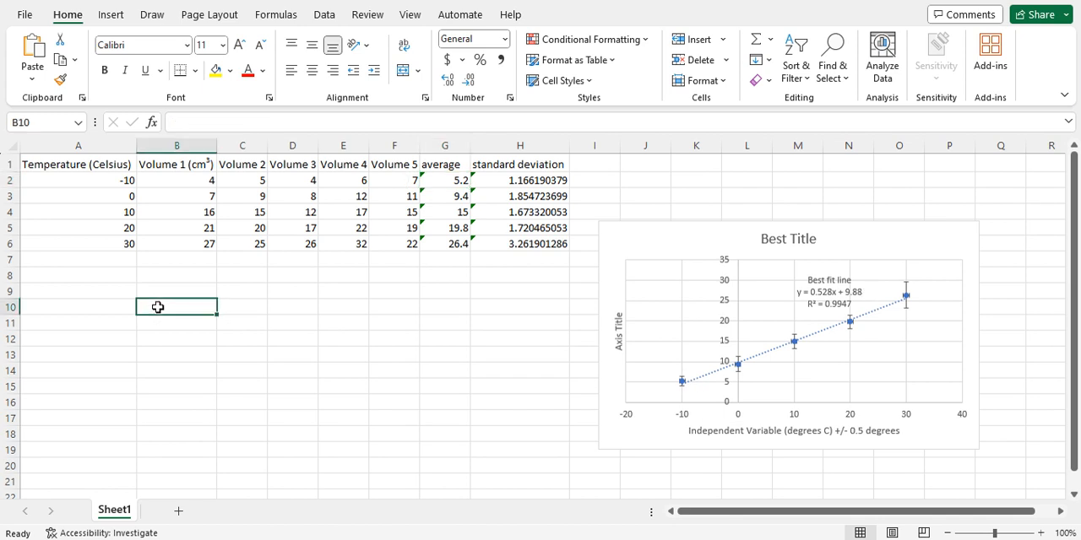
type("Max")
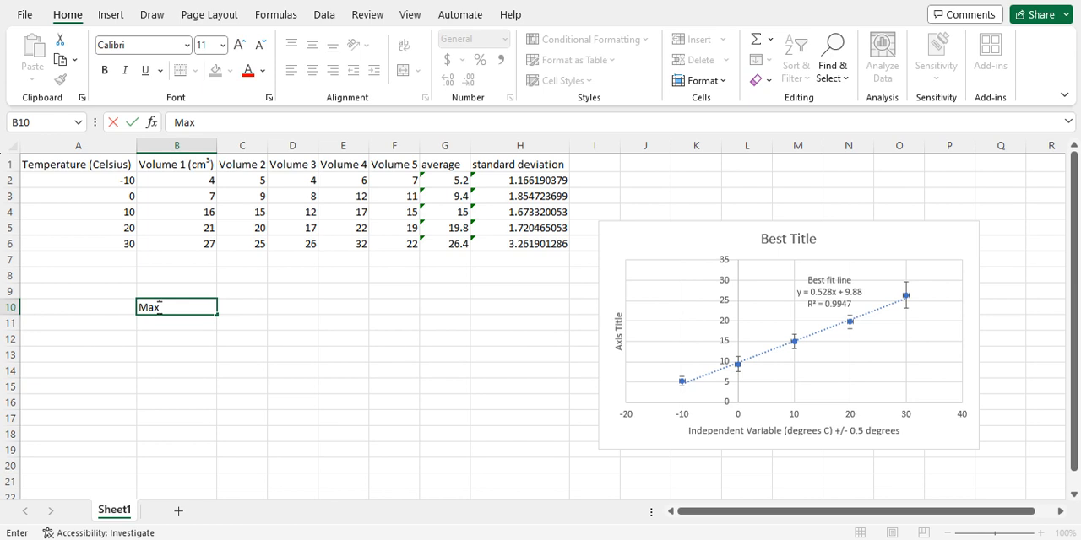
type("gradient")
left_click(241, 323)
type("y")
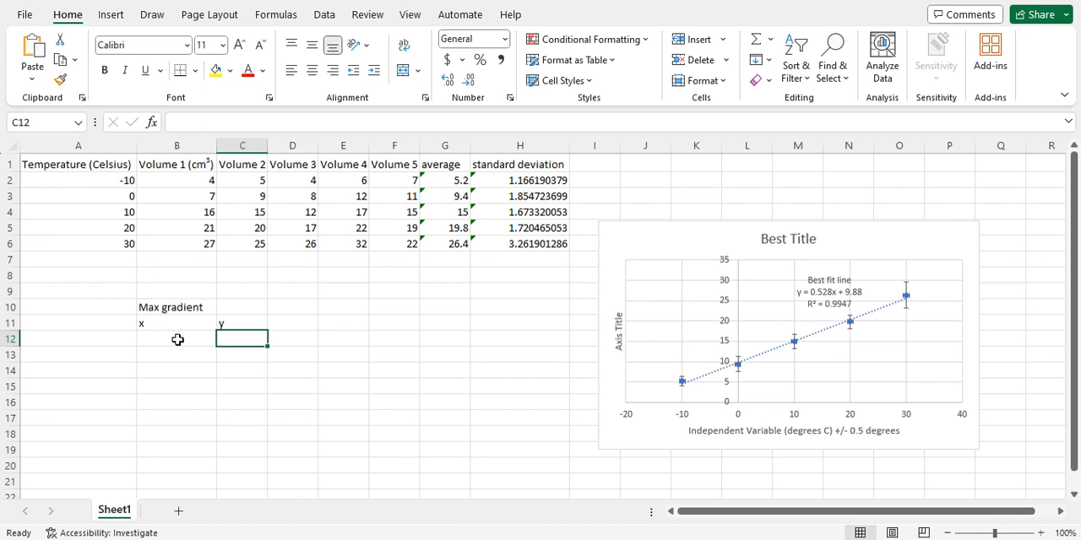
left_click(176, 337)
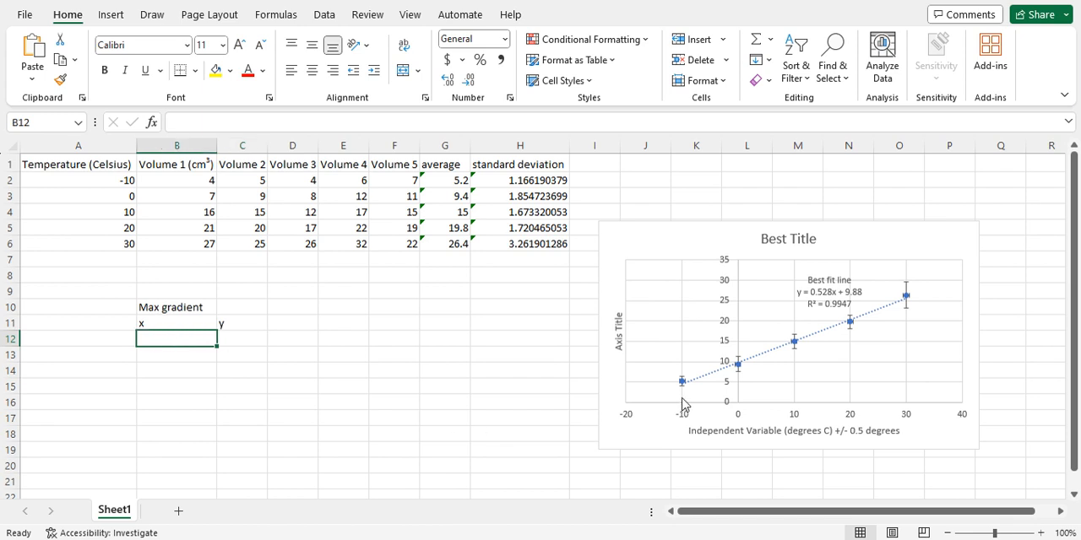
mouse_move(743, 413)
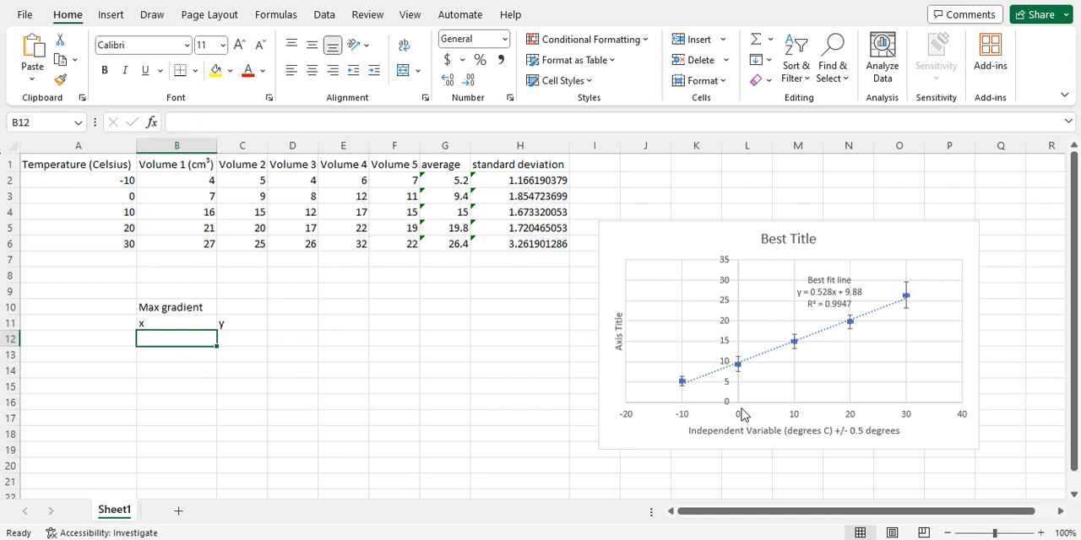
mouse_move(910, 293)
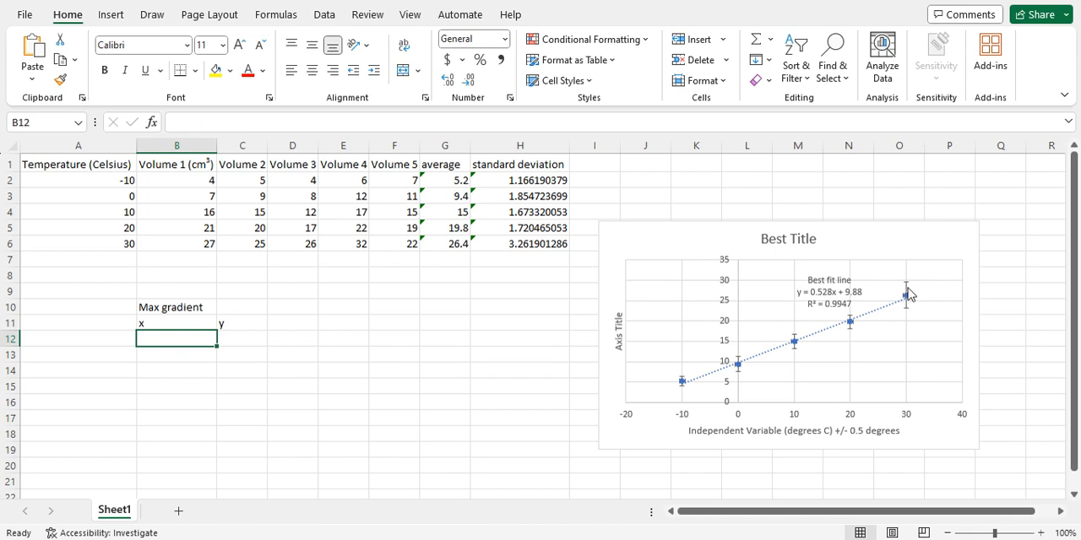
mouse_move(587, 378)
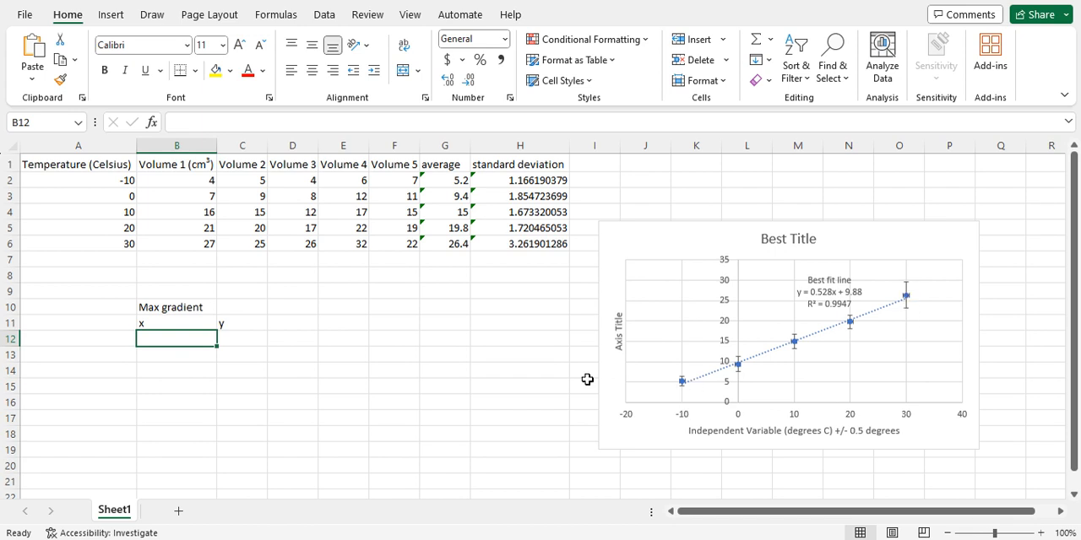
mouse_move(119, 181)
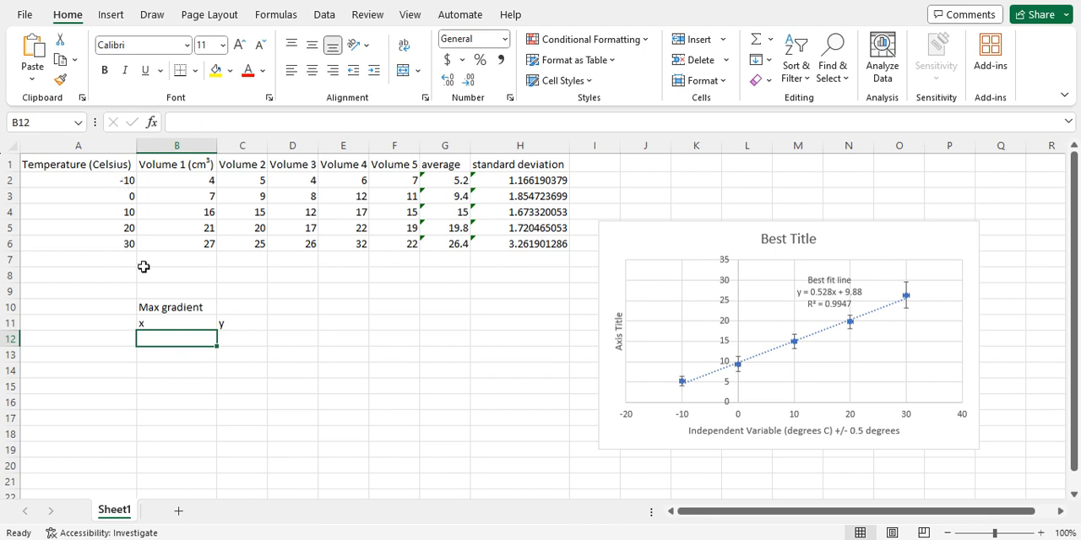
mouse_move(253, 390)
type("=A2")
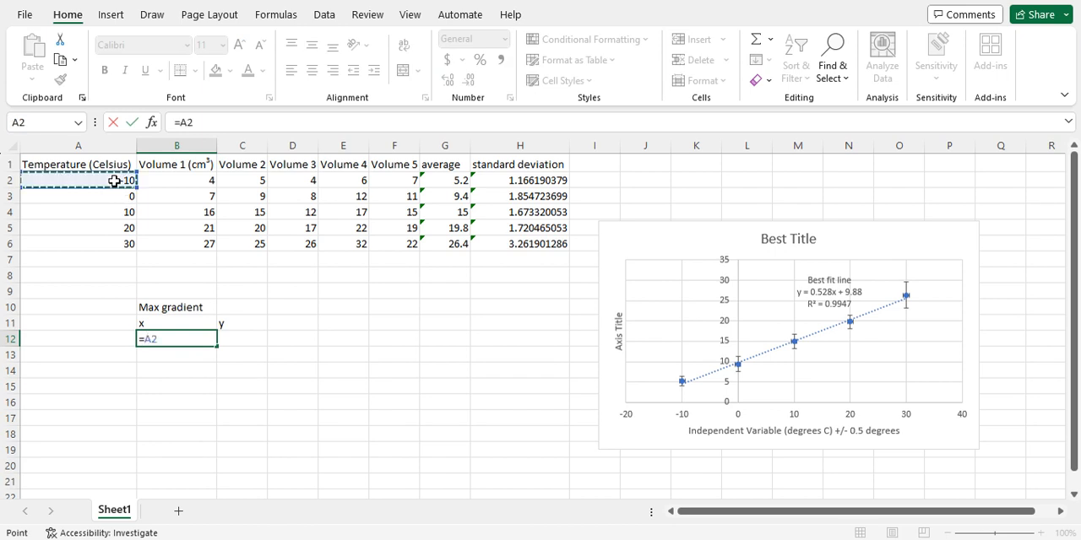
key("Return")
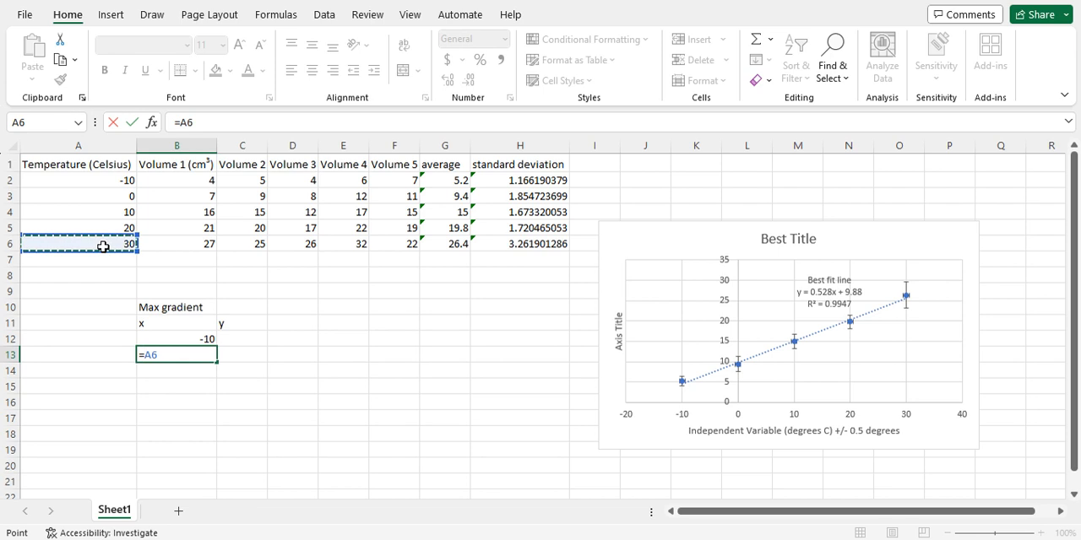
key("Return")
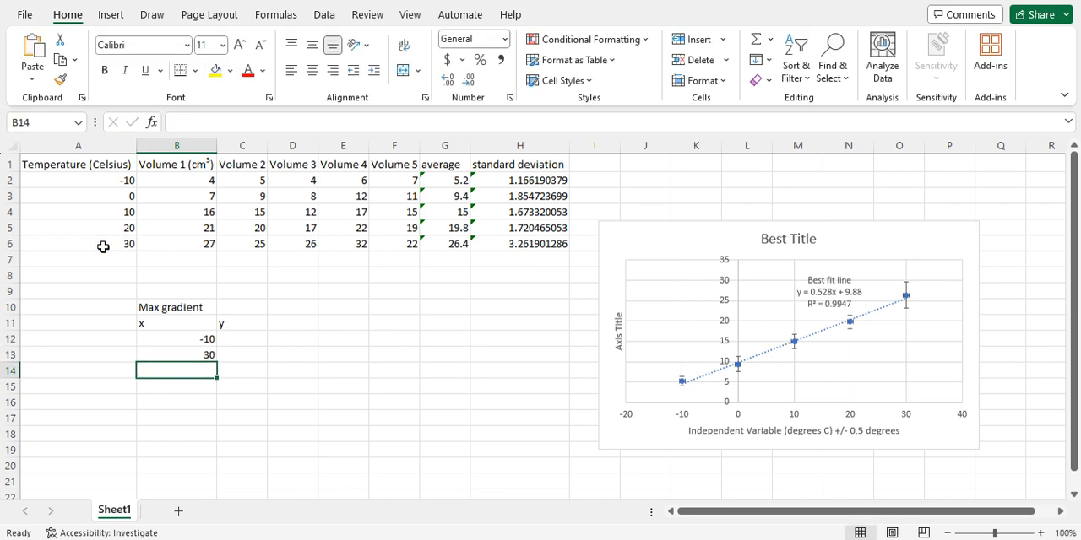
- Build the first y value as average minus standard deviation, =G2-H2 (4.03381)
left_click(243, 337)
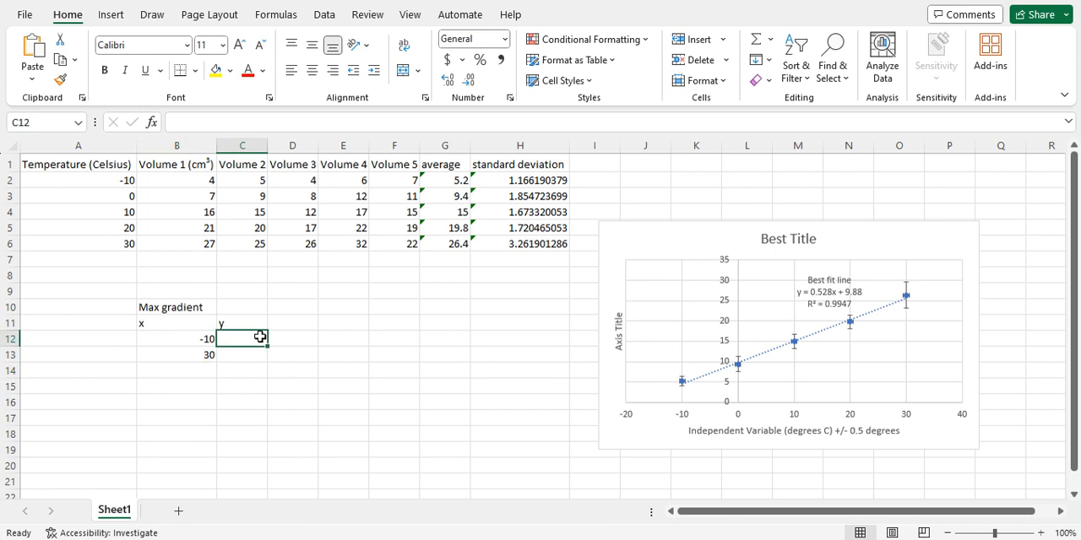
mouse_move(683, 395)
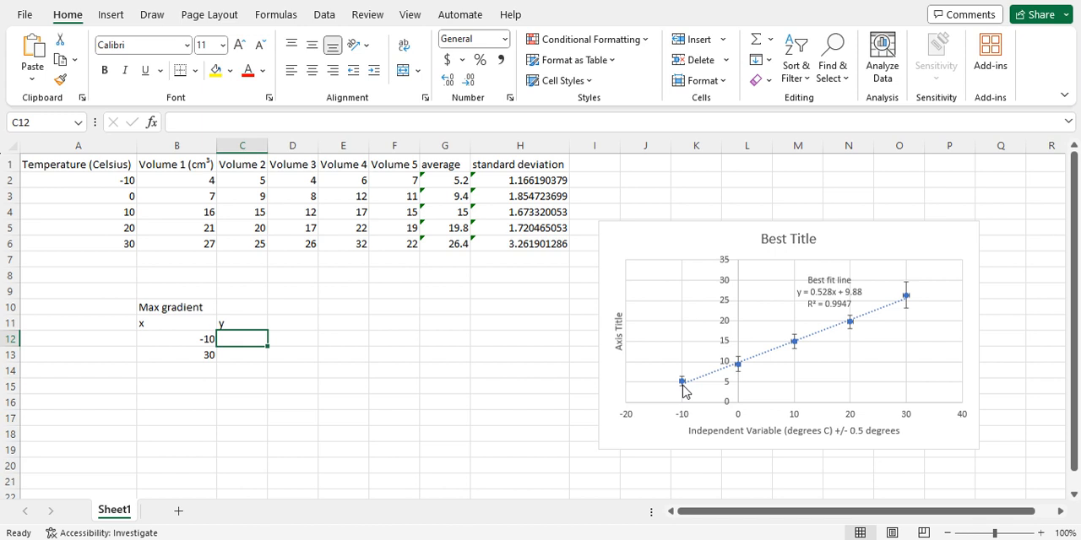
mouse_move(903, 291)
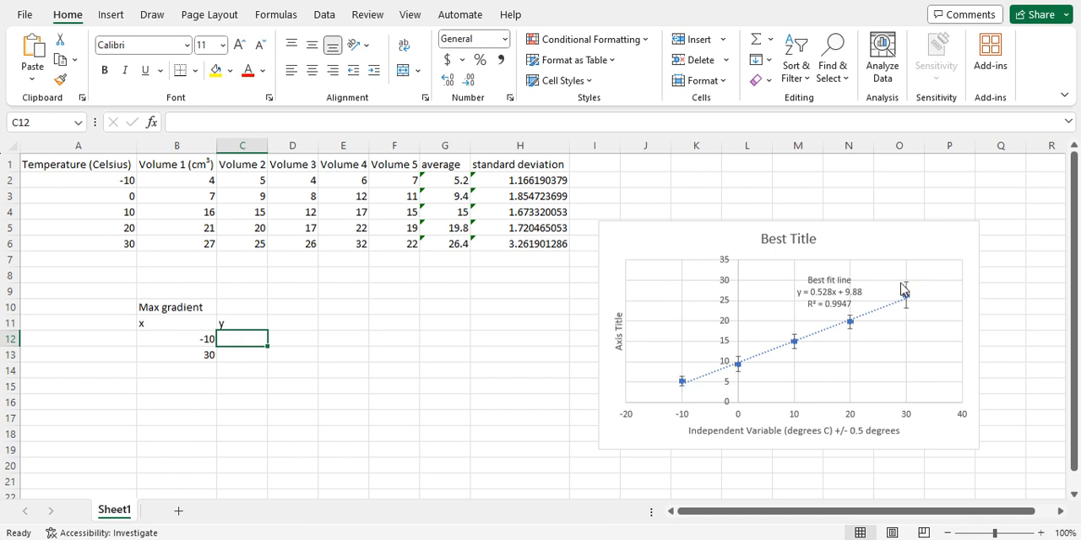
mouse_move(716, 387)
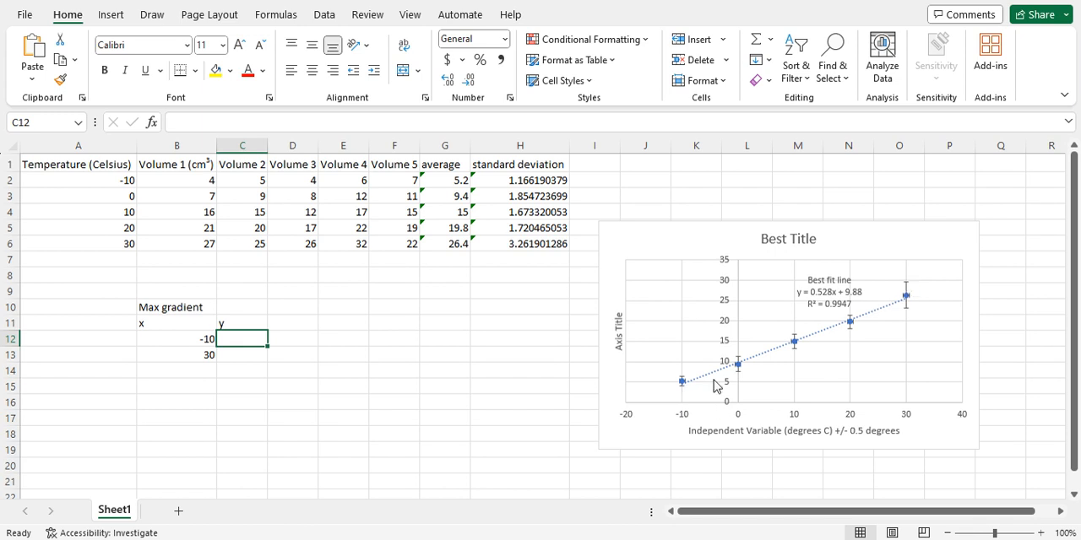
mouse_move(684, 397)
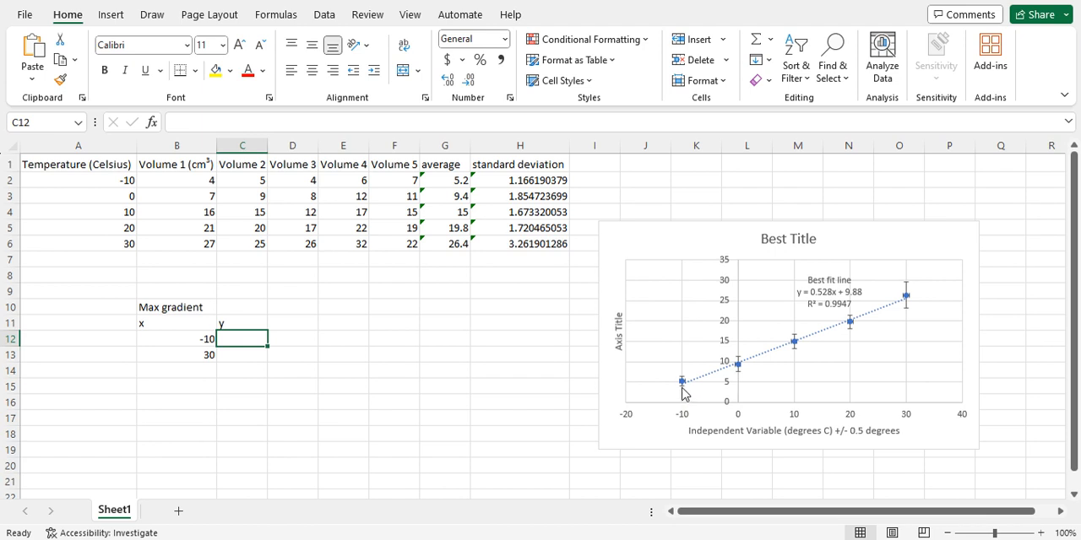
mouse_move(684, 381)
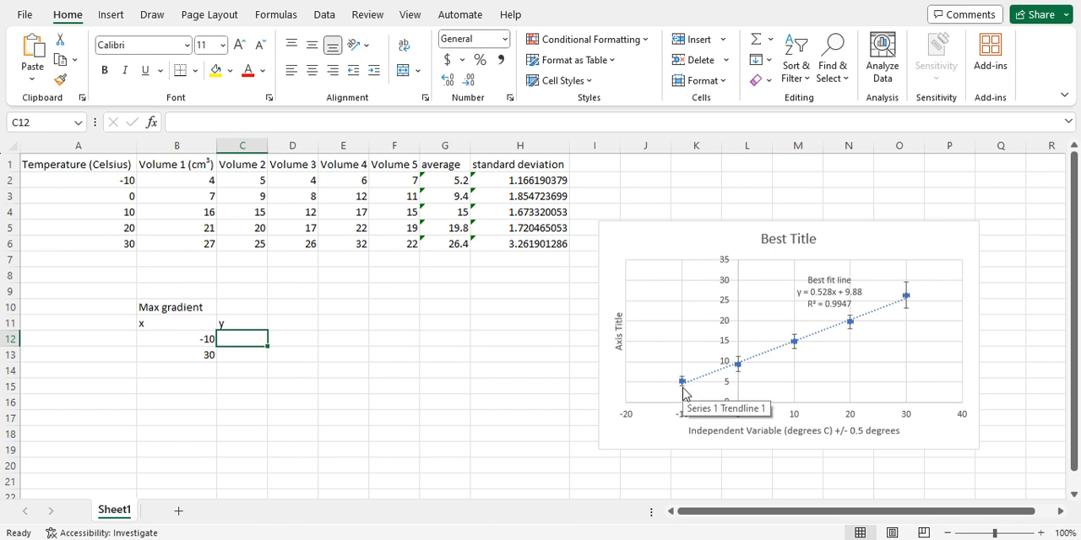
mouse_move(449, 181)
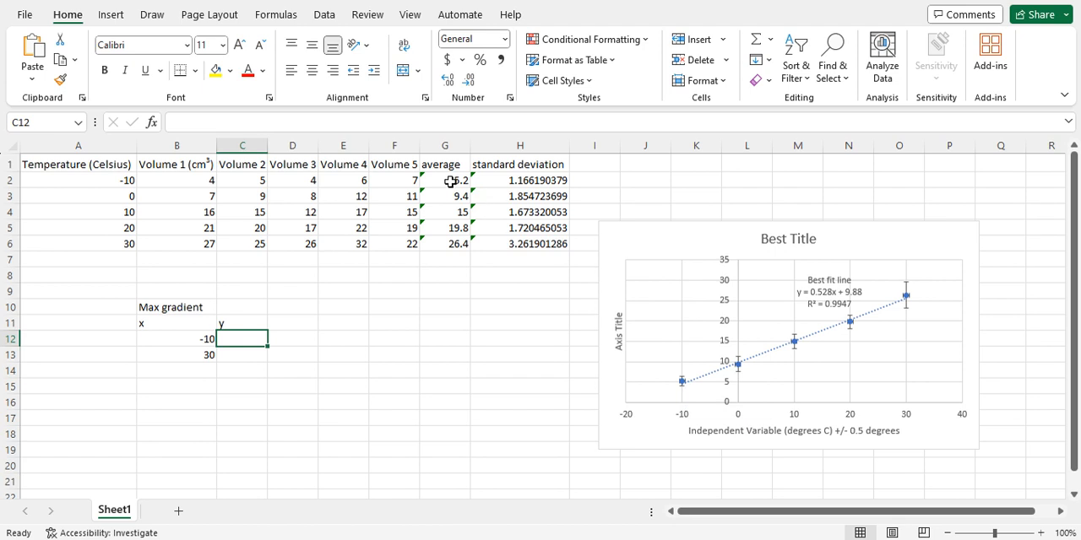
mouse_move(365, 234)
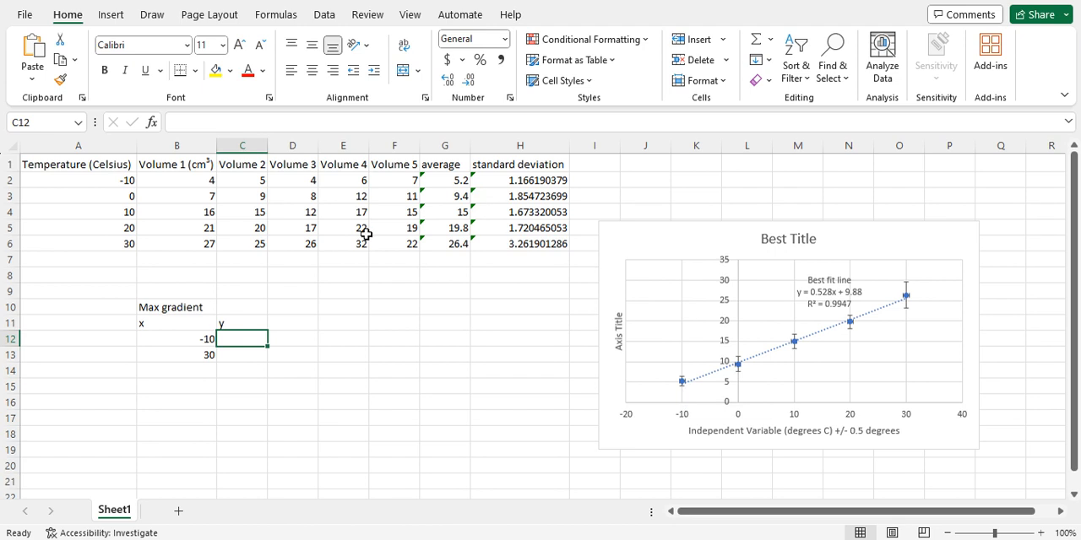
left_click(446, 179)
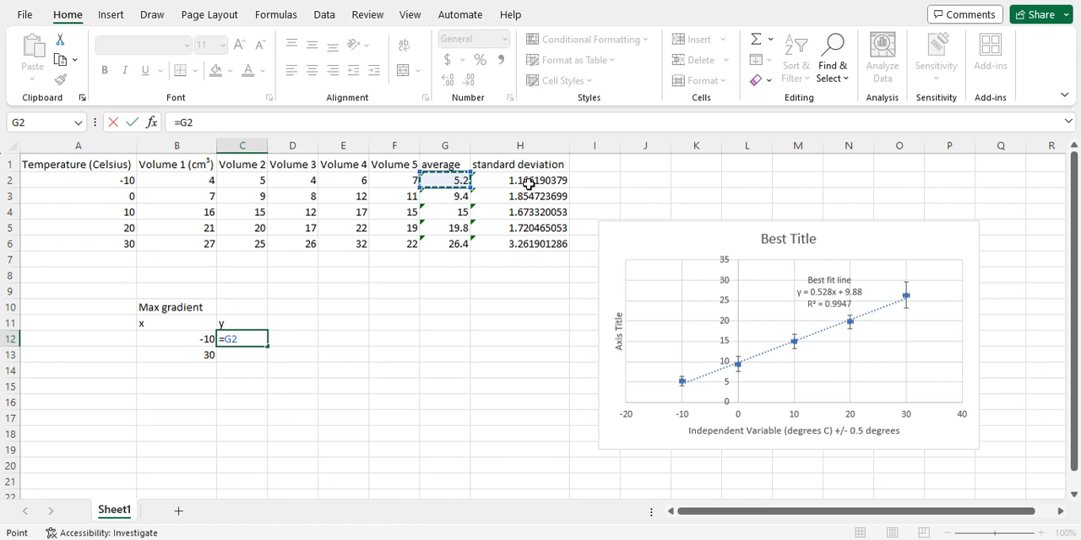
type("-")
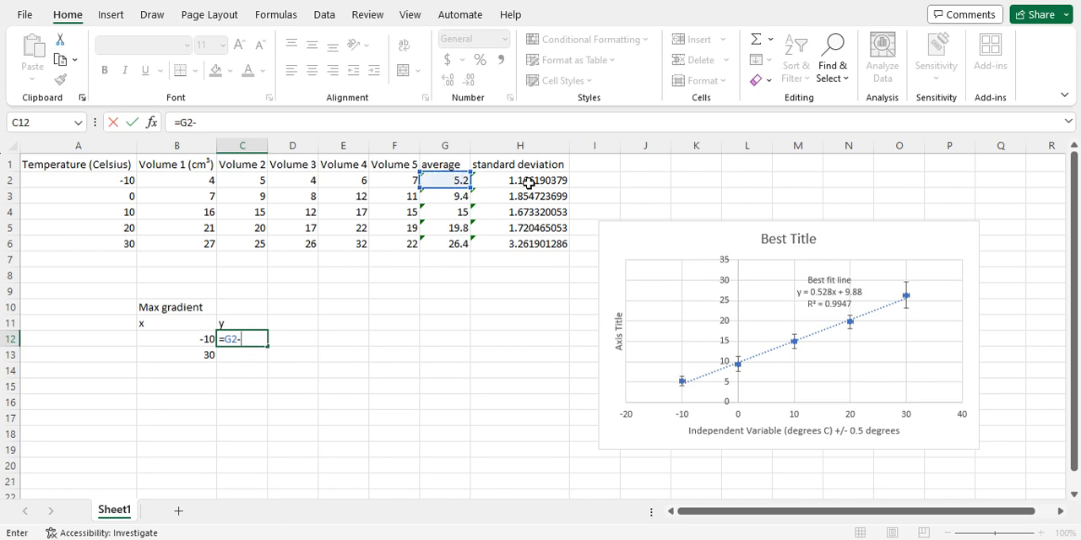
mouse_move(268, 339)
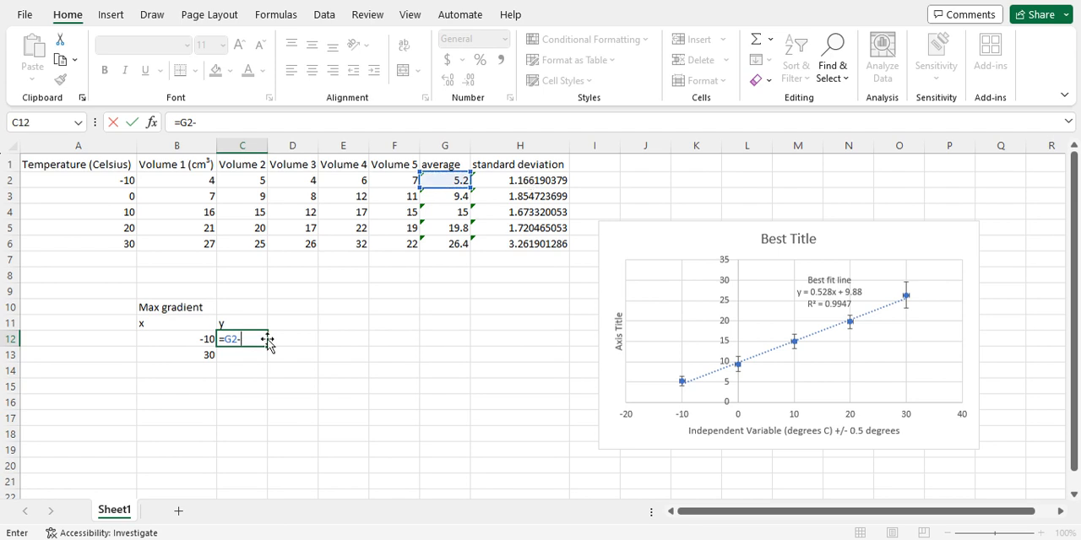
left_click(520, 179)
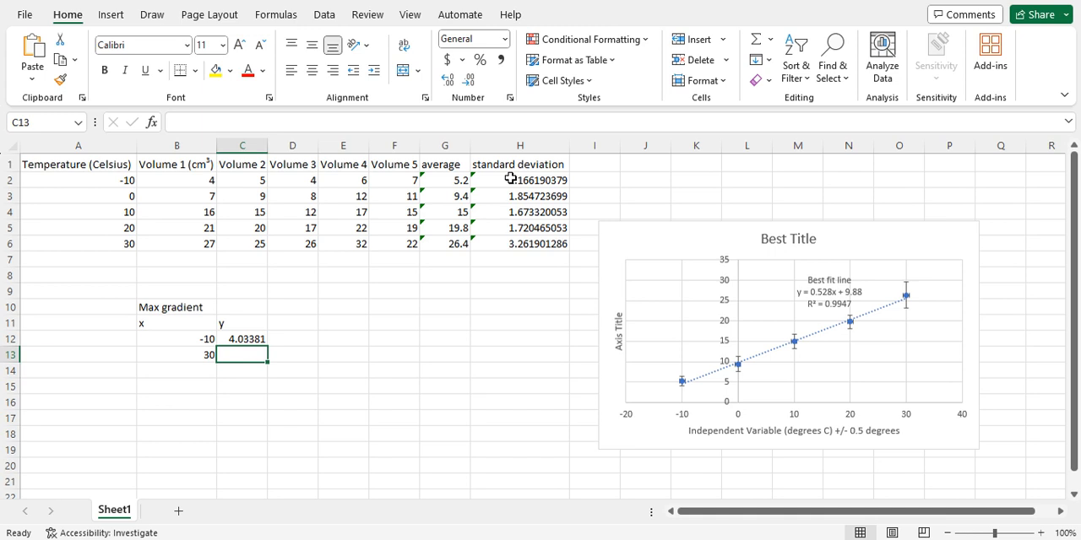
mouse_move(279, 365)
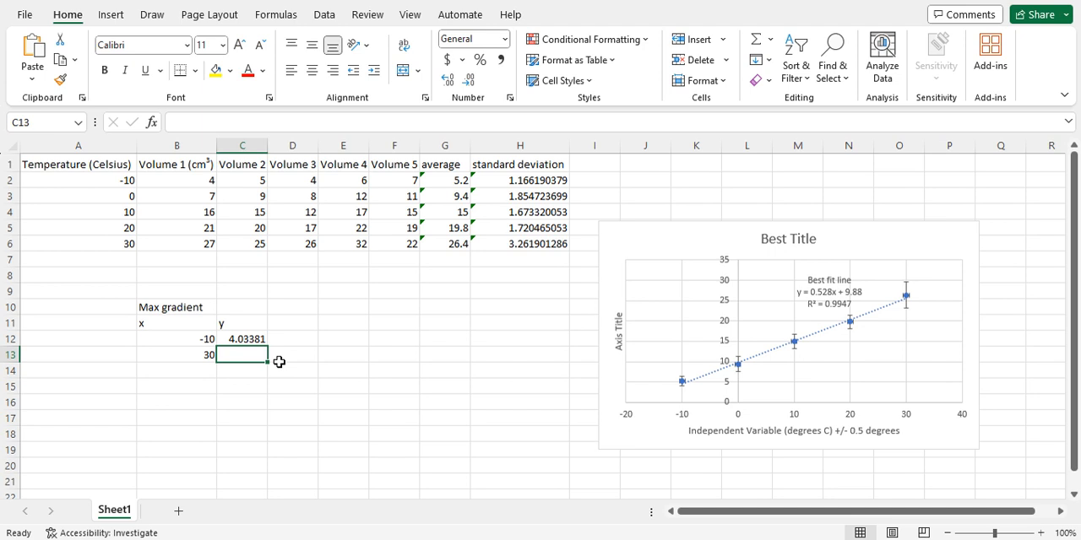
mouse_move(264, 353)
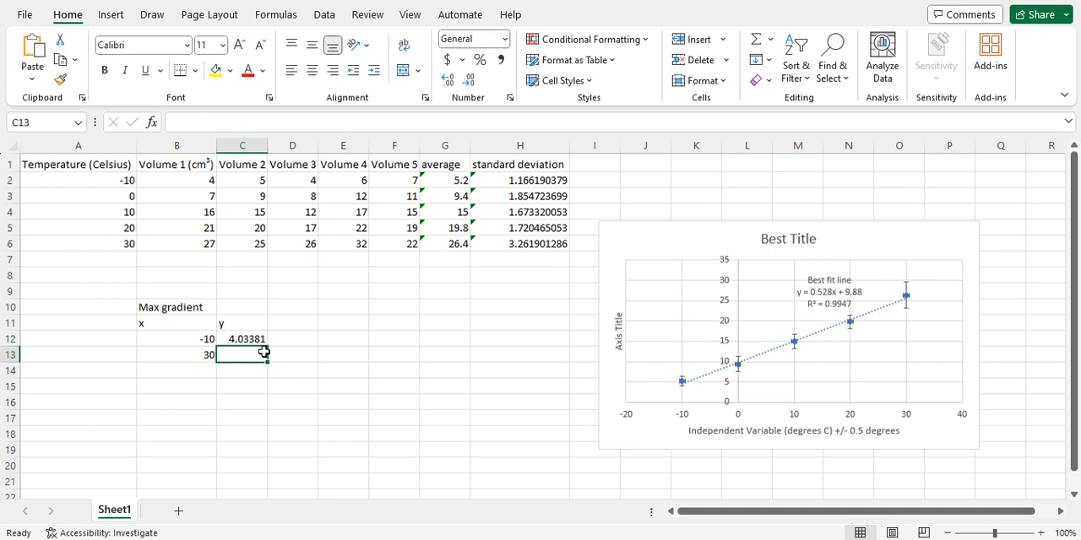
mouse_move(905, 284)
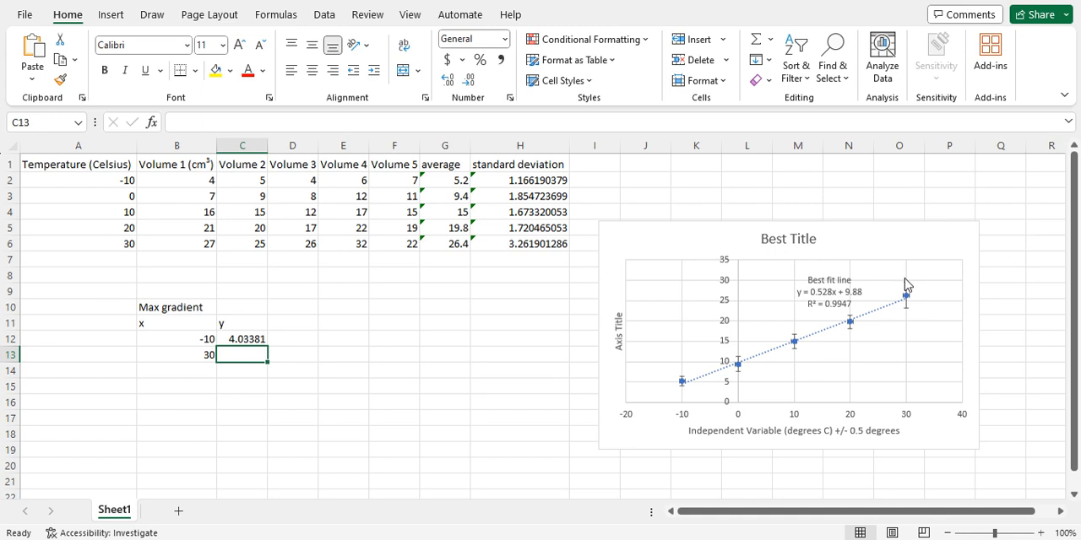
mouse_move(912, 290)
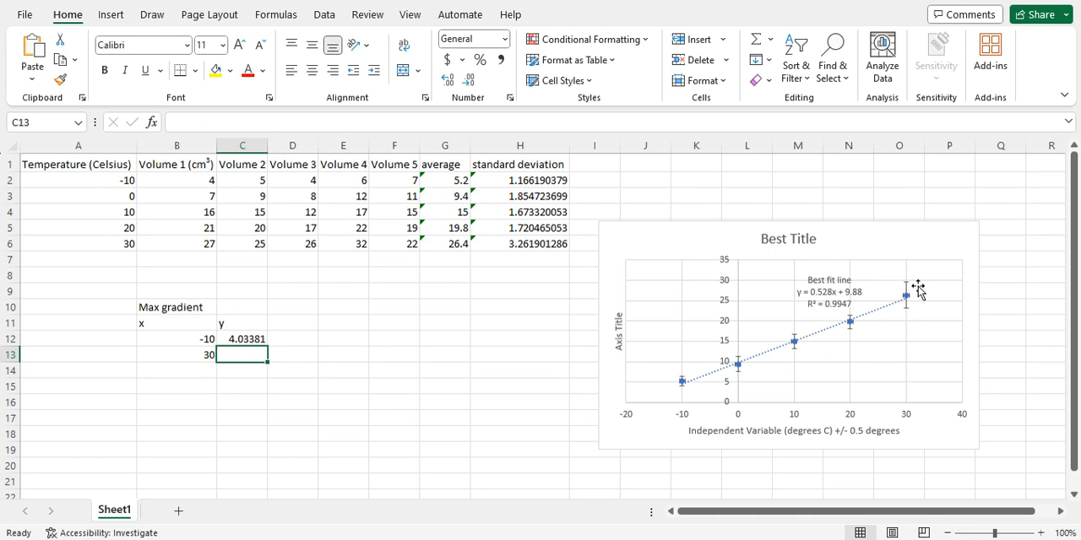
mouse_move(912, 280)
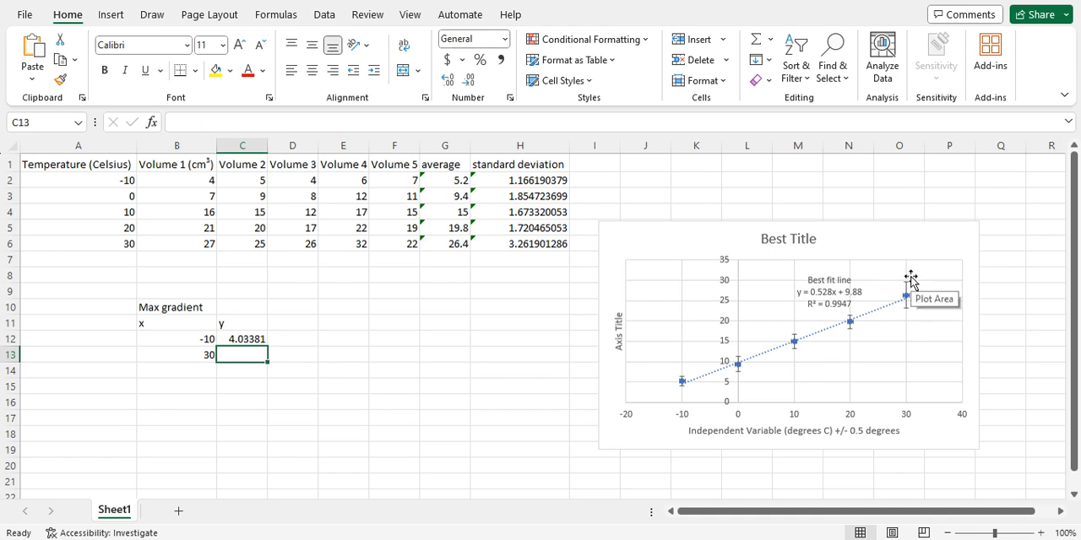
- Enter the second y value as last average 26.4 plus its standard deviation, giving 29.6619
type("=")
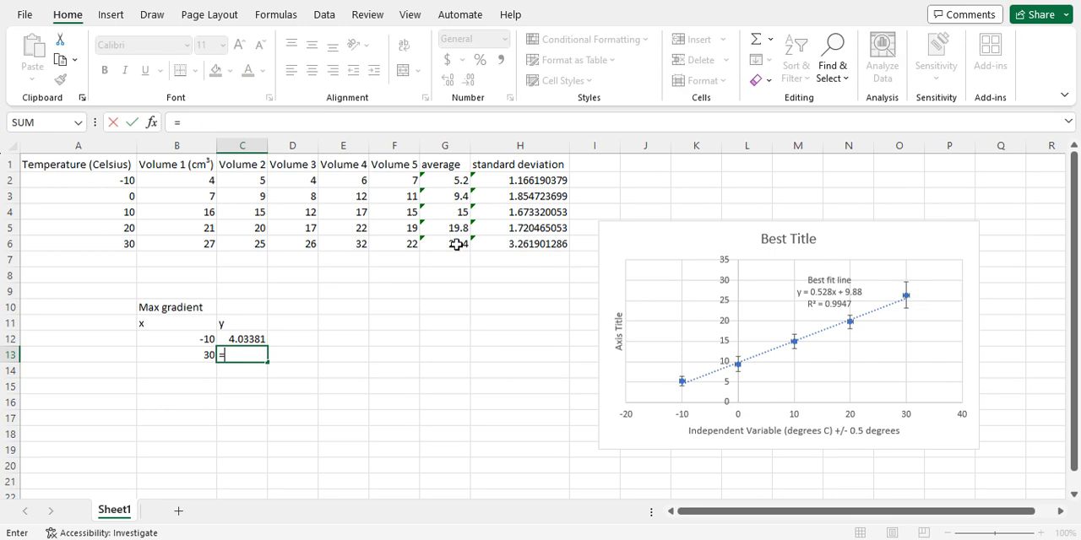
left_click(446, 243)
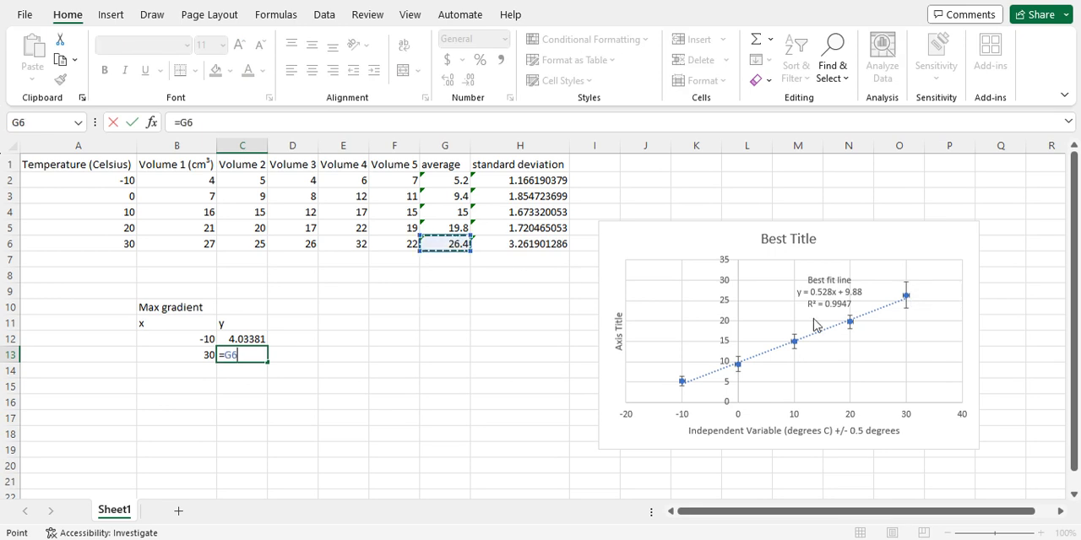
mouse_move(515, 250)
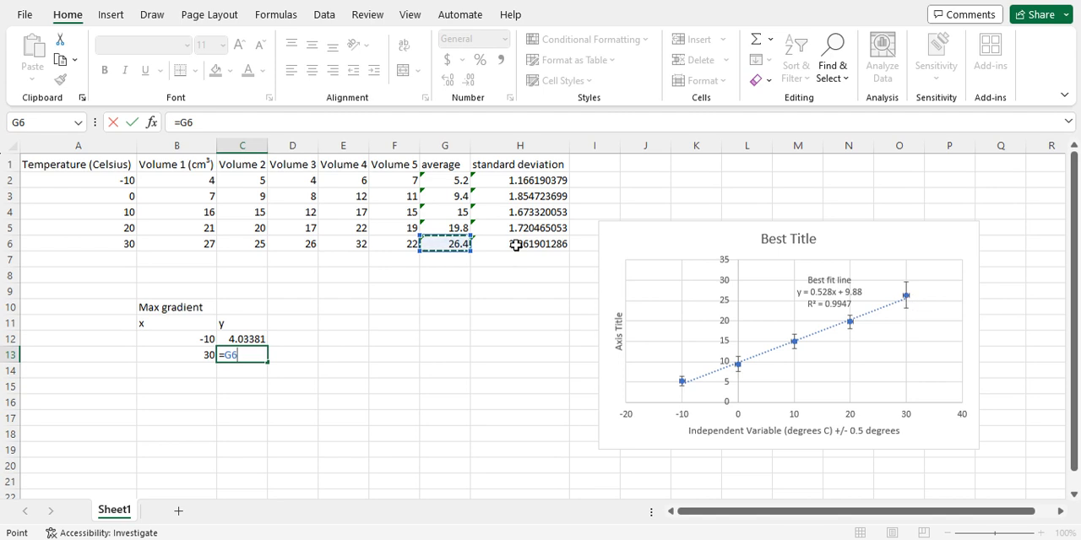
type("+")
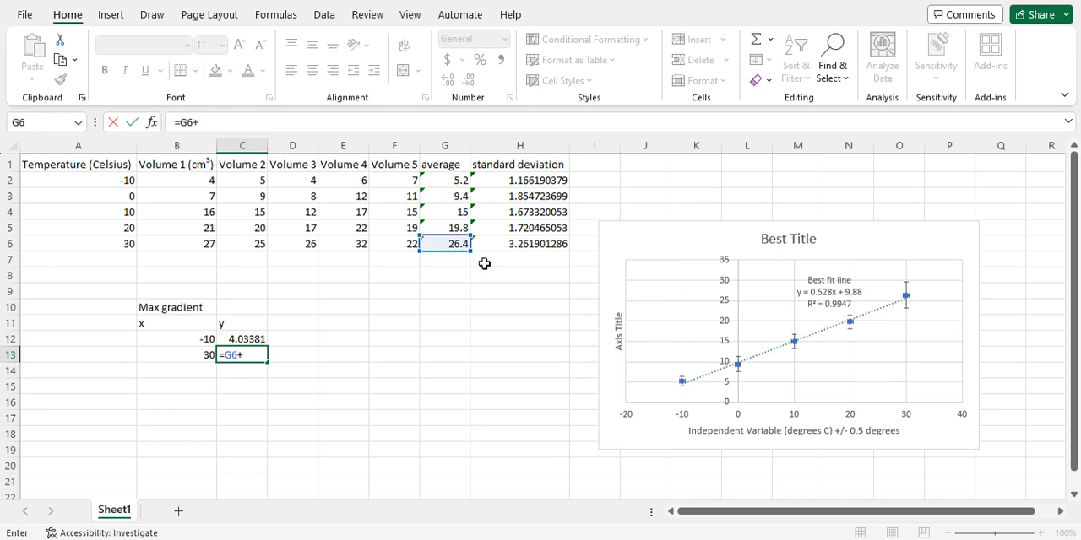
key("enter")
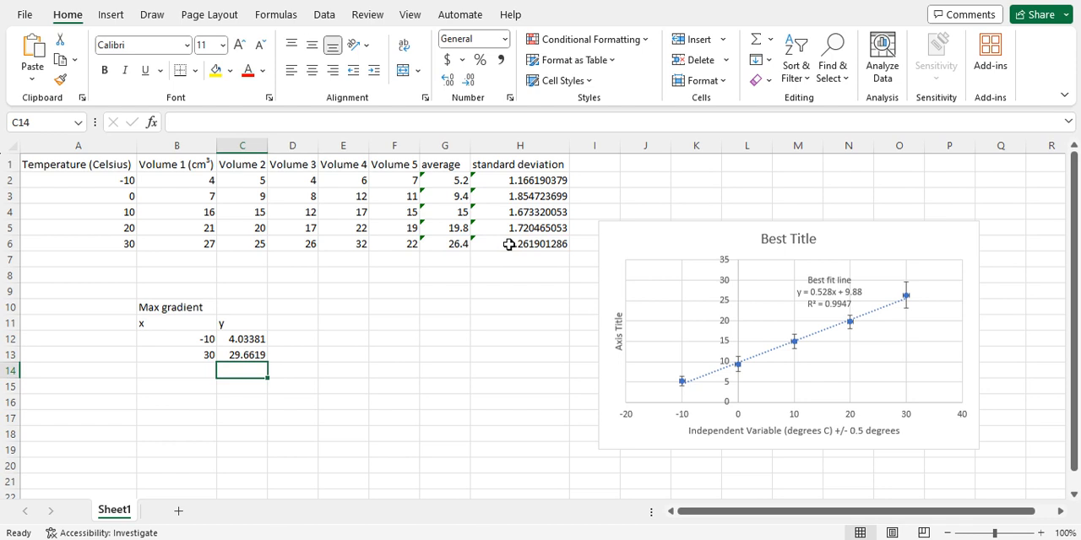
mouse_move(570, 338)
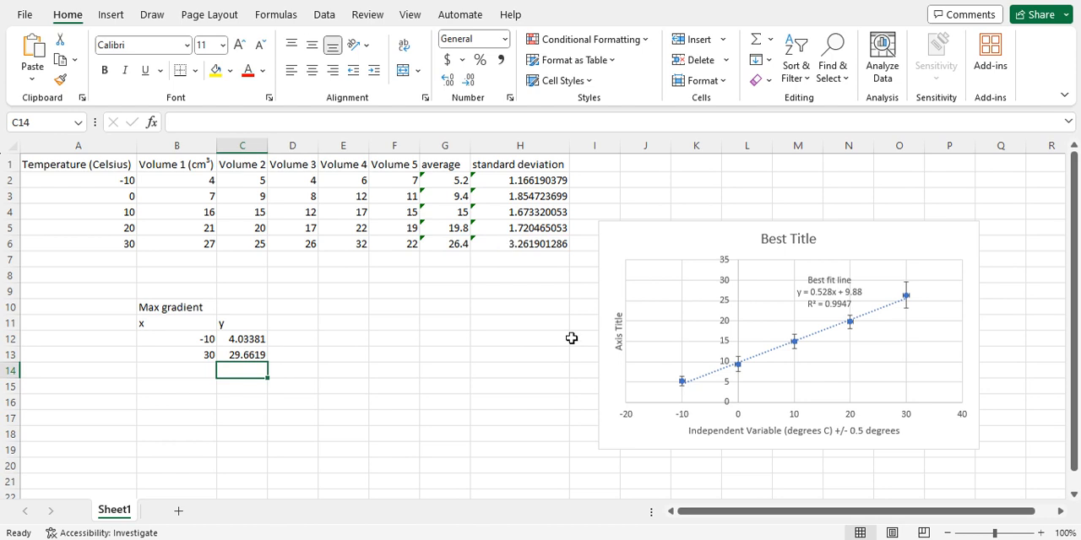
mouse_move(640, 247)
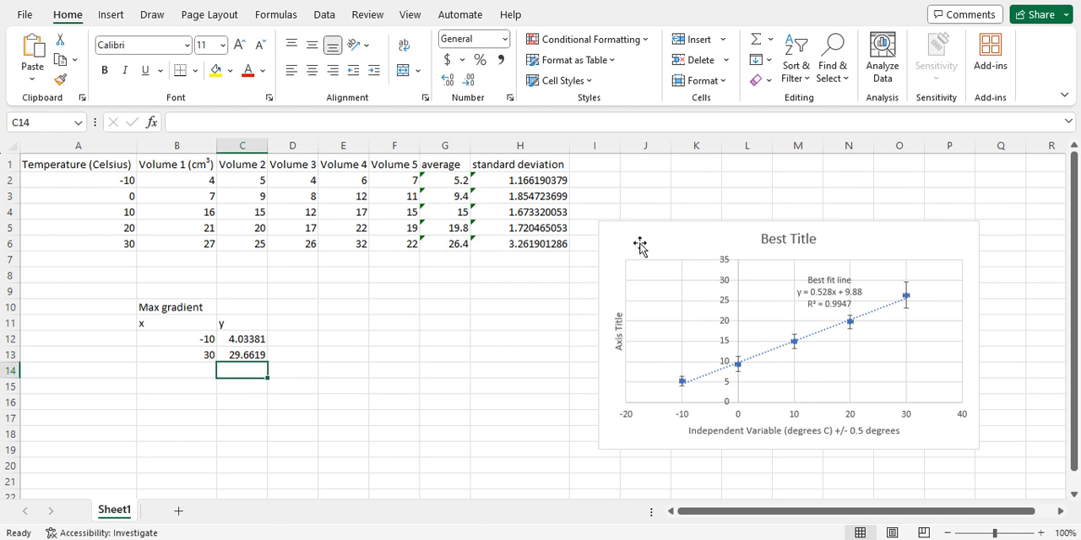
mouse_move(688, 240)
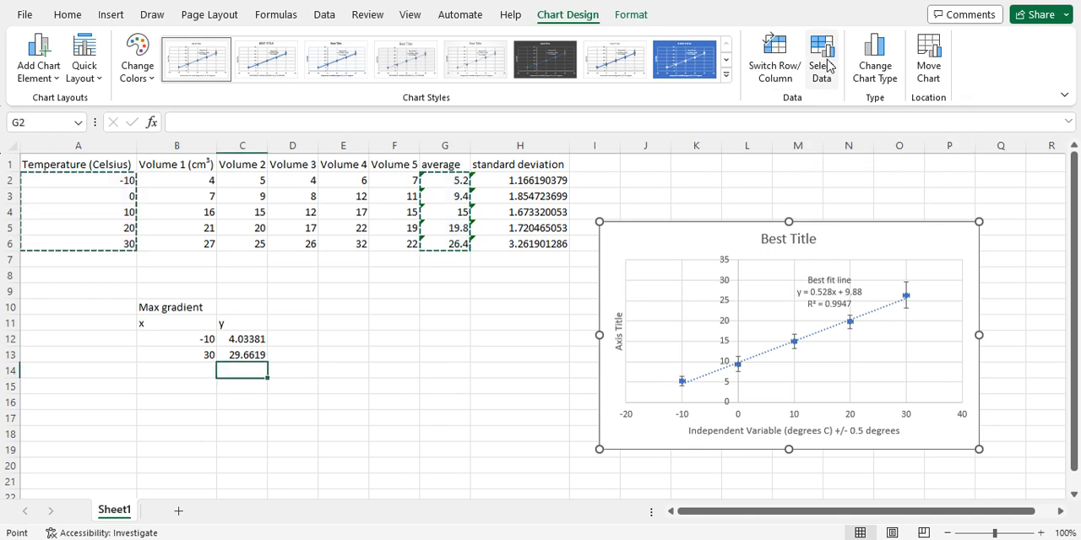
- Add a chart series with x values B12:B13 and y values C12:C13 via Select Data
left_click(821, 58)
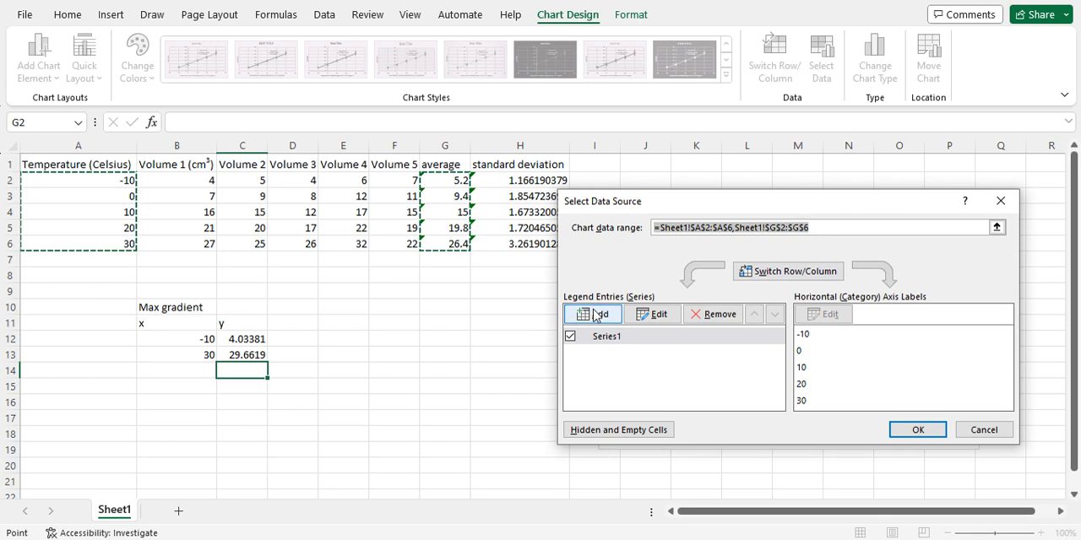
left_click(593, 314)
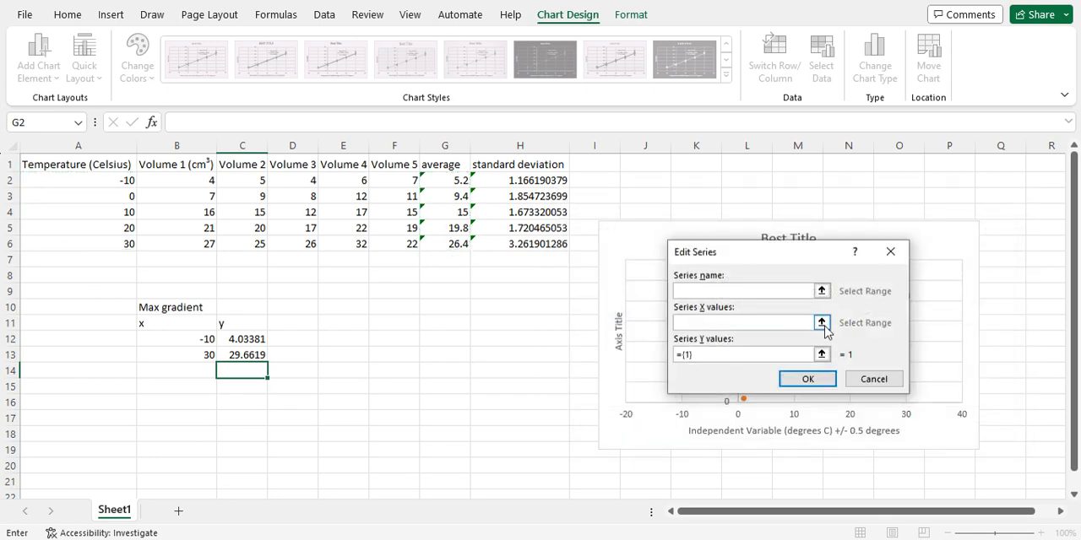
left_click(821, 323)
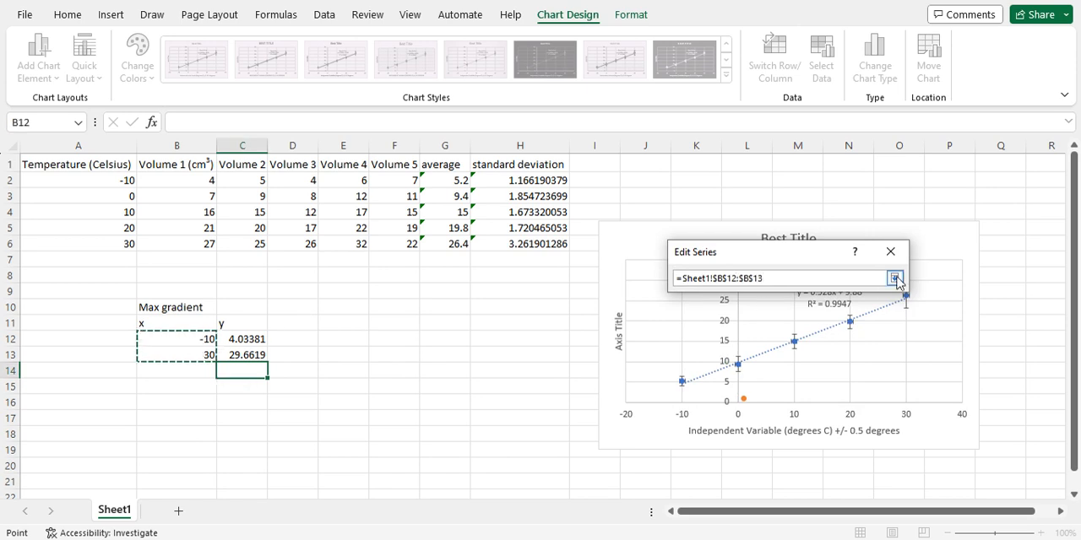
left_click(895, 279)
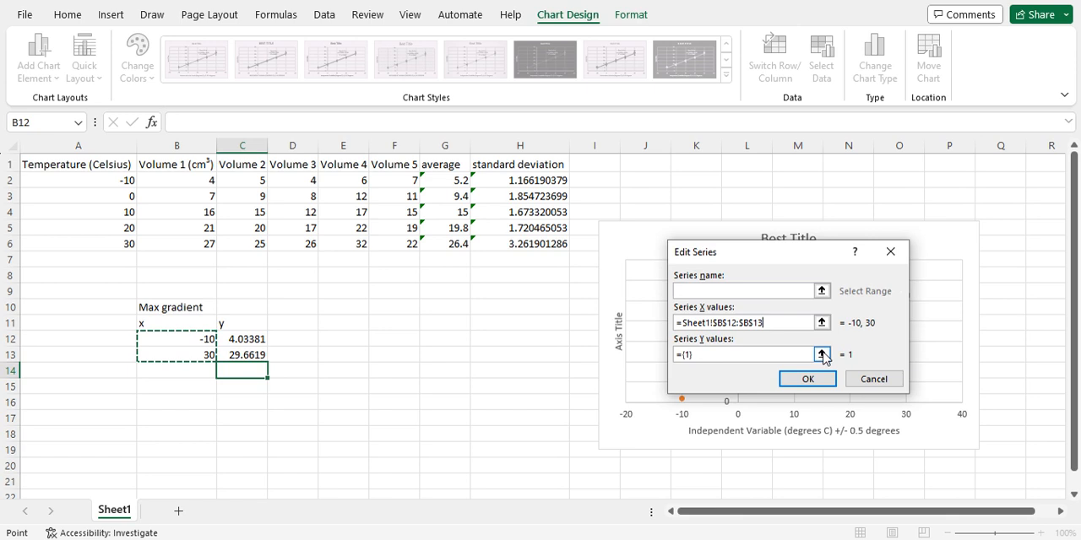
left_click(821, 355)
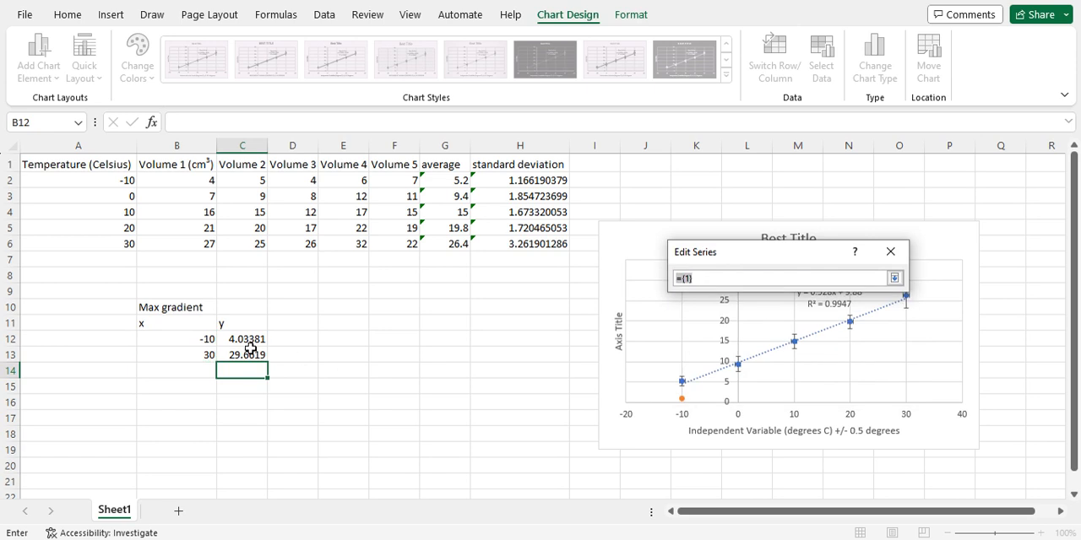
left_click_drag(241, 338, 241, 354)
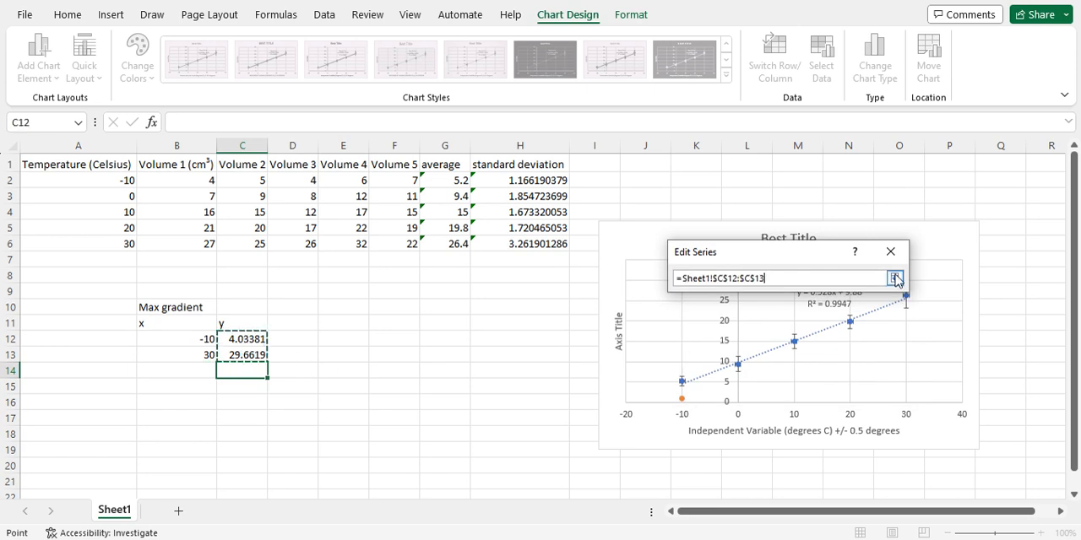
left_click(896, 278)
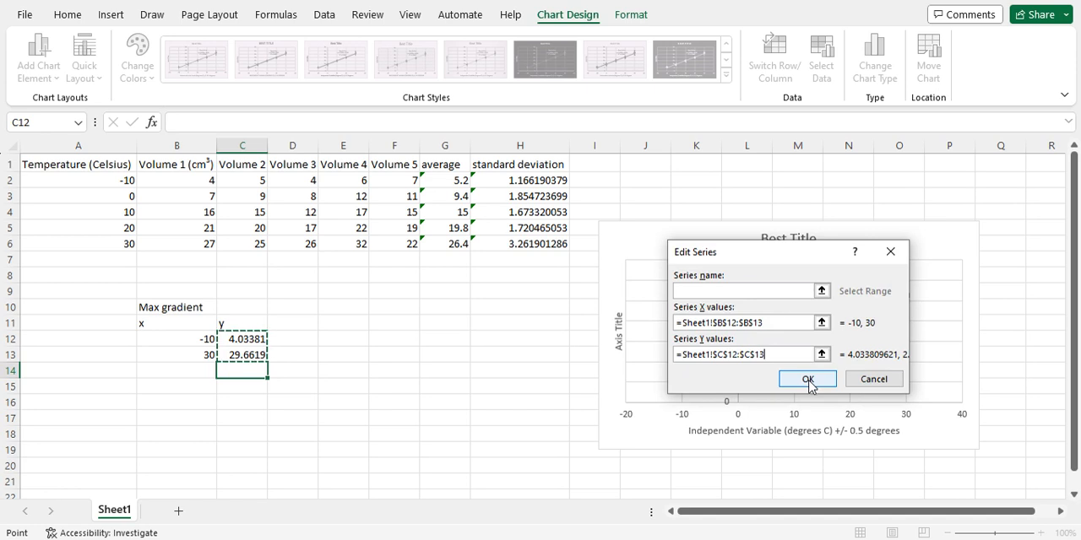
left_click(807, 378)
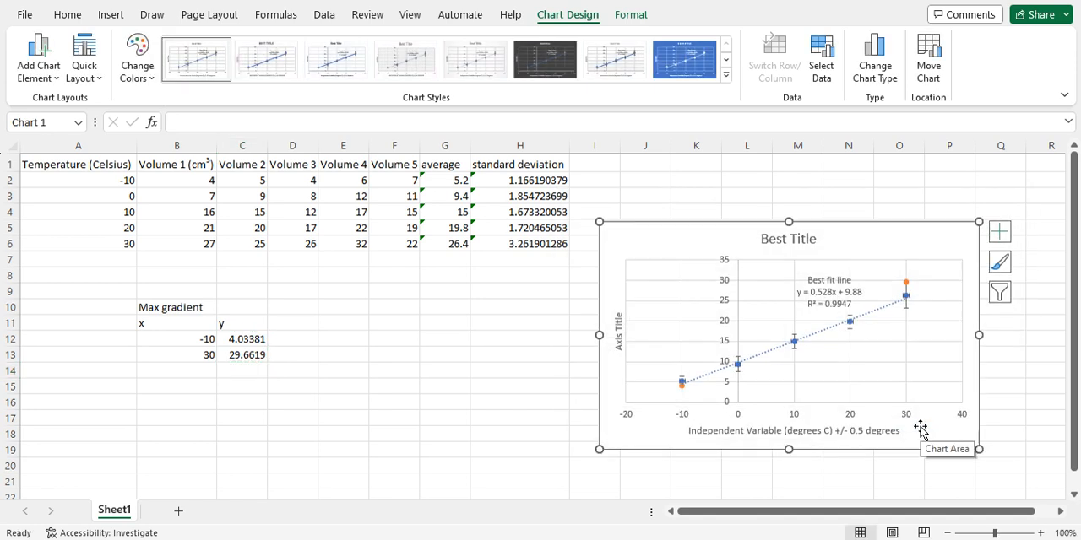
mouse_move(908, 278)
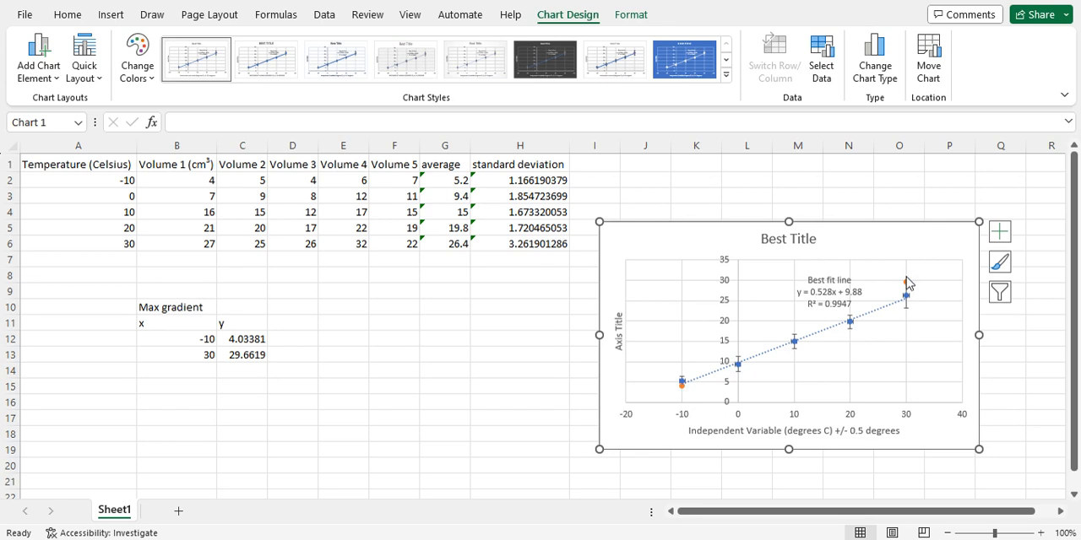
mouse_move(684, 395)
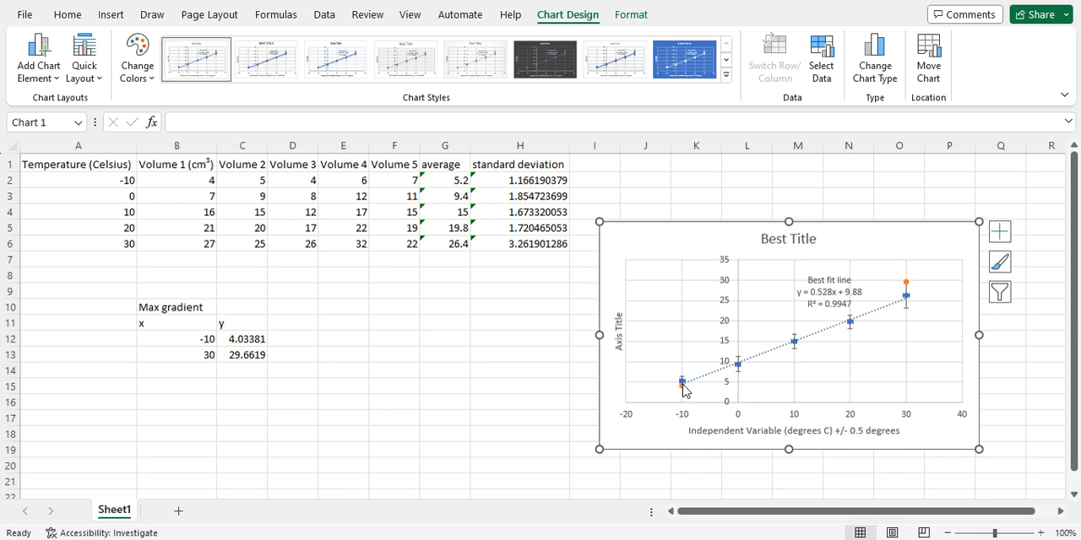
mouse_move(905, 290)
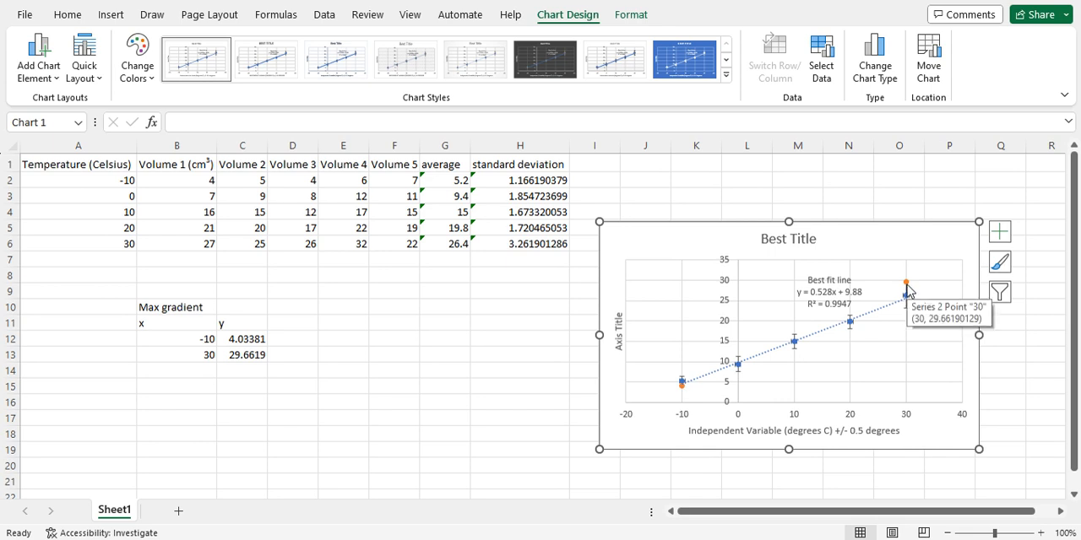
mouse_move(549, 412)
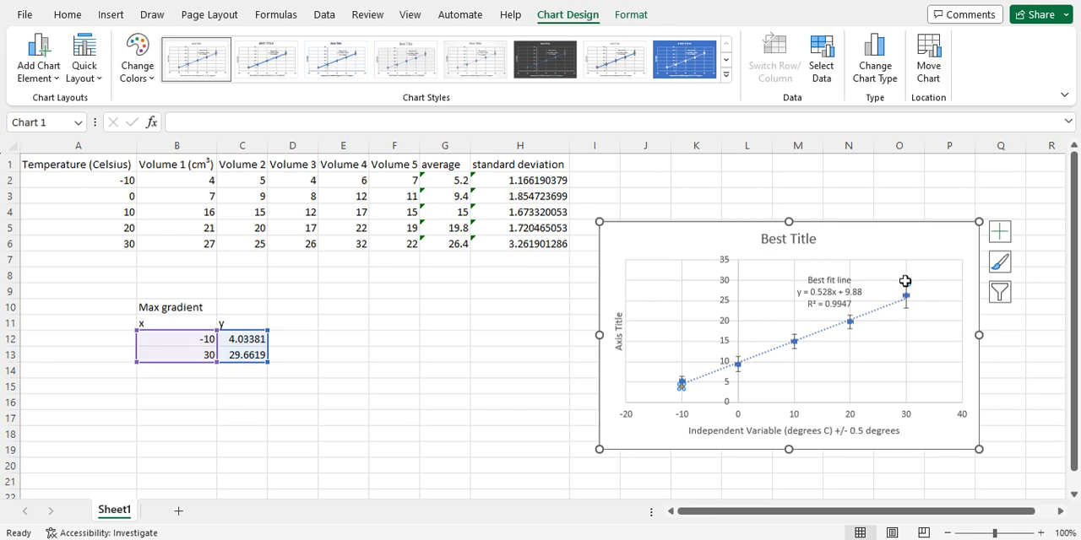
- Select the orange Max gradient series (Series 2) on the chart
left_click(905, 280)
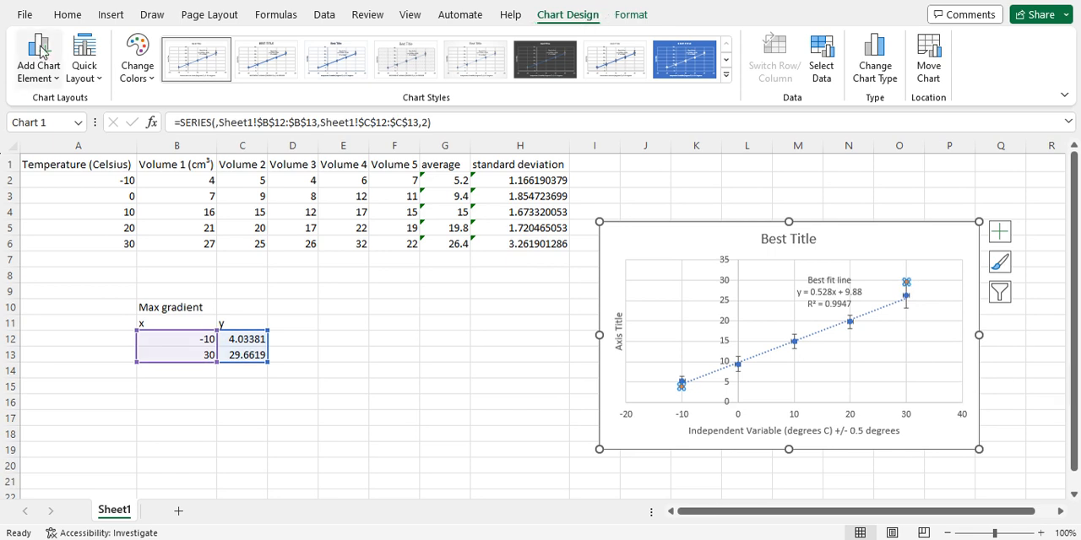
mouse_move(193, 88)
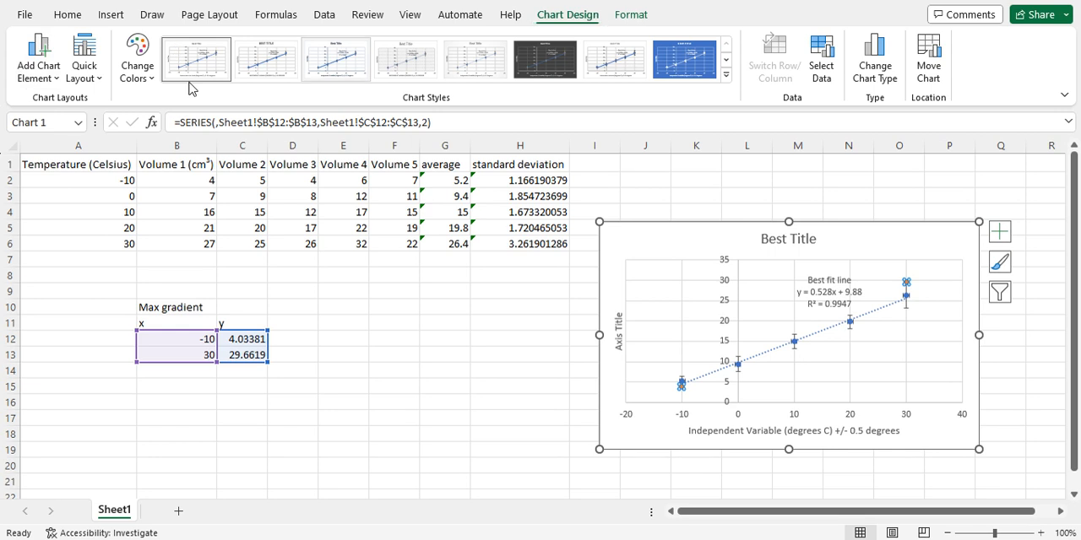
left_click(37, 58)
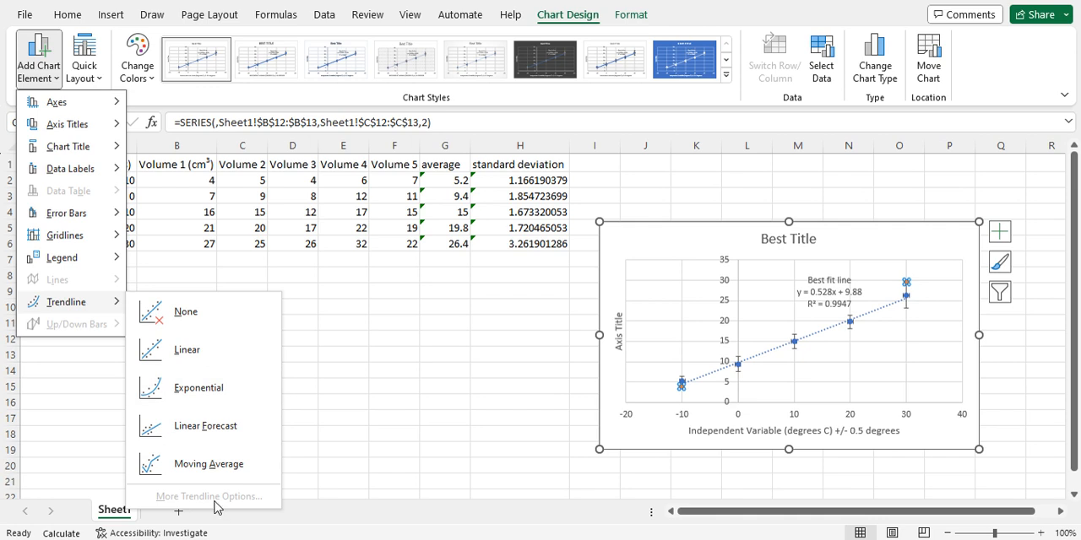
mouse_move(210, 499)
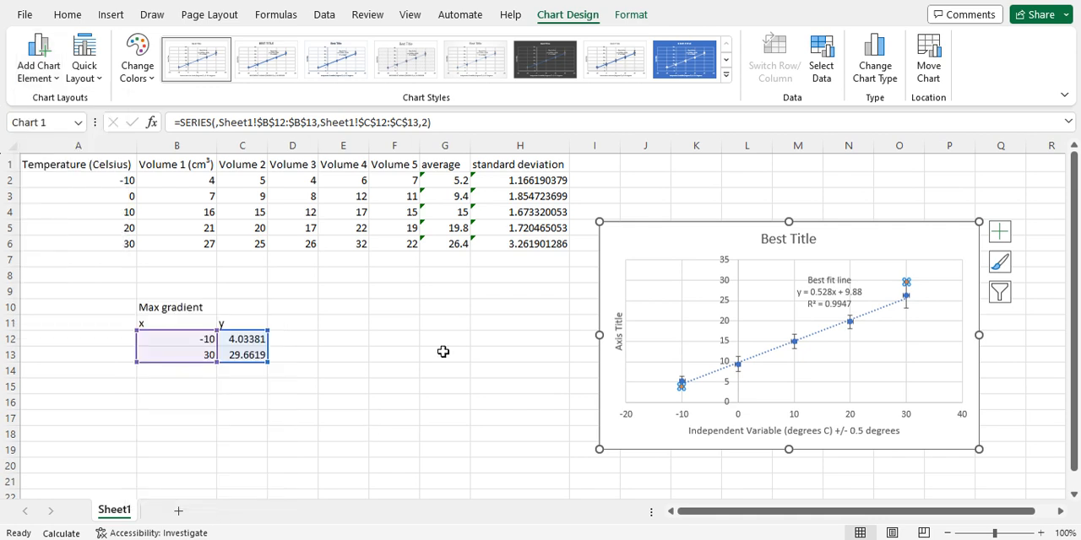
- Add a linear trendline to the Max gradient series via Add Chart Element
left_click(445, 355)
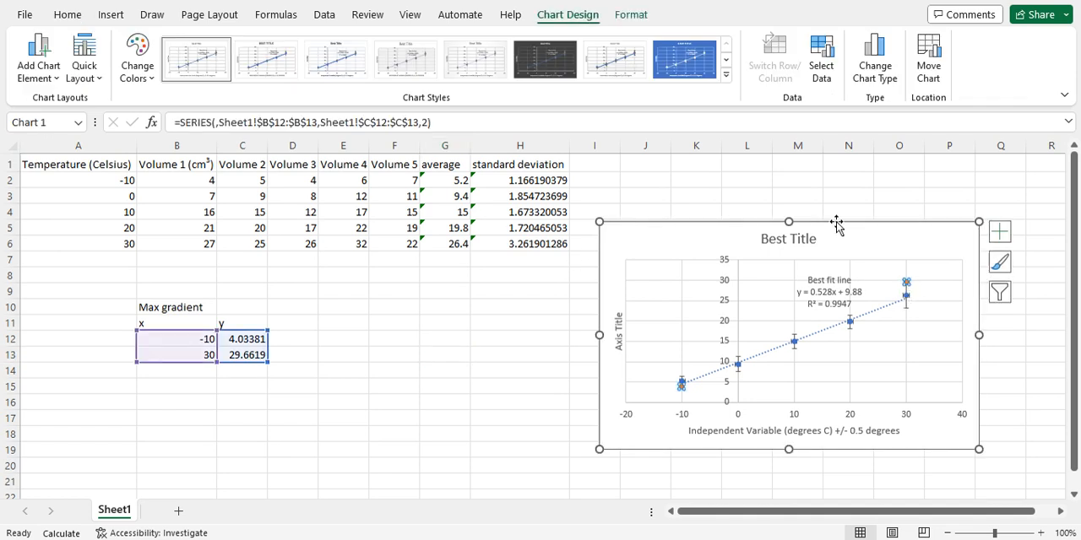
left_click(37, 54)
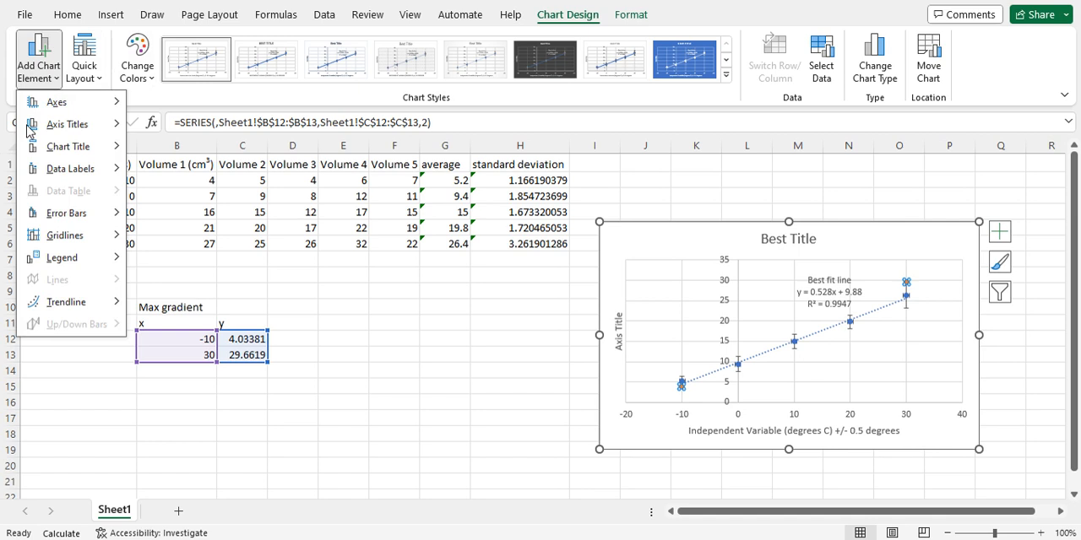
left_click(66, 300)
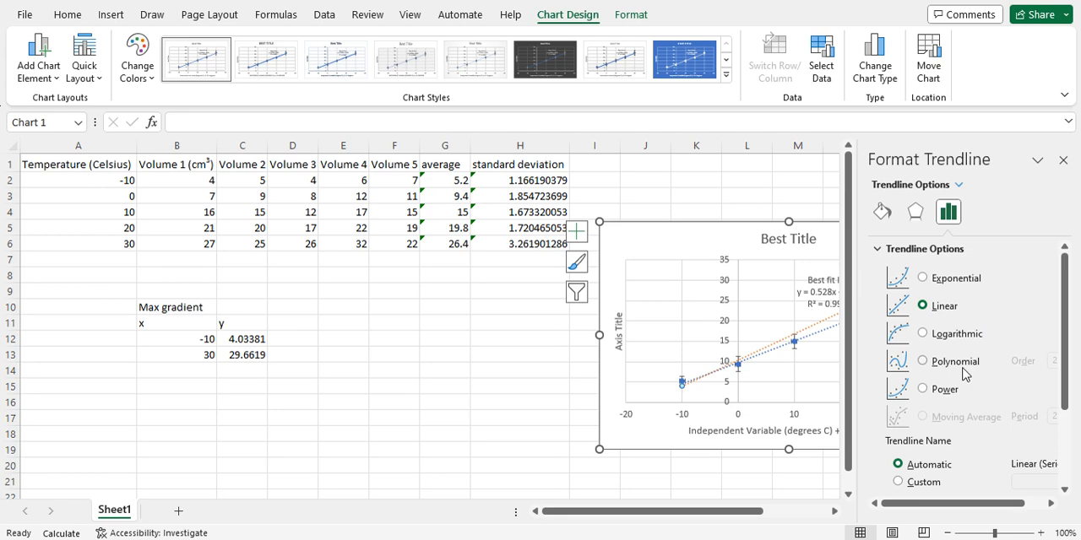
- Display the trendline equation y = 0.6407x + 10.441 on the chart and close the pane
scroll("down", 3)
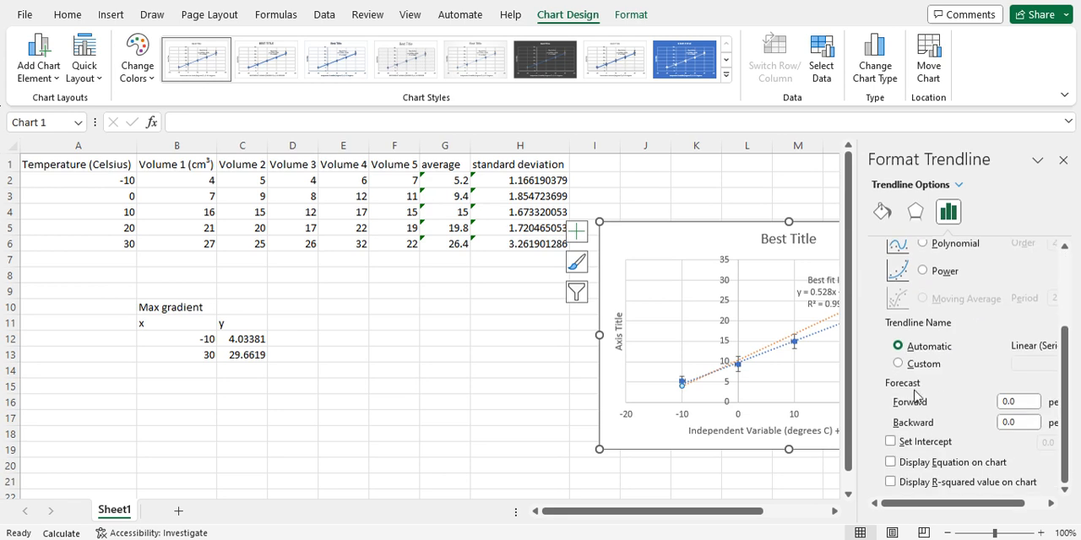
mouse_move(903, 449)
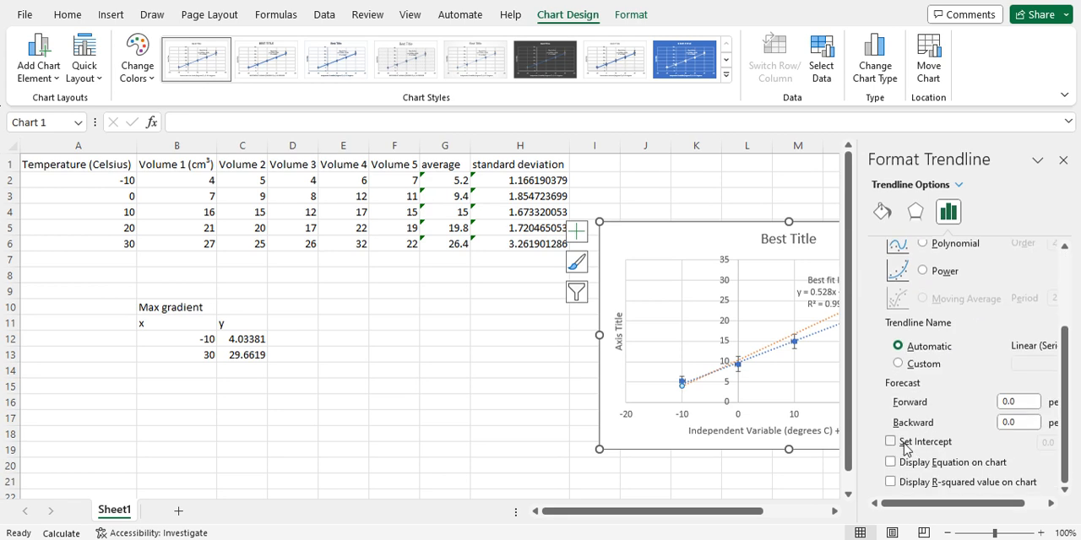
left_click(891, 463)
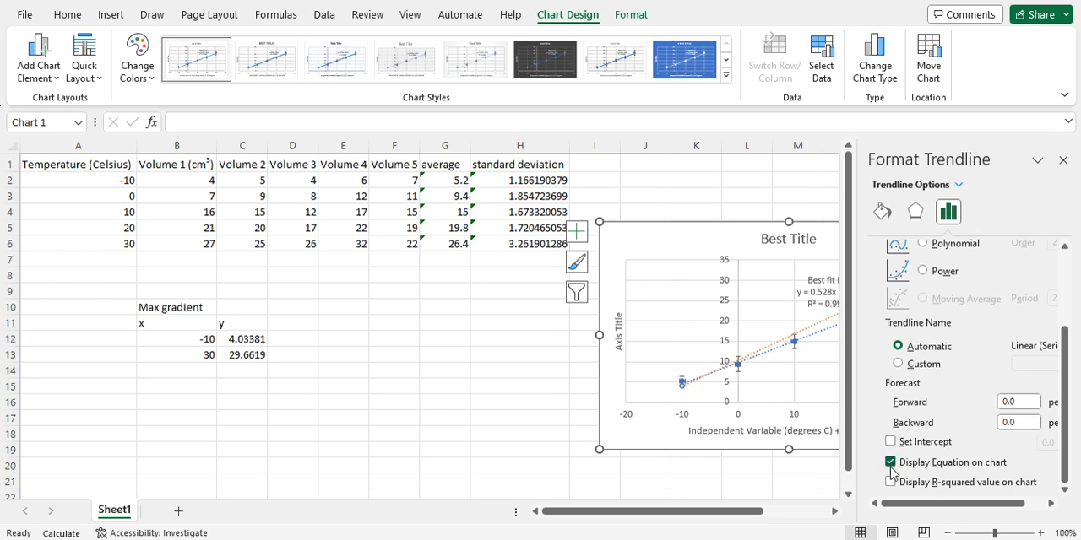
mouse_move(946, 480)
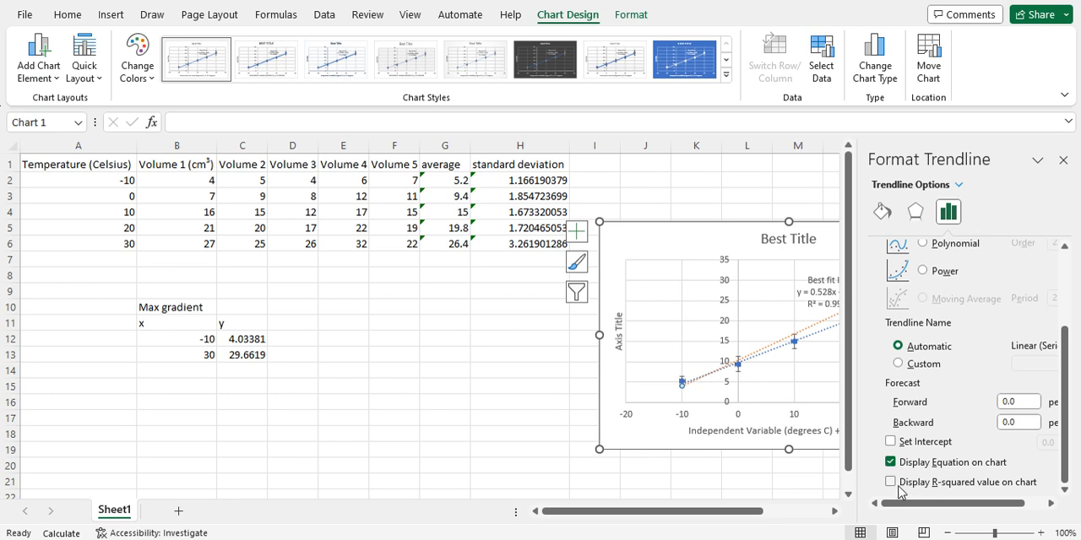
mouse_move(1064, 162)
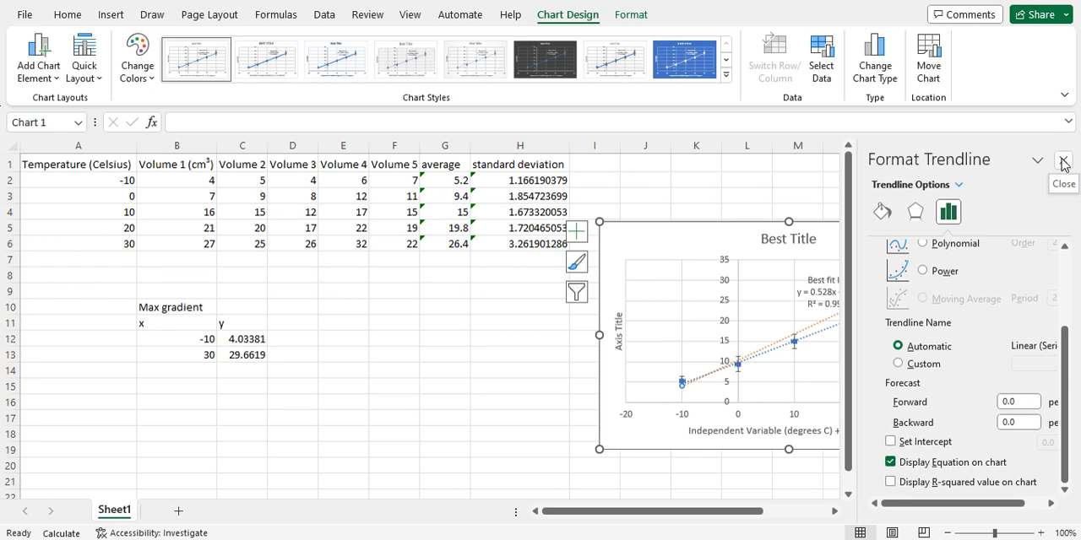
left_click(1064, 162)
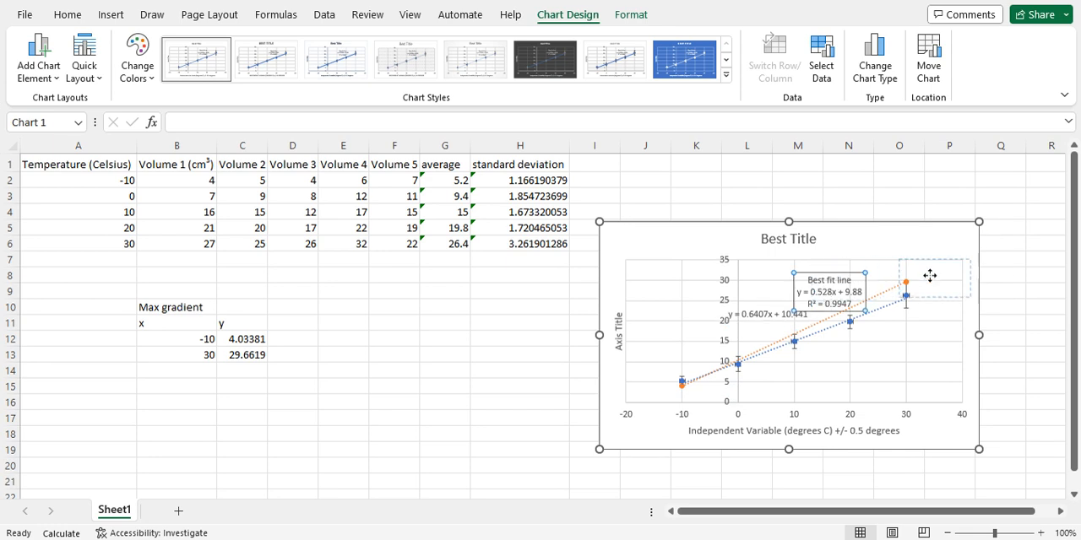
- Move the equation into the plot area and caption it 'Max Gradient'
left_click_drag(929, 277, 825, 272)
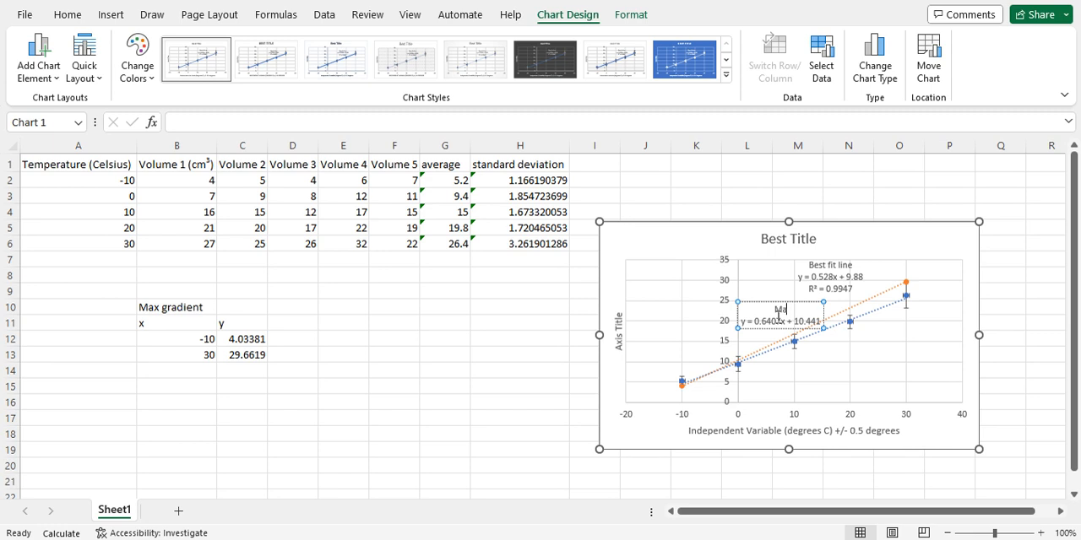
type("Max Gradient")
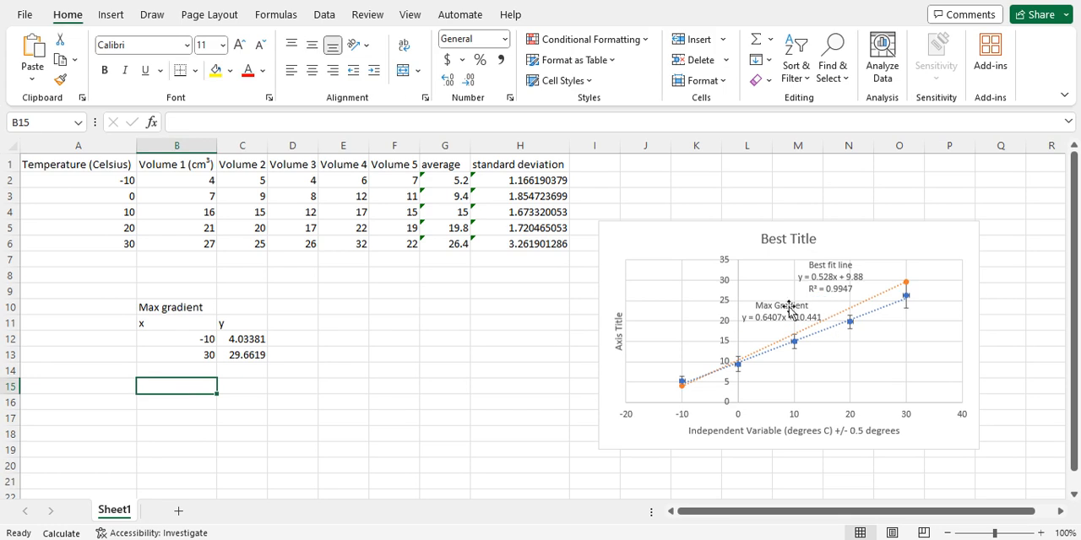
mouse_move(520, 391)
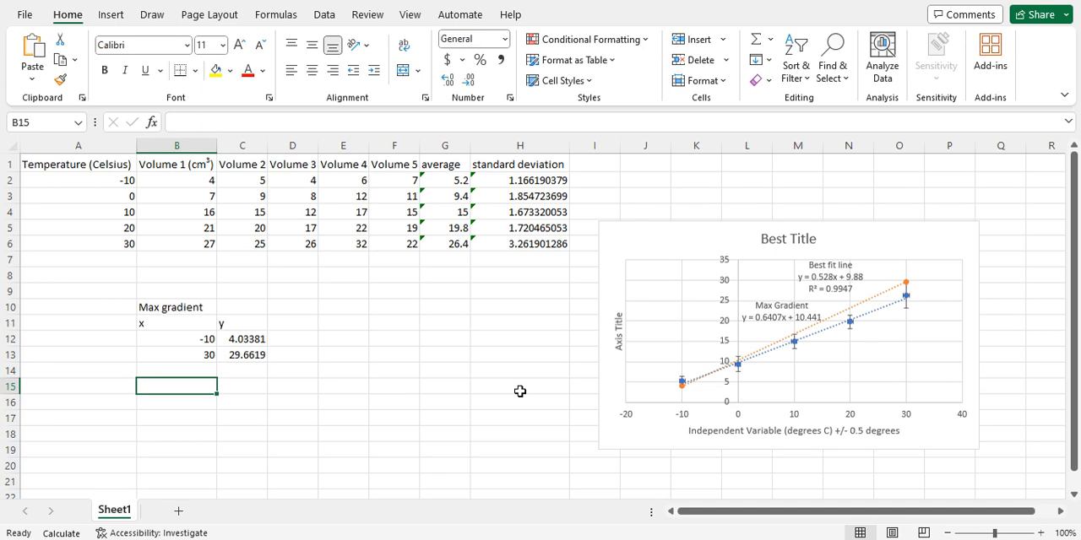
- Label a 'min gradient' table and enter x values -10 and 30 from A2 and A6
type("min")
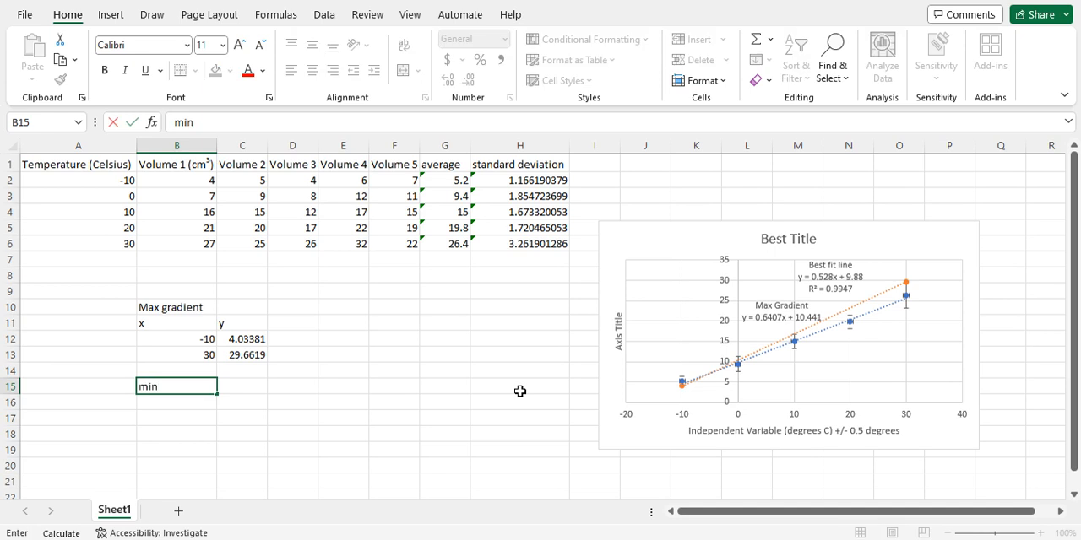
type("gradient")
left_click(175, 402)
type("x")
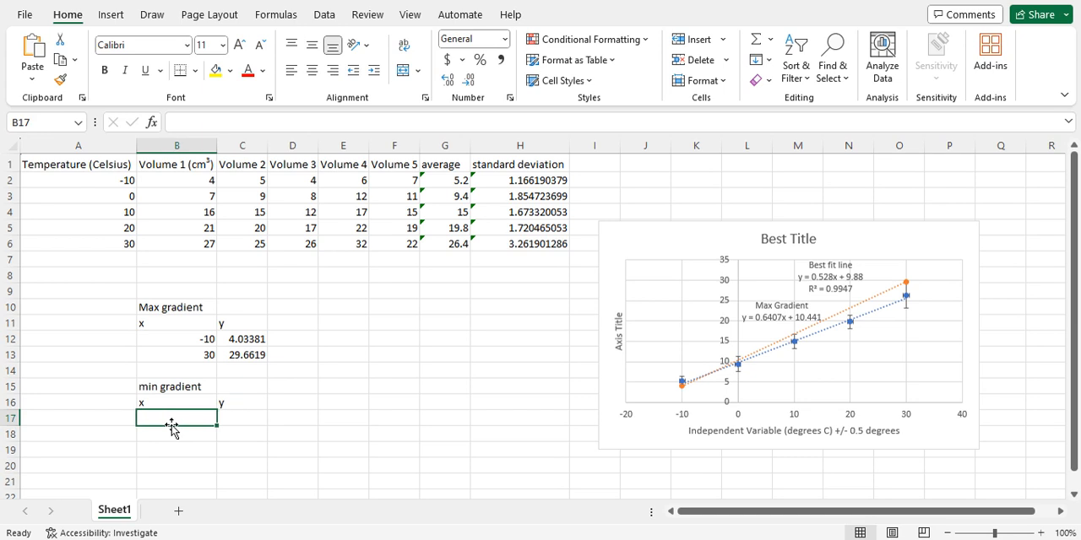
type("=")
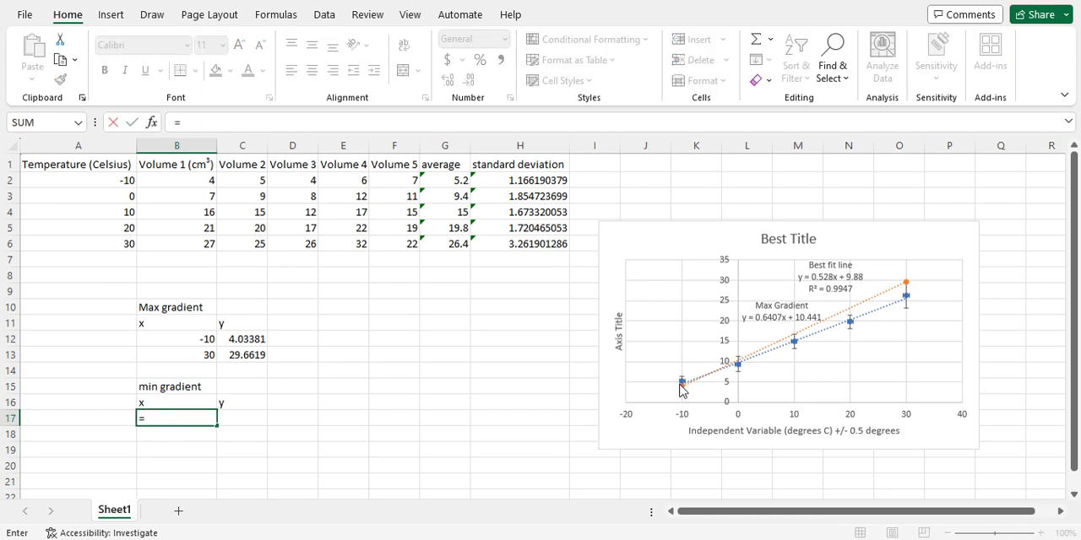
mouse_move(922, 308)
type("-10")
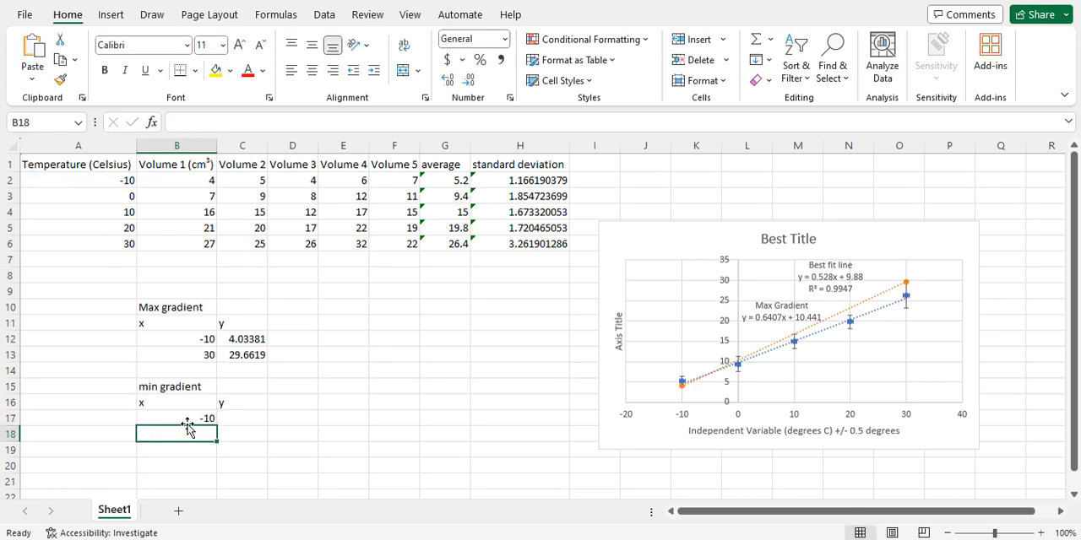
left_click(78, 243)
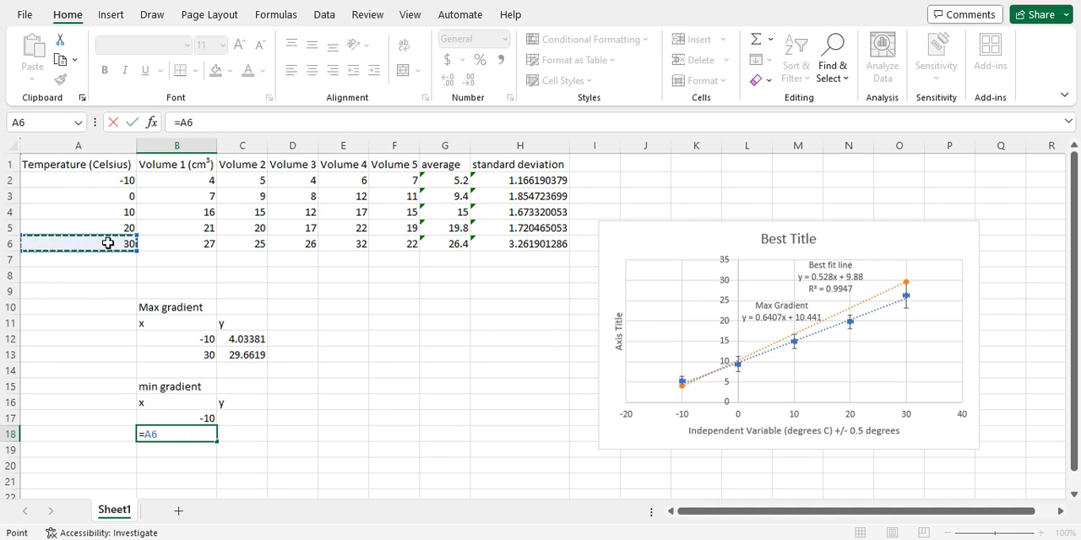
key("Return")
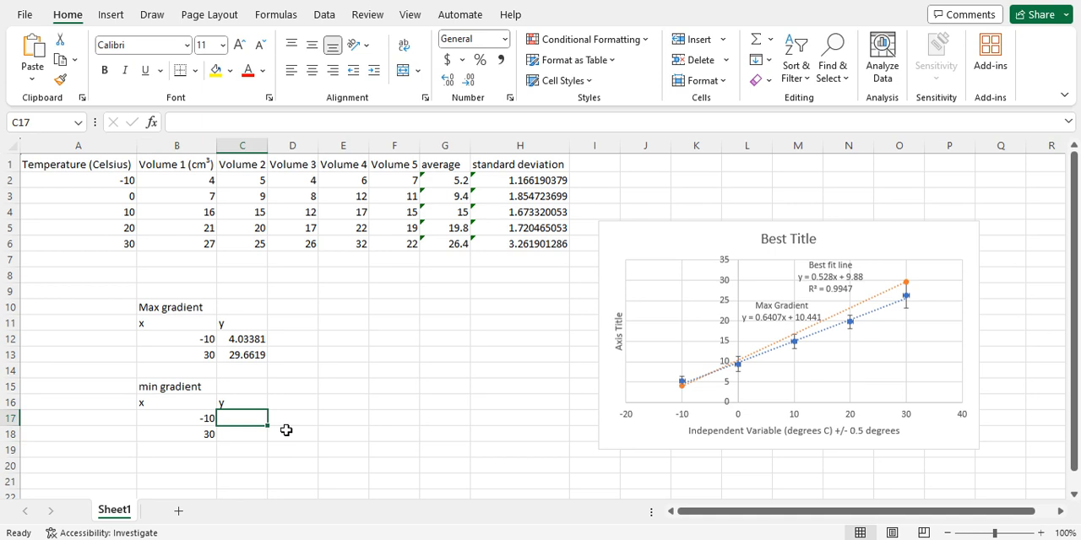
mouse_move(471, 170)
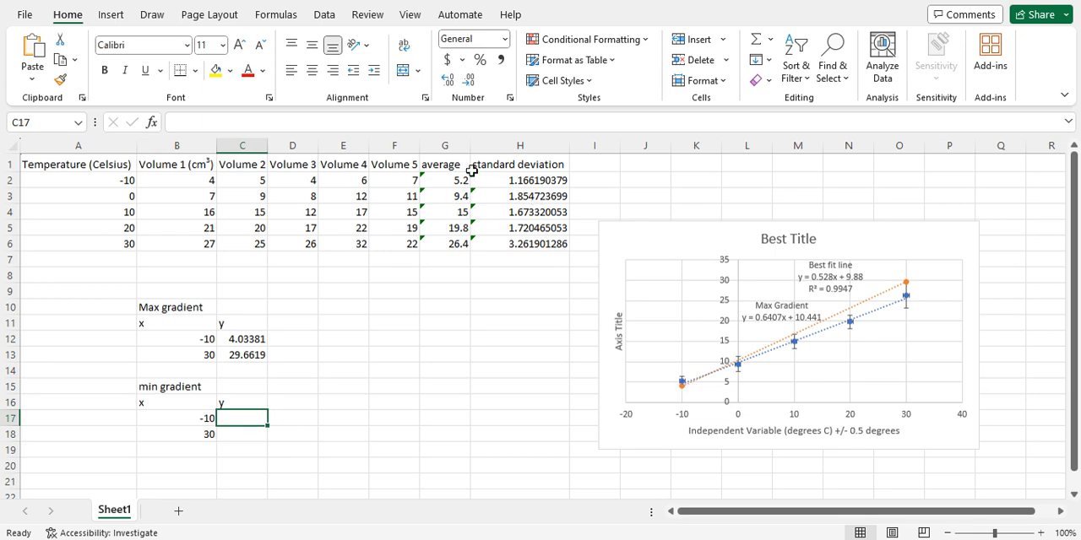
mouse_move(686, 381)
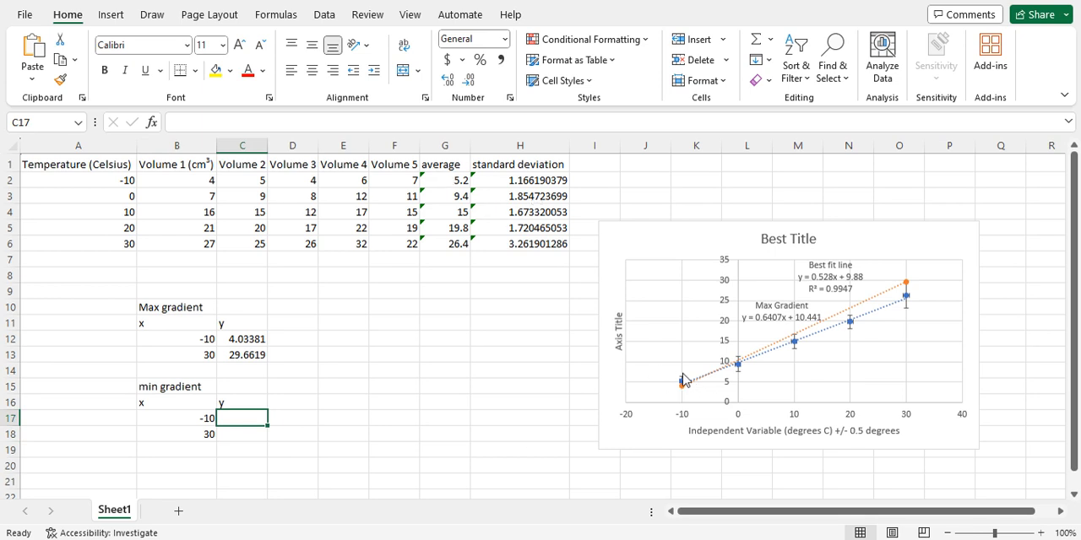
mouse_move(455, 182)
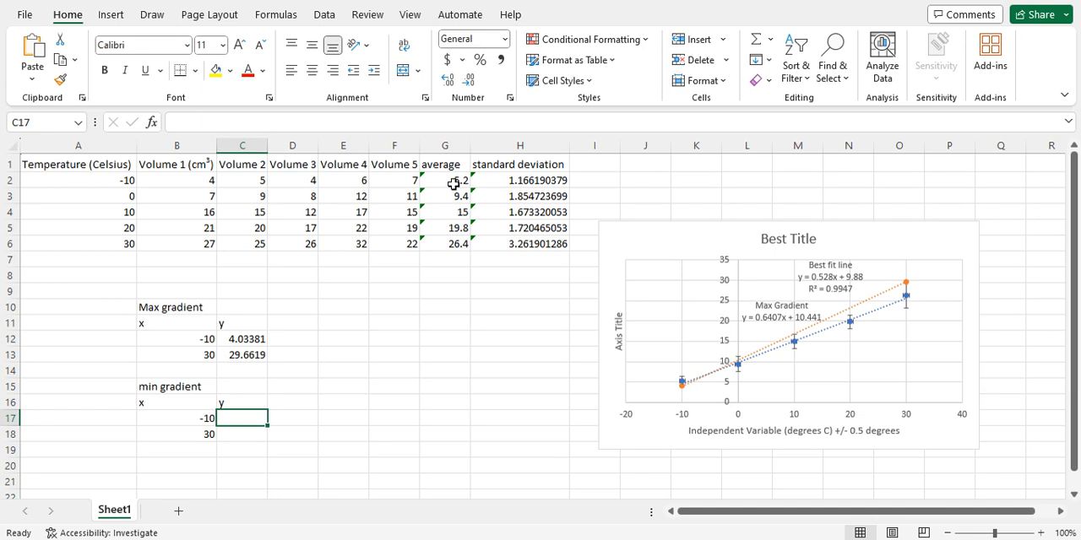
- Enter y values as G2 plus and G6 minus the deviation, giving 6.36619 and 23.1381
left_click(445, 179)
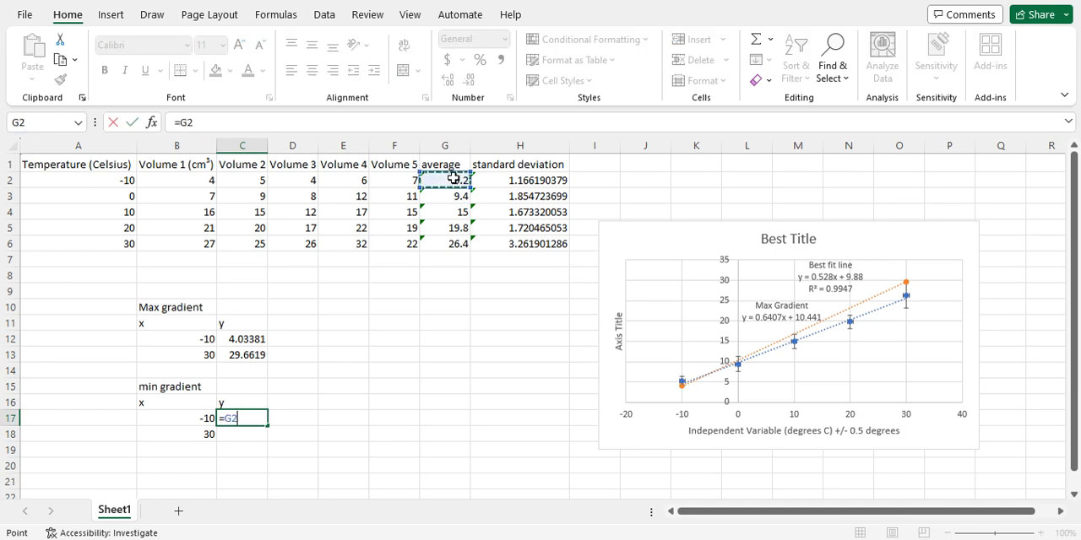
type("+")
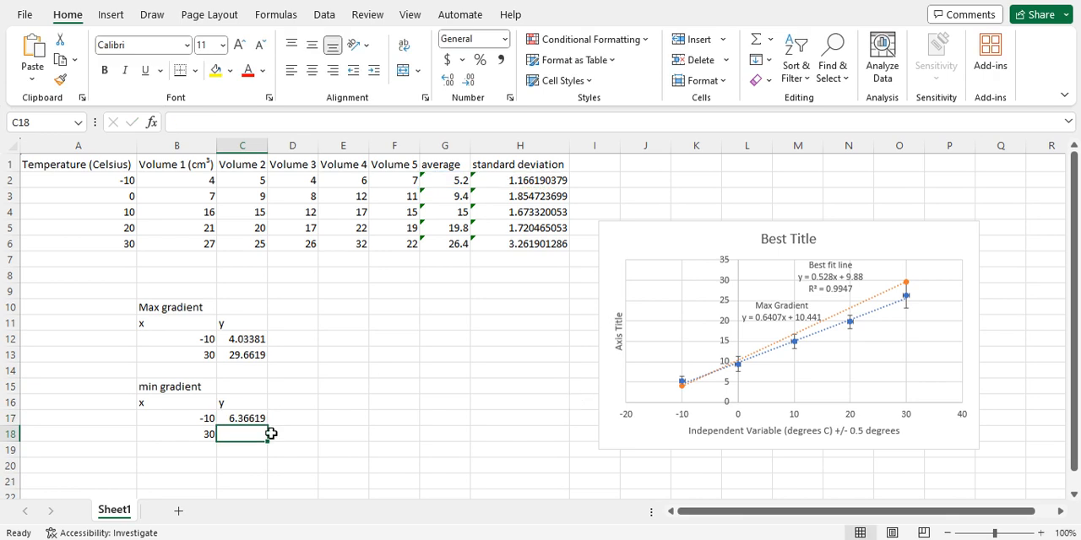
type("=")
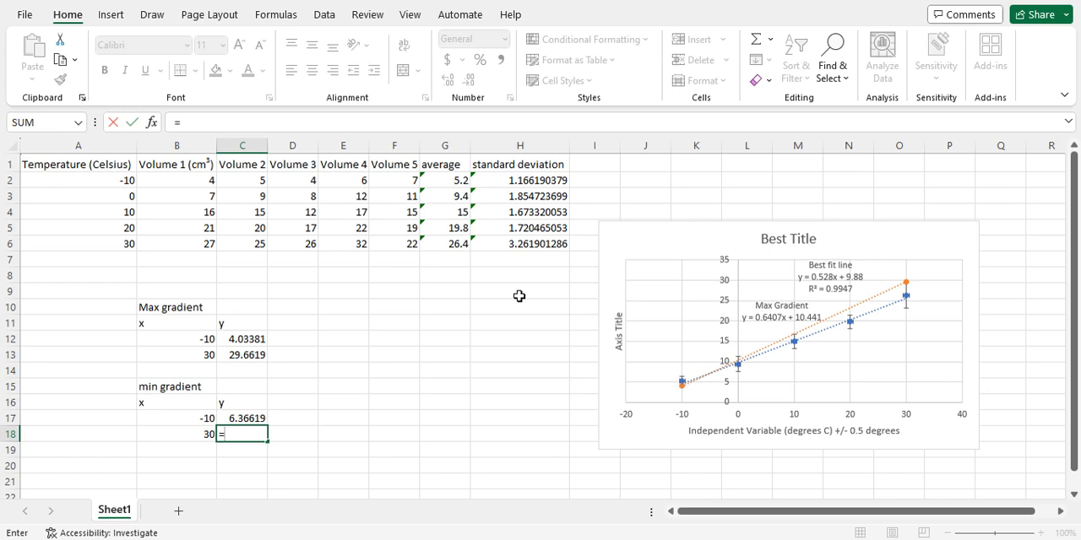
left_click(446, 243)
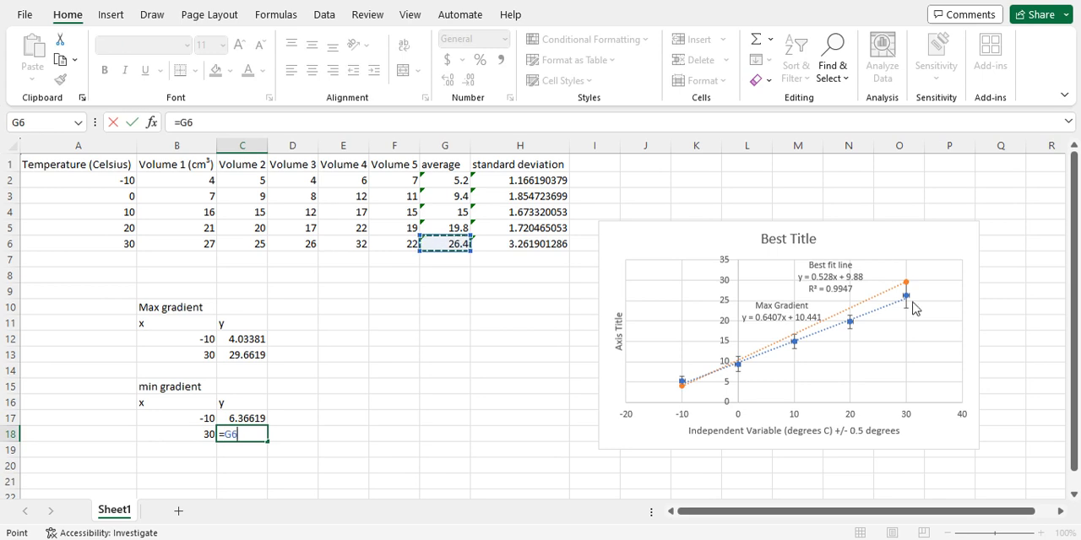
mouse_move(910, 317)
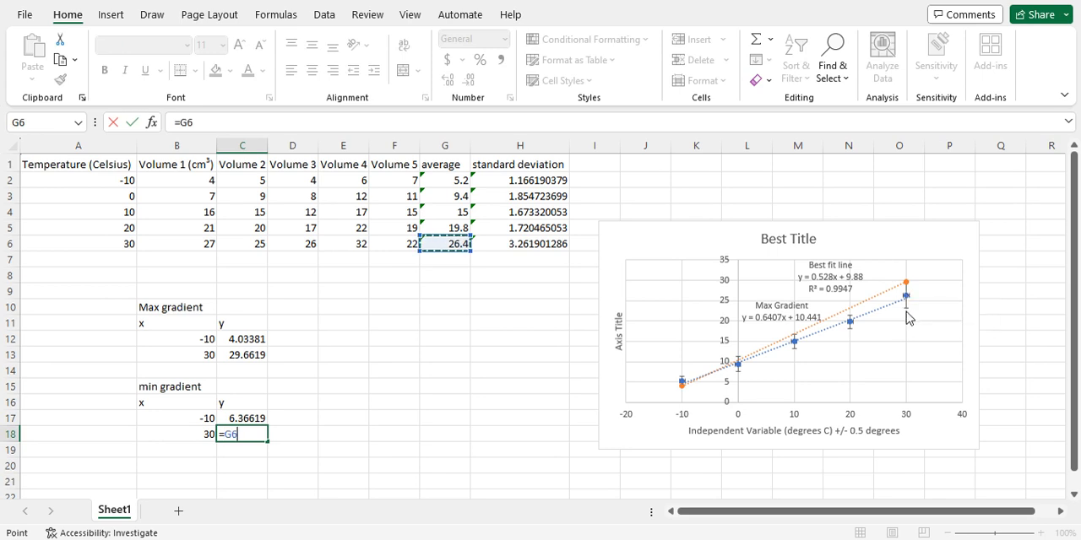
type("_")
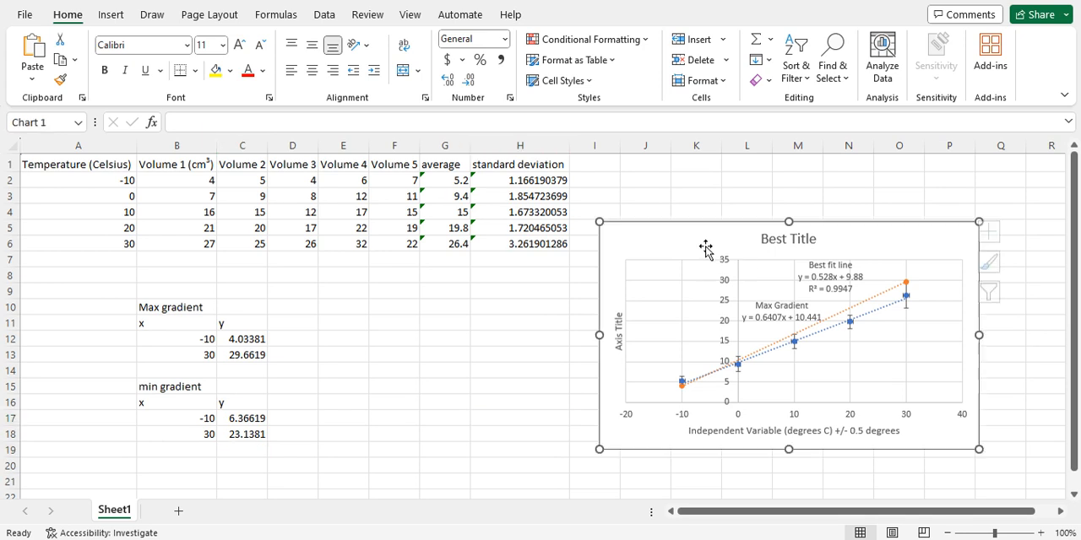
- Add a third chart series with X values B17:B18 and Y values C17:C18 for the min gradient points
left_click(567, 13)
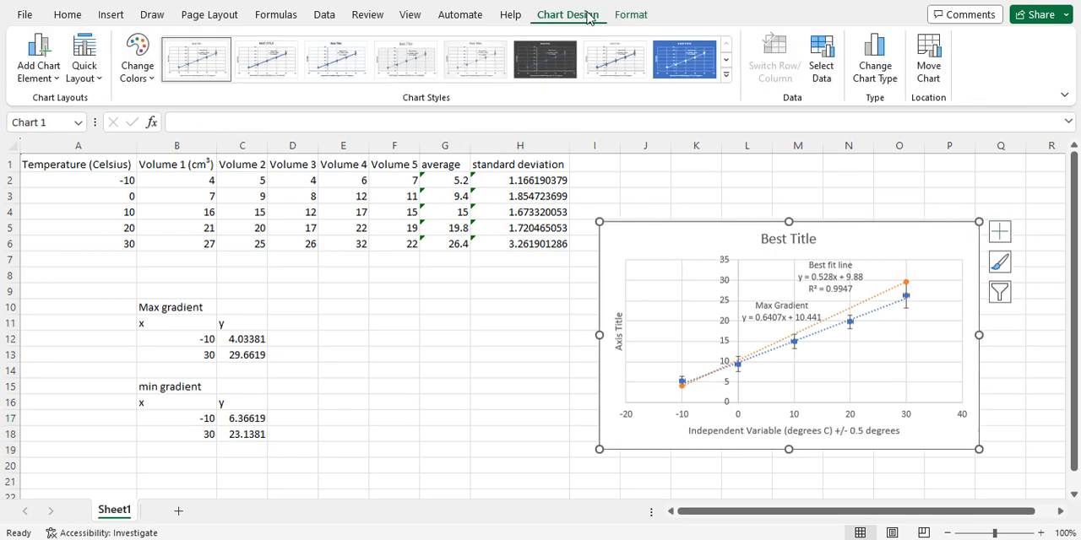
left_click(821, 57)
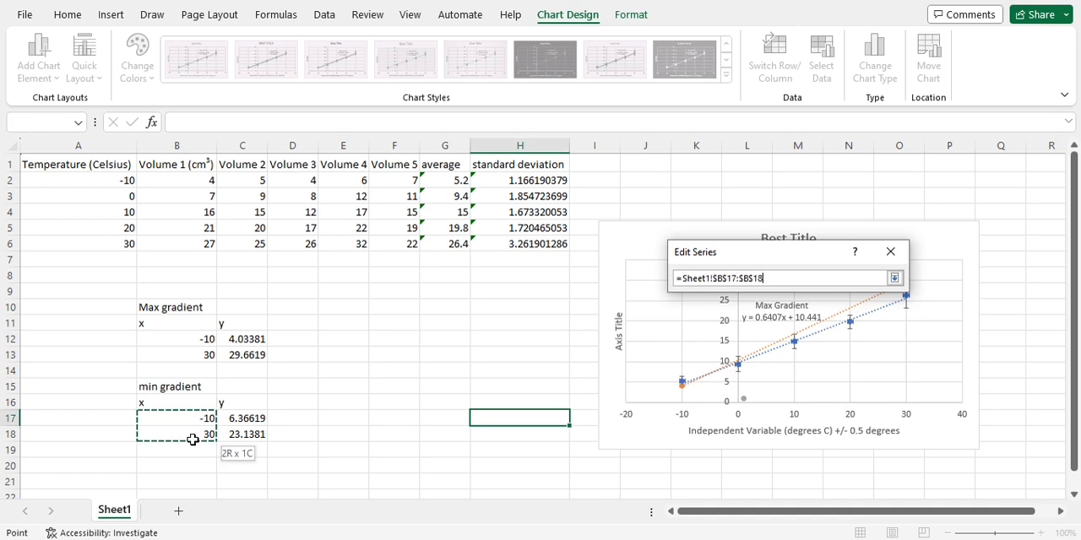
left_click(894, 277)
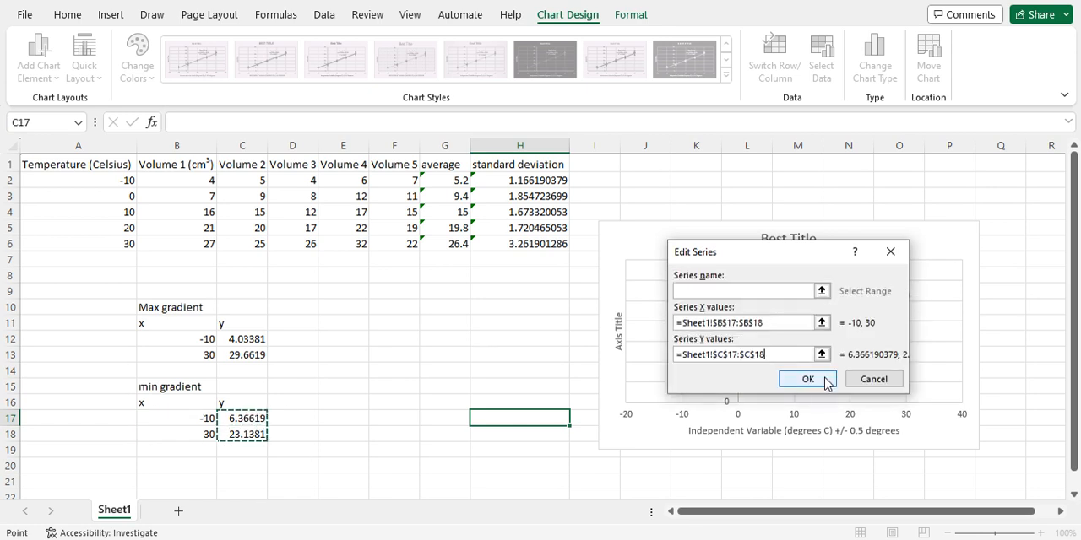
left_click(807, 378)
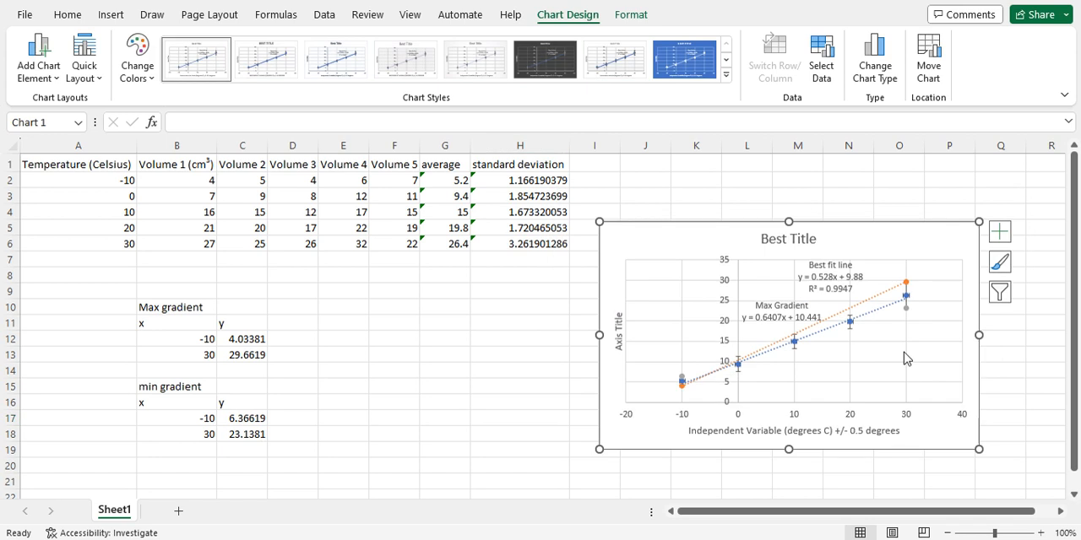
mouse_move(682, 382)
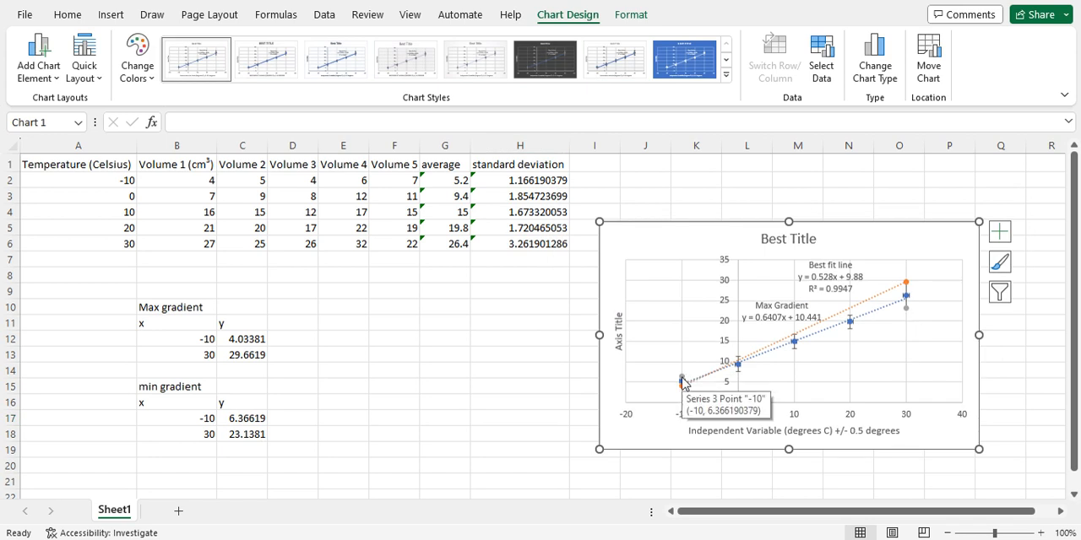
mouse_move(909, 320)
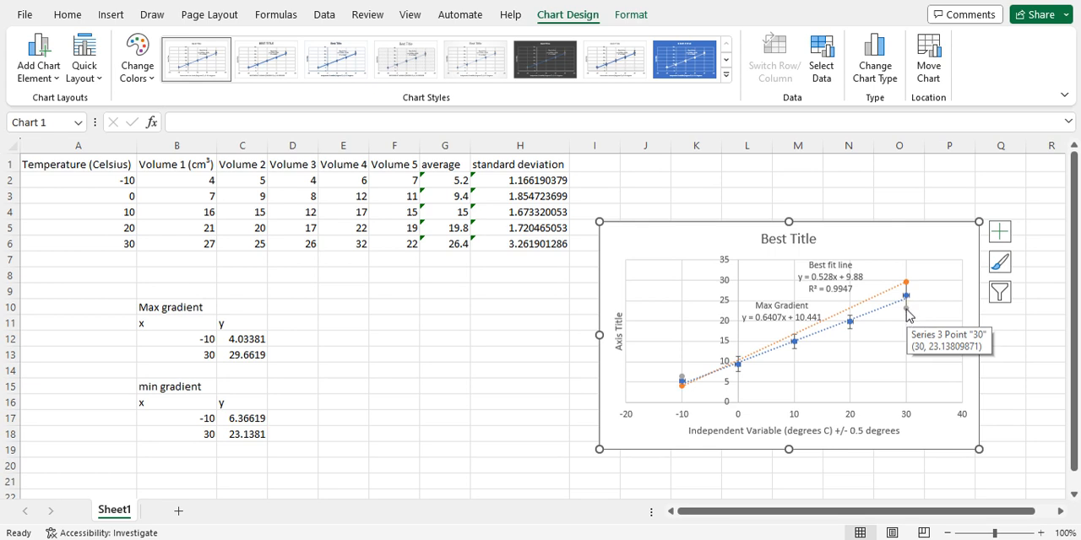
left_click(905, 306)
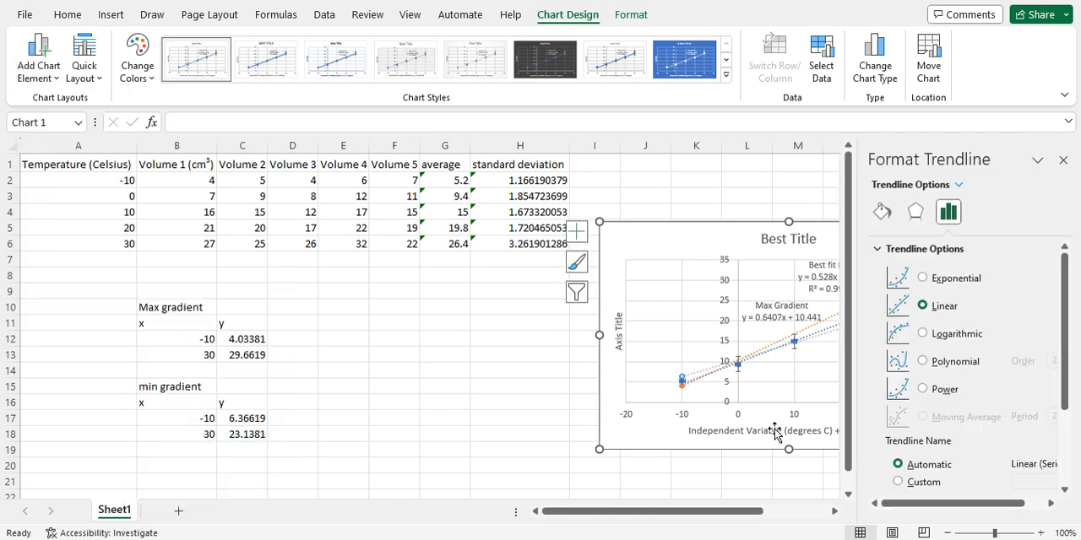
- Show the linear trendline's equation on the chart and label it 'Min Gradient: y = 0.4193x + 10.559'
scroll("down", 3)
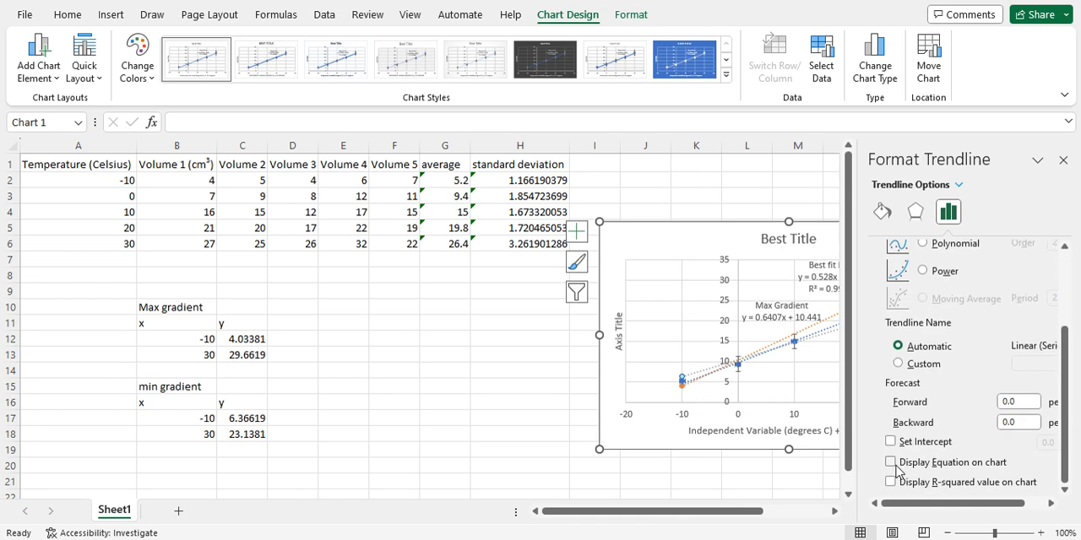
left_click(889, 463)
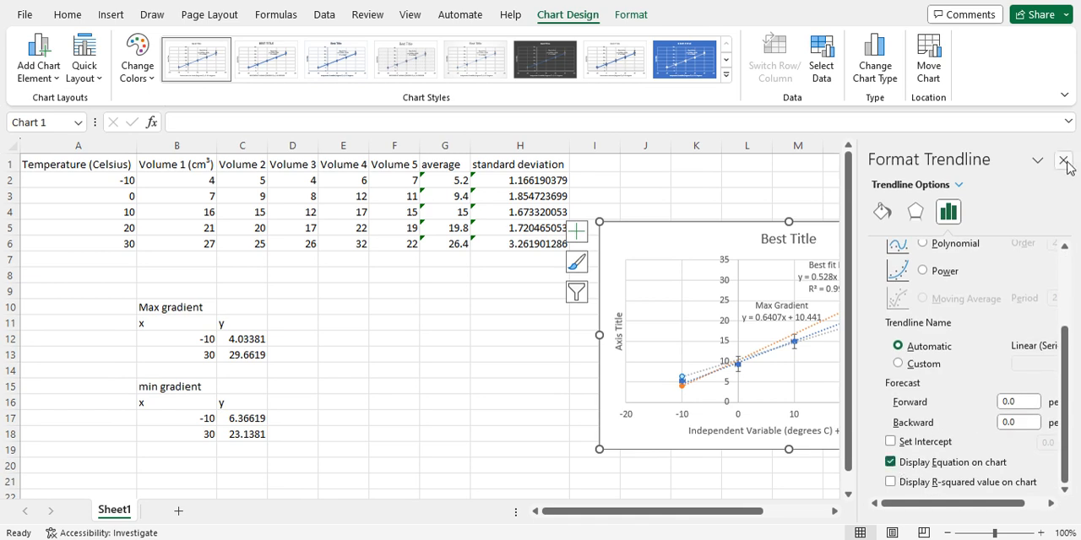
left_click(1063, 160)
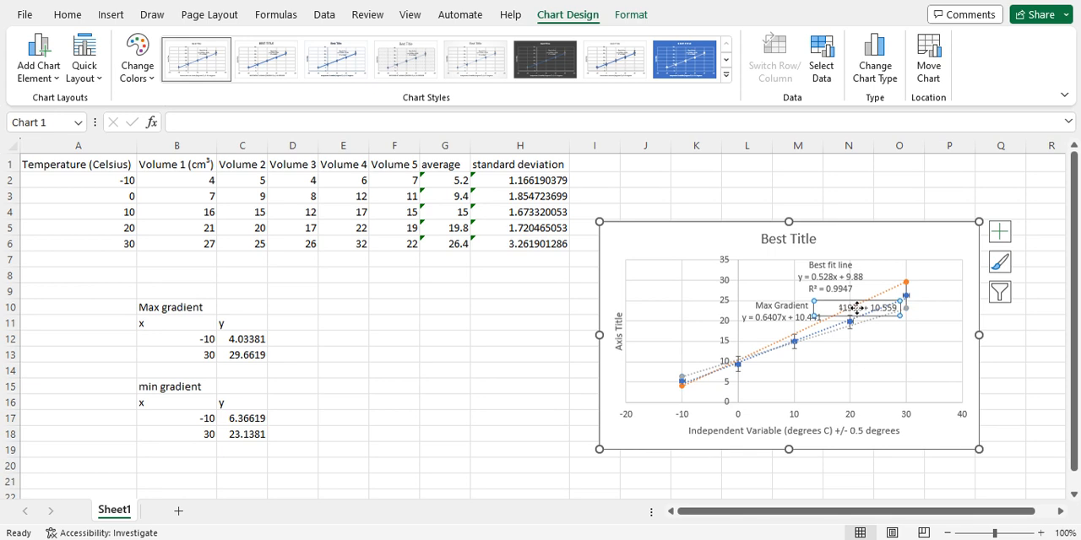
left_click_drag(857, 307, 865, 353)
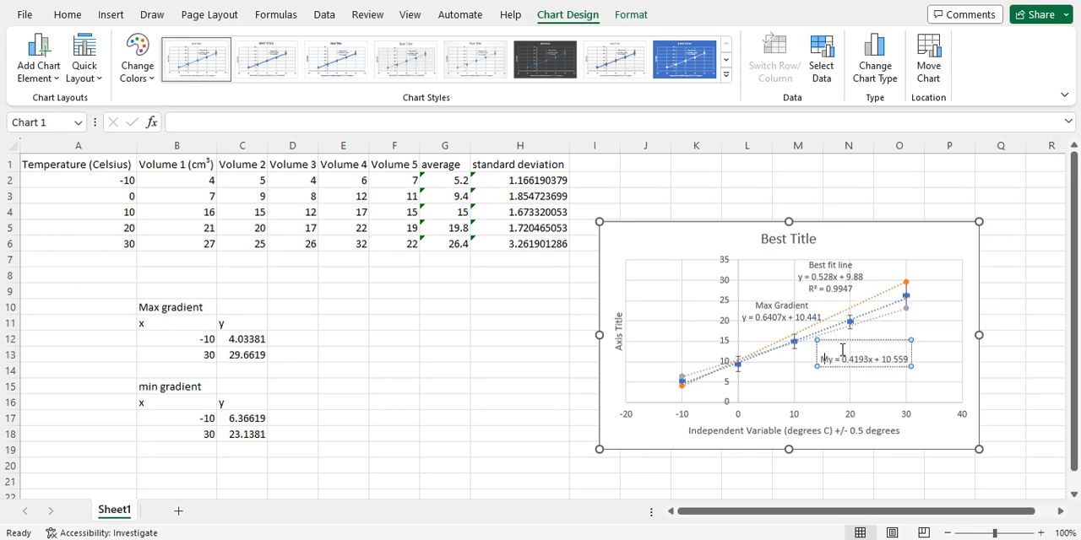
type("Min Gradient")
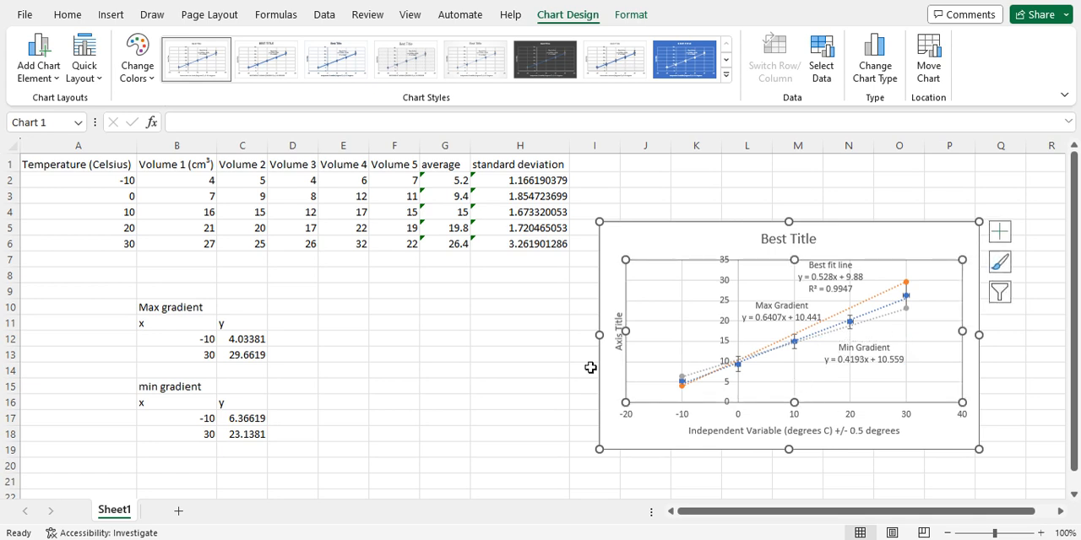
left_click(520, 370)
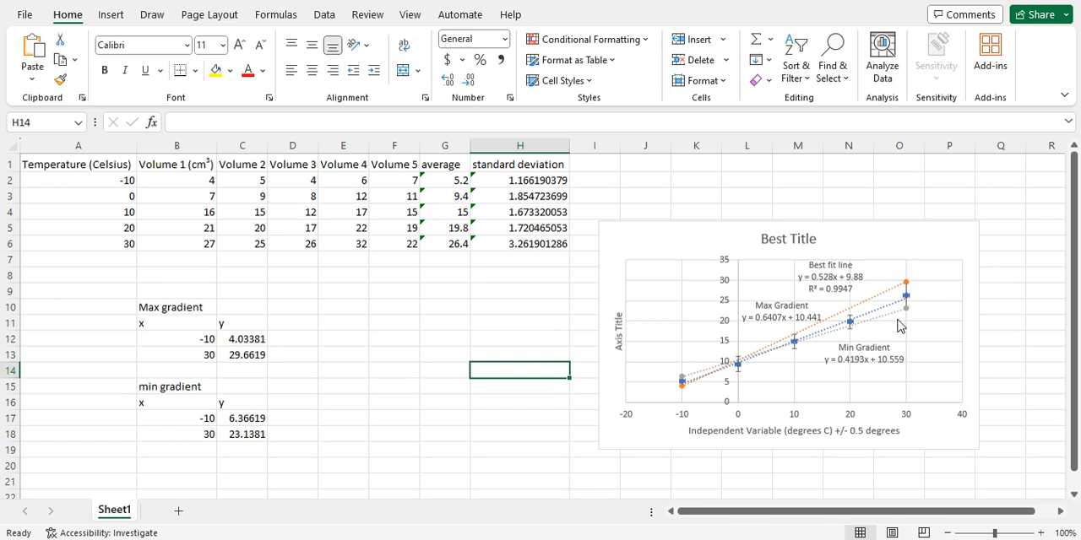
mouse_move(814, 361)
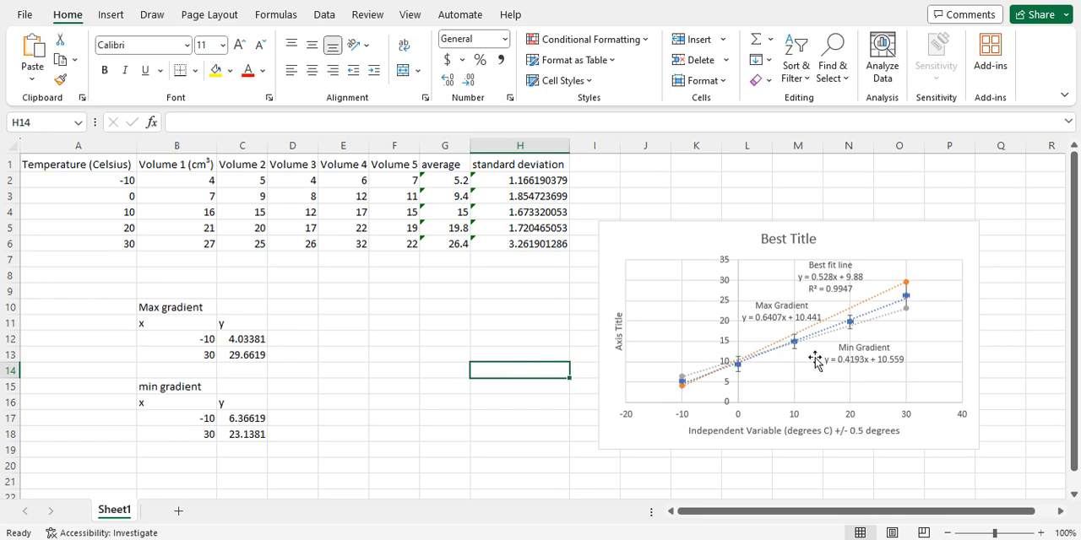
mouse_move(898, 329)
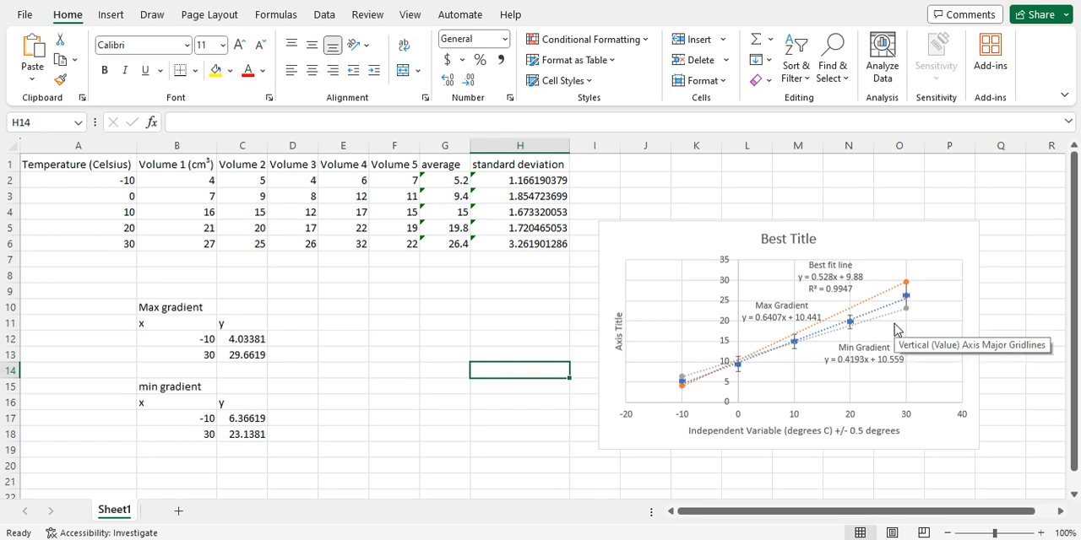
mouse_move(919, 267)
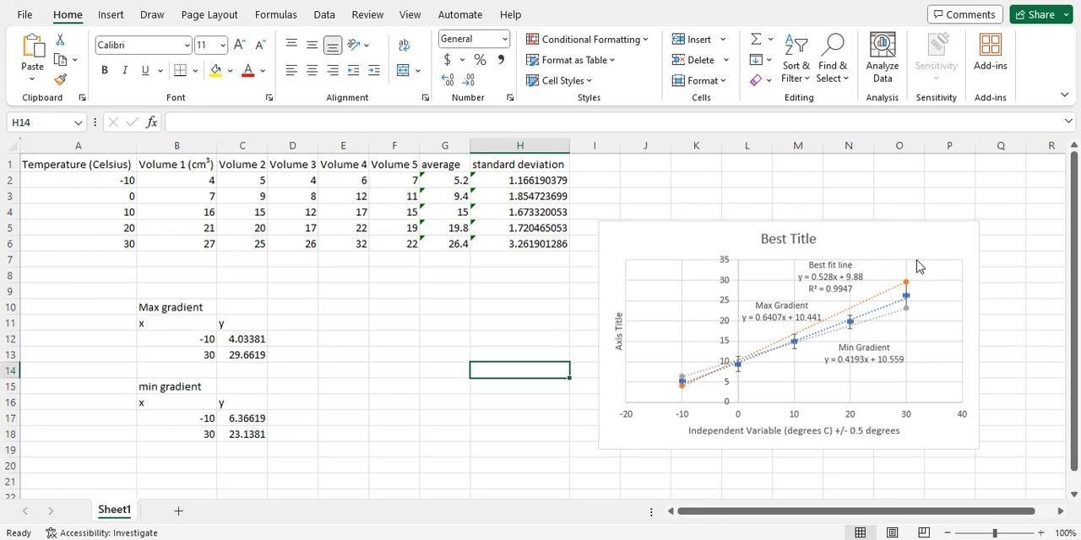
mouse_move(912, 333)
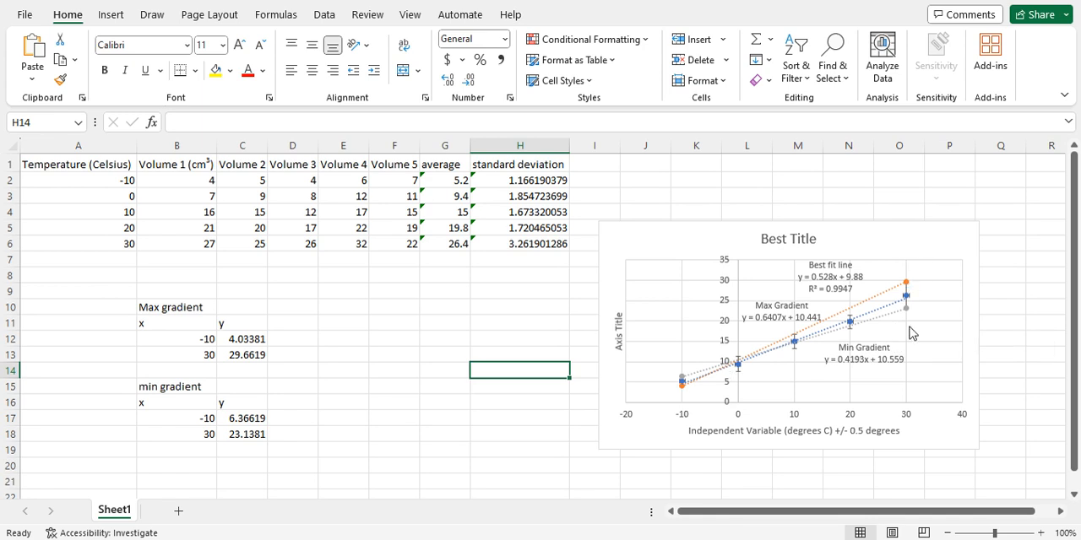
mouse_move(915, 329)
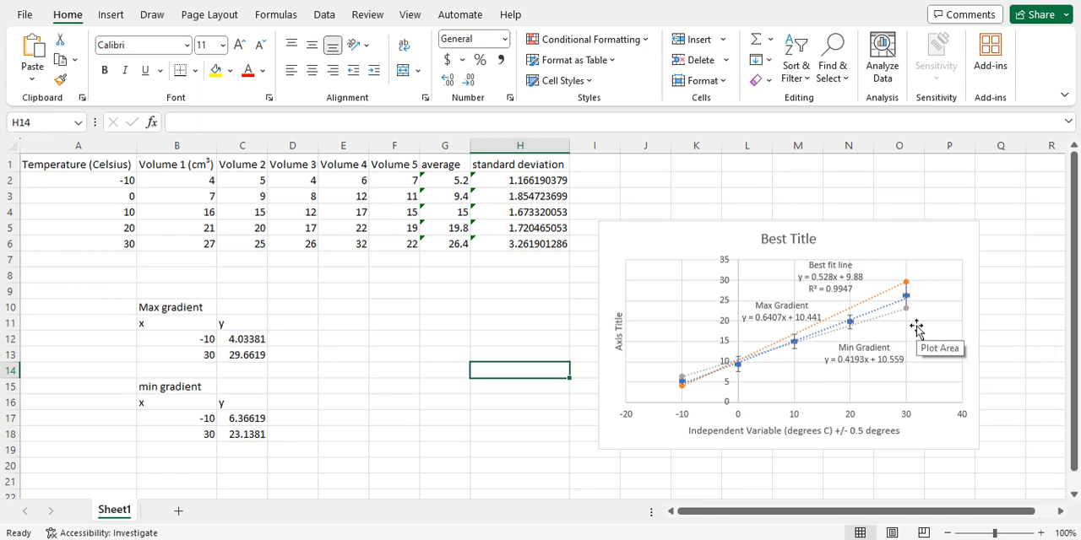
mouse_move(684, 396)
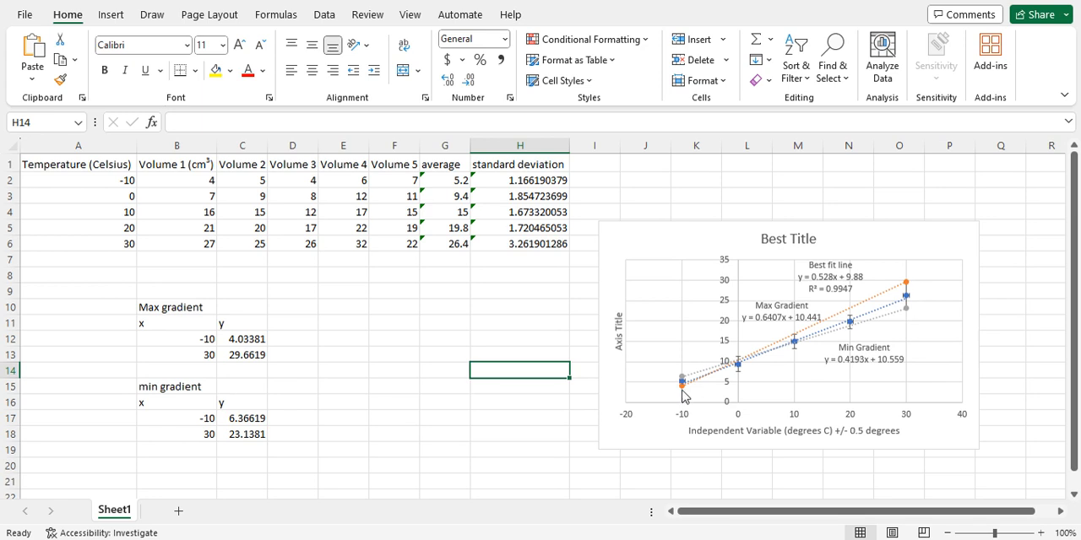
mouse_move(925, 324)
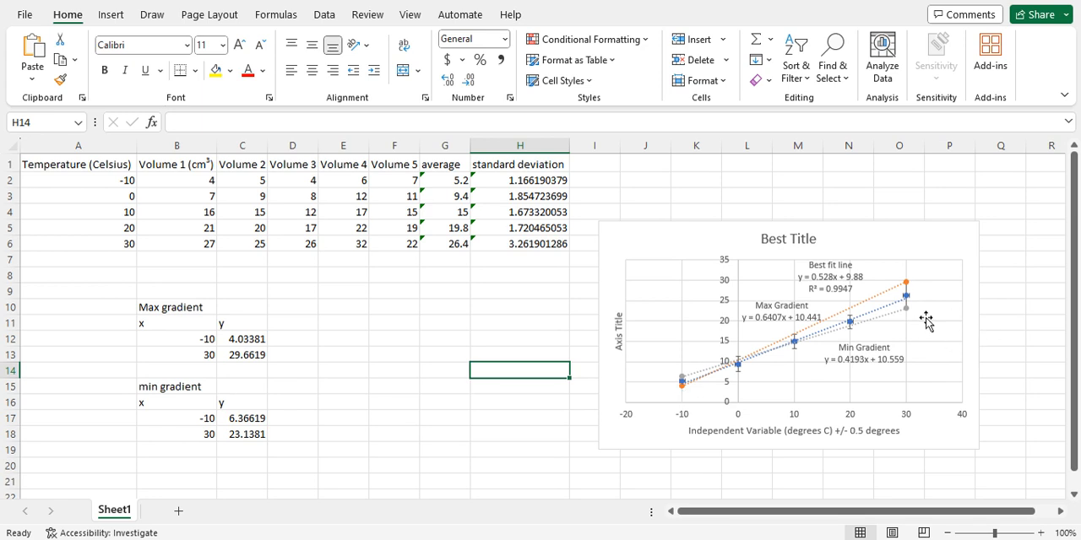
mouse_move(907, 324)
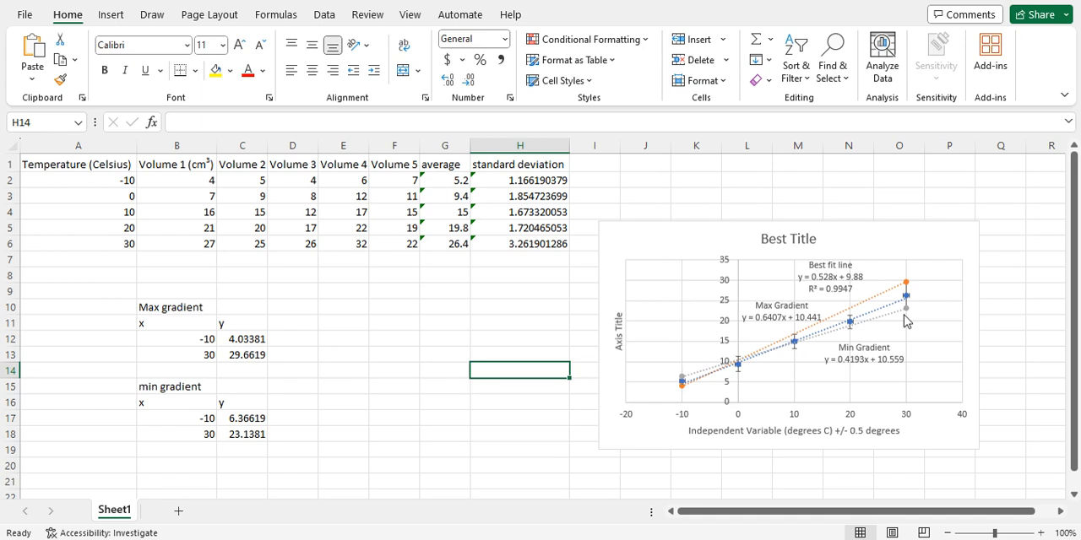
mouse_move(682, 409)
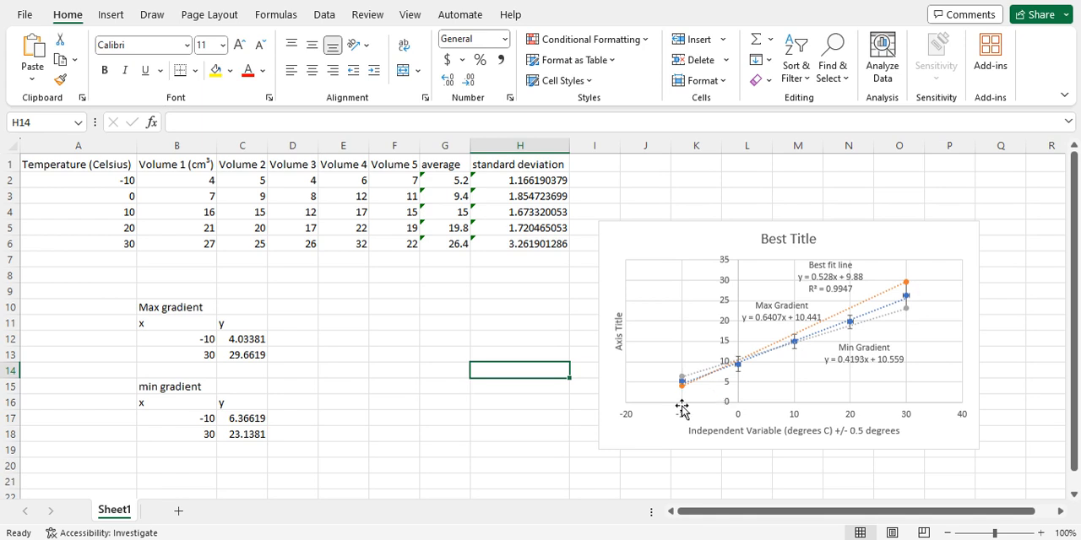
mouse_move(682, 412)
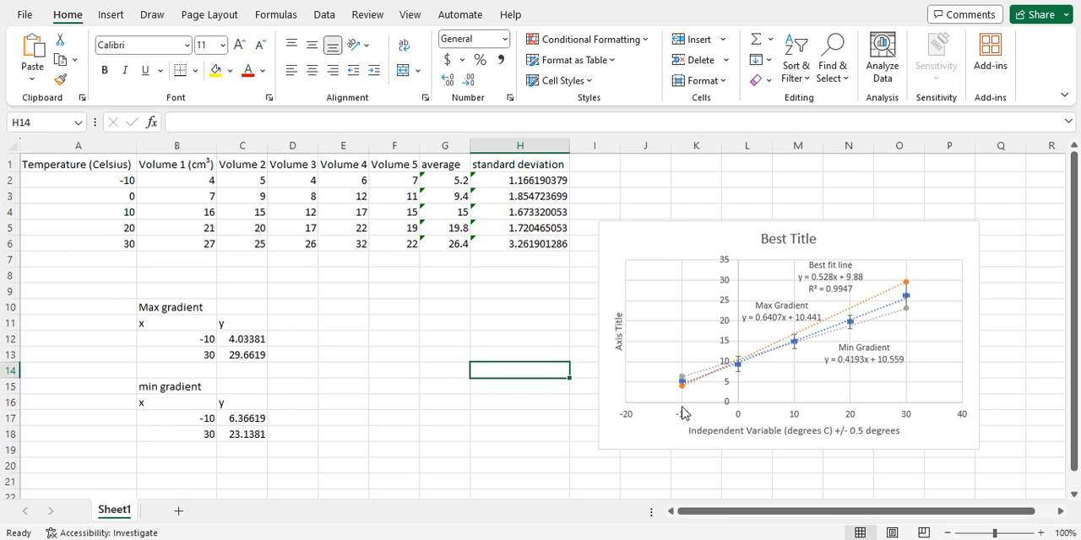
mouse_move(763, 372)
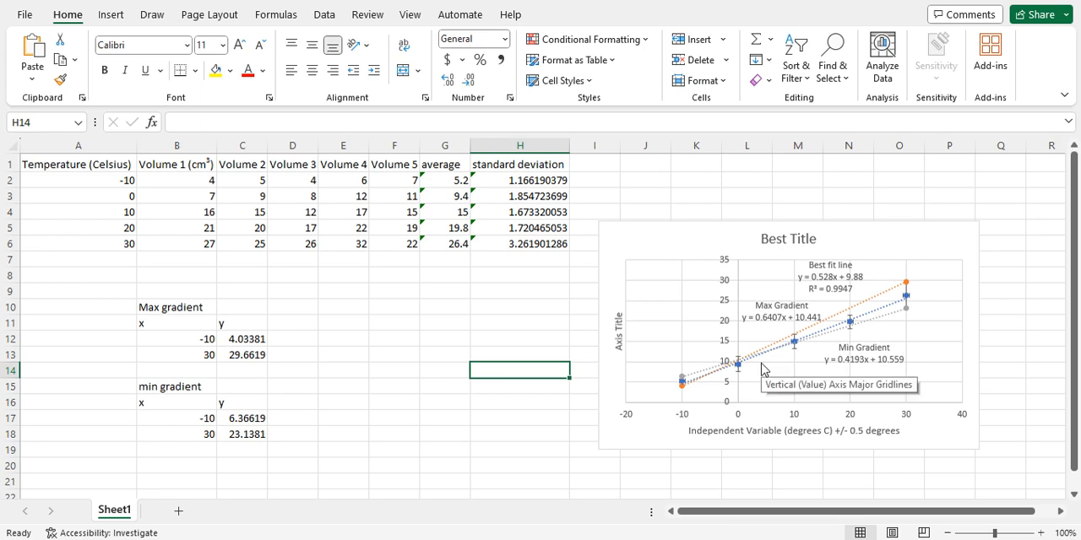
mouse_move(790, 358)
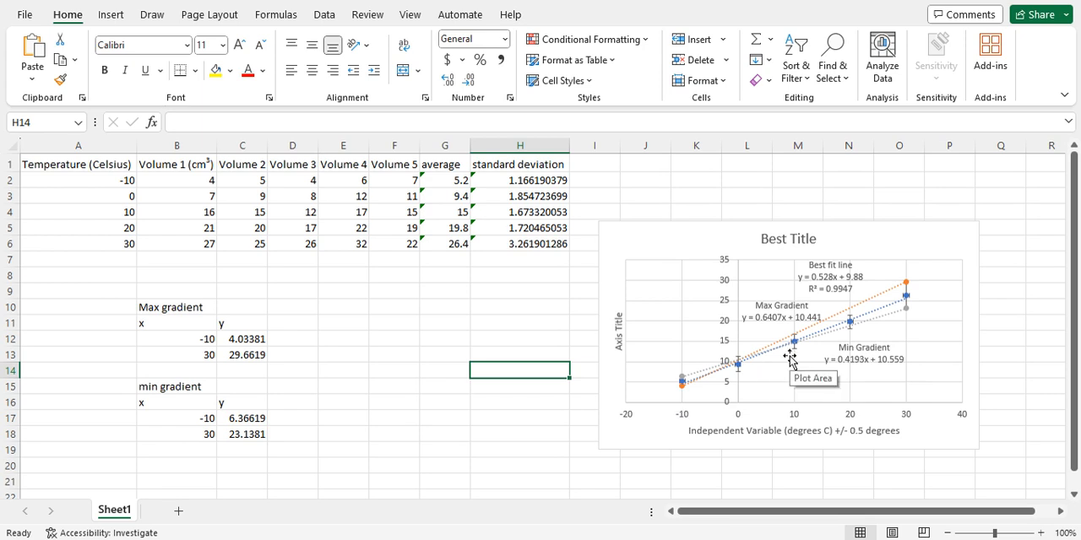
mouse_move(829, 391)
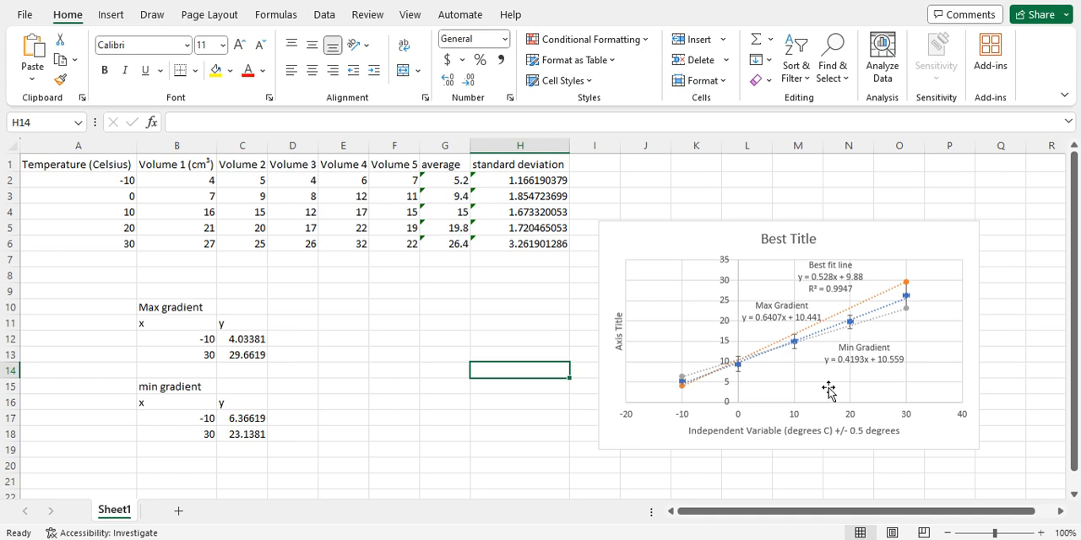
mouse_move(829, 391)
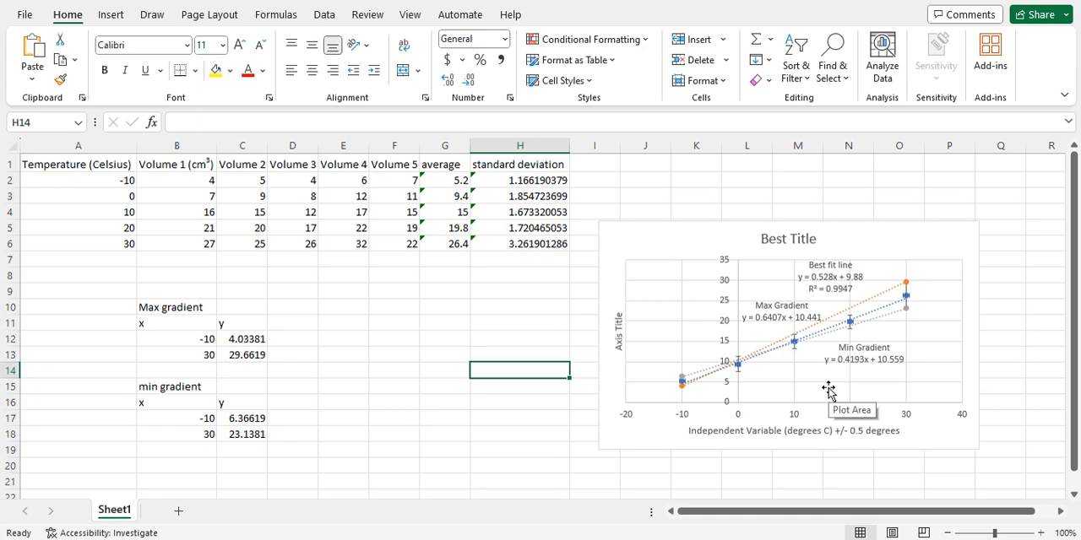
mouse_move(733, 353)
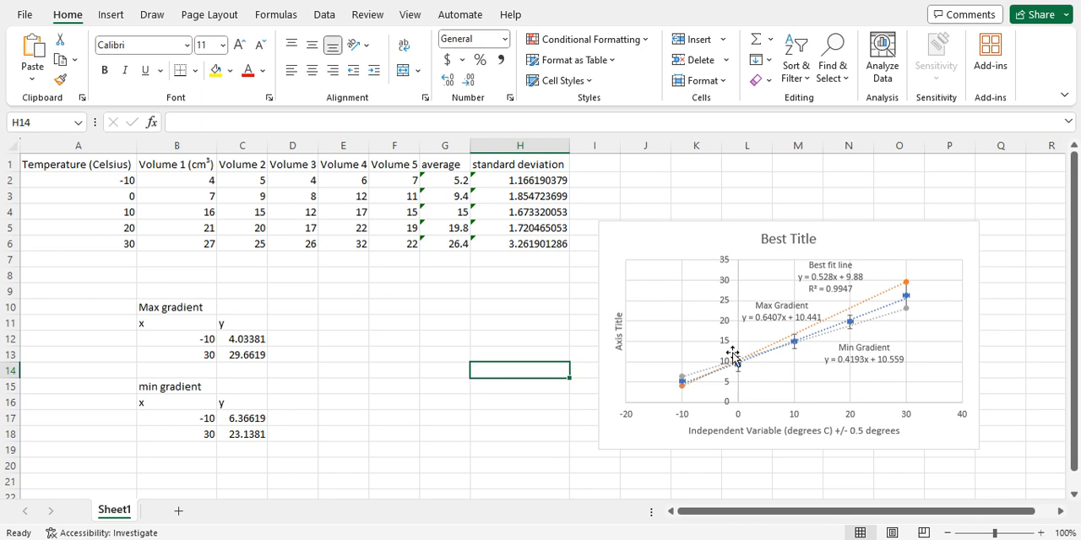
mouse_move(824, 353)
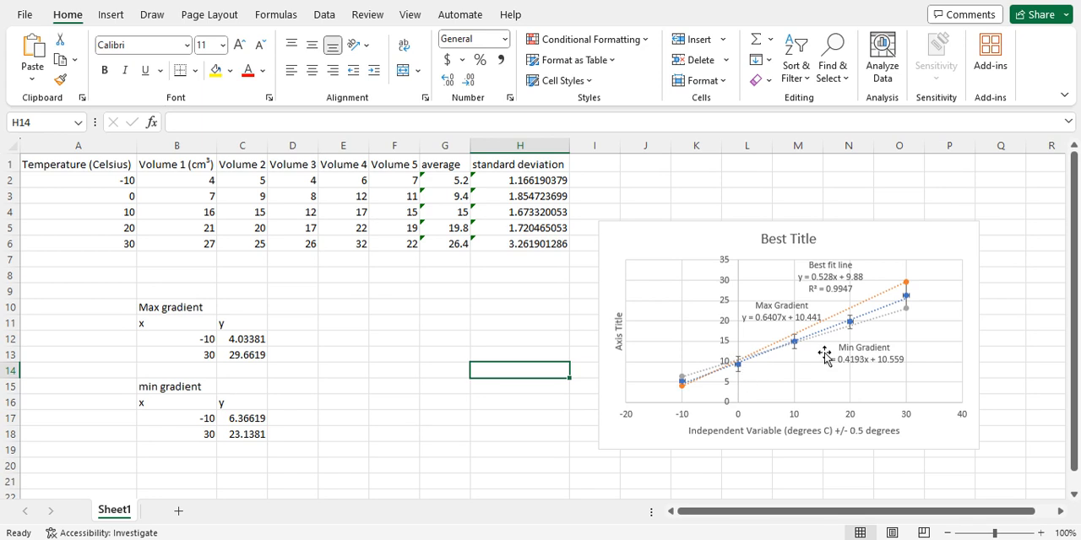
mouse_move(875, 329)
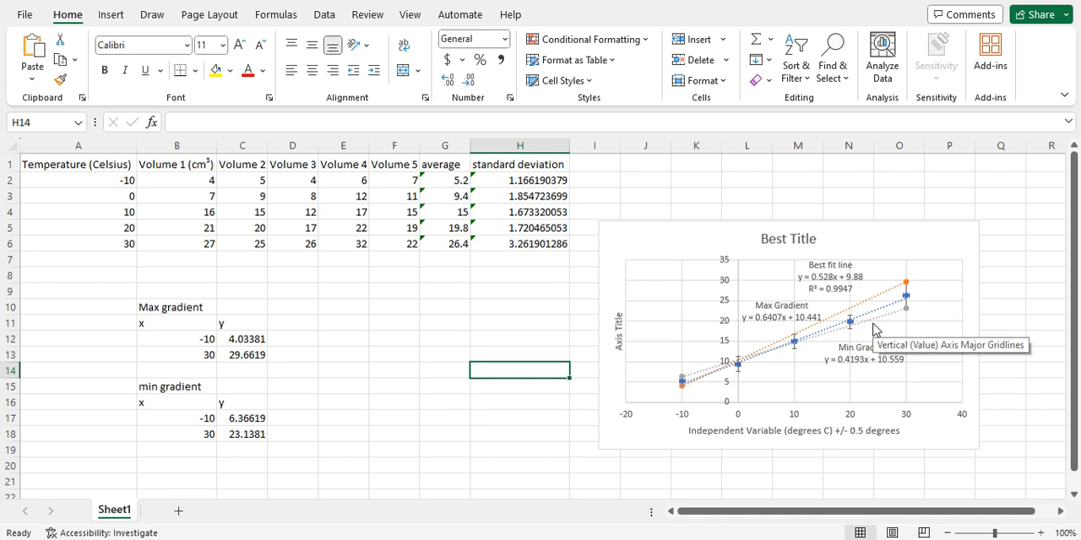
mouse_move(891, 311)
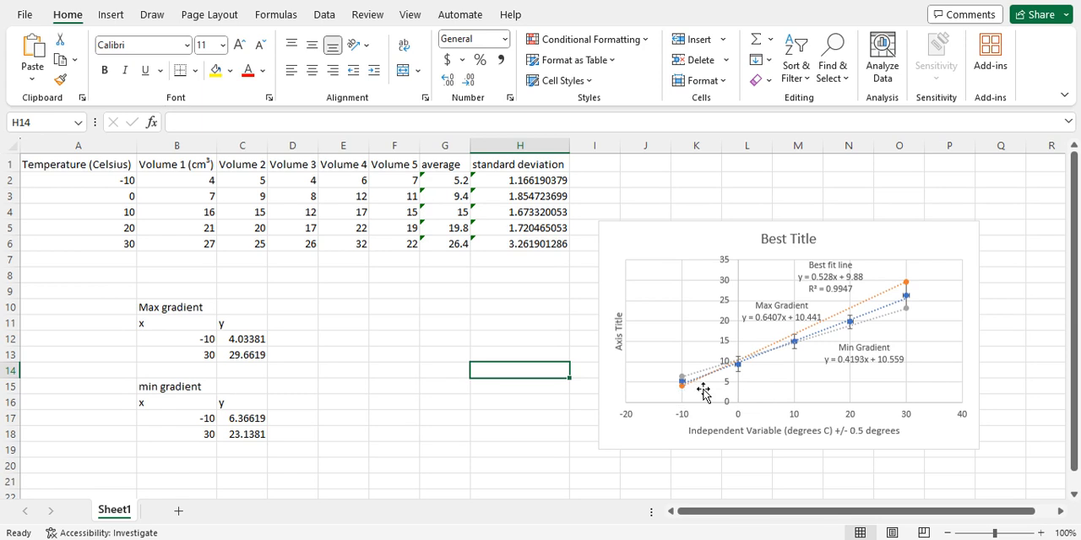
mouse_move(888, 353)
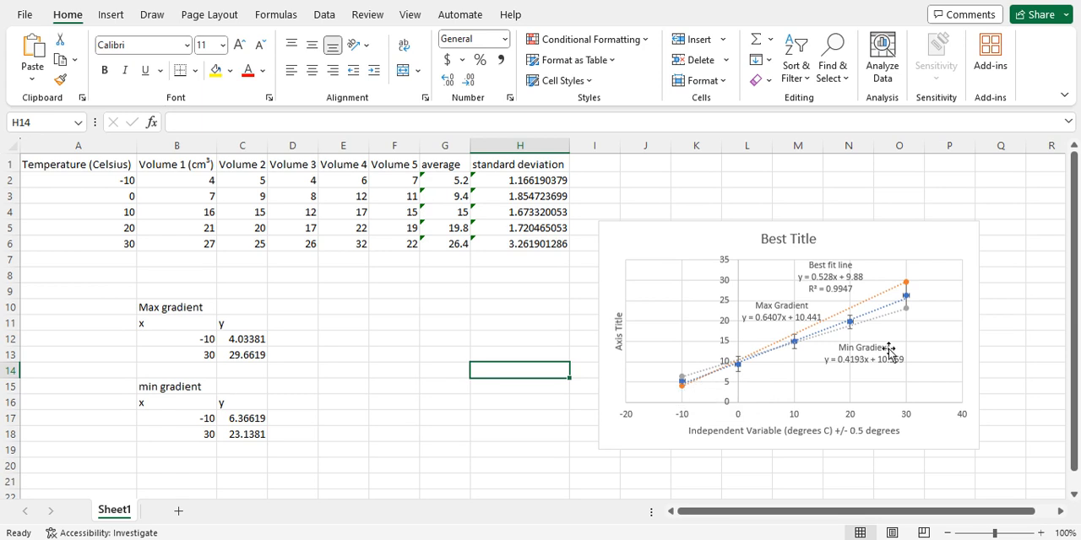
mouse_move(910, 318)
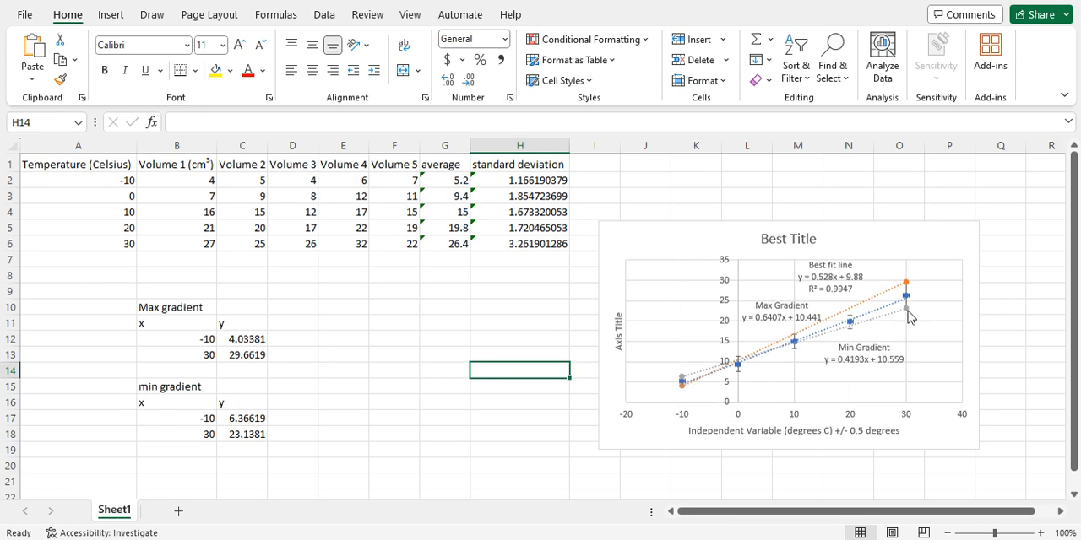
mouse_move(675, 378)
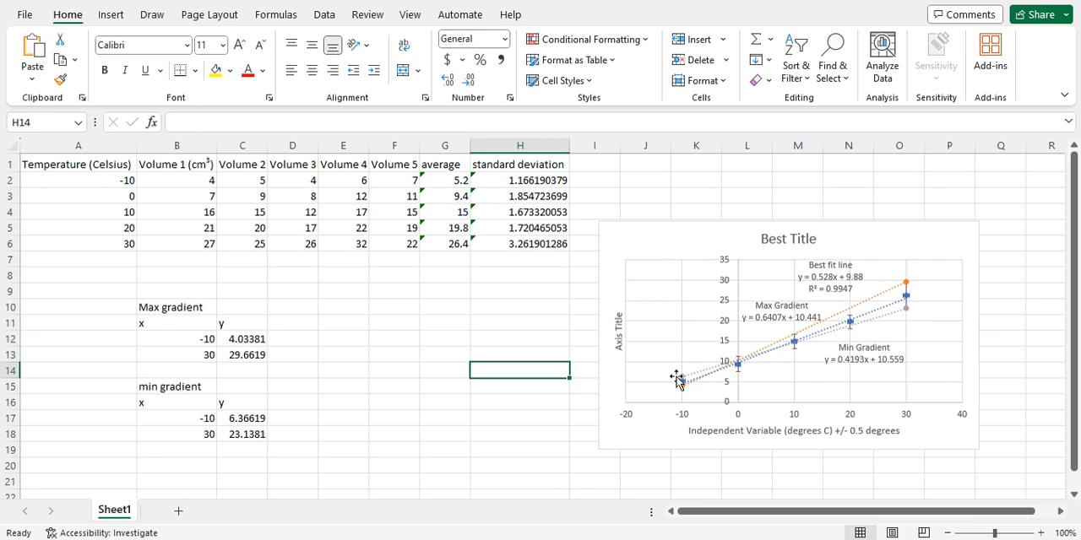
mouse_move(851, 325)
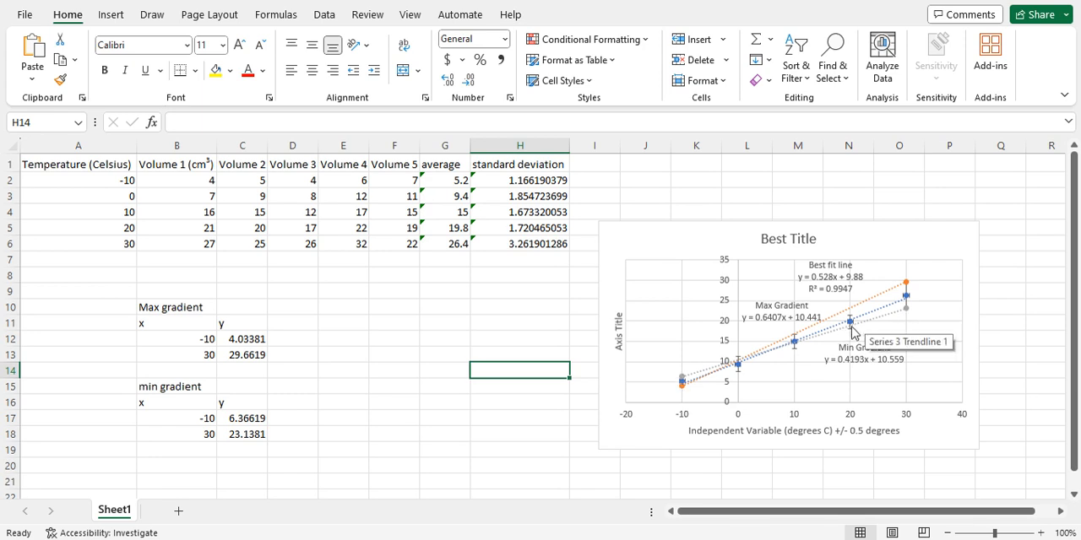
mouse_move(682, 381)
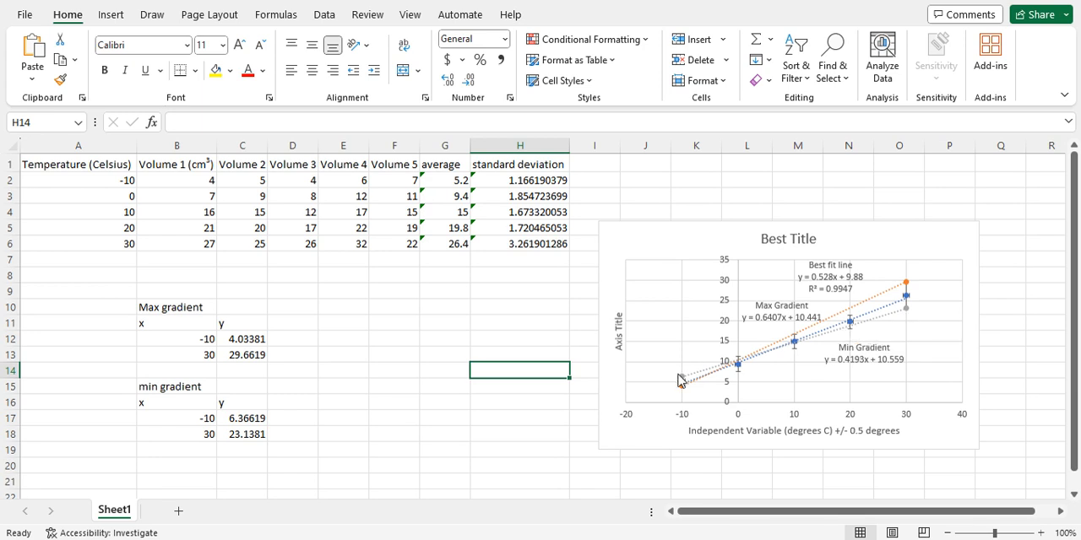
mouse_move(692, 390)
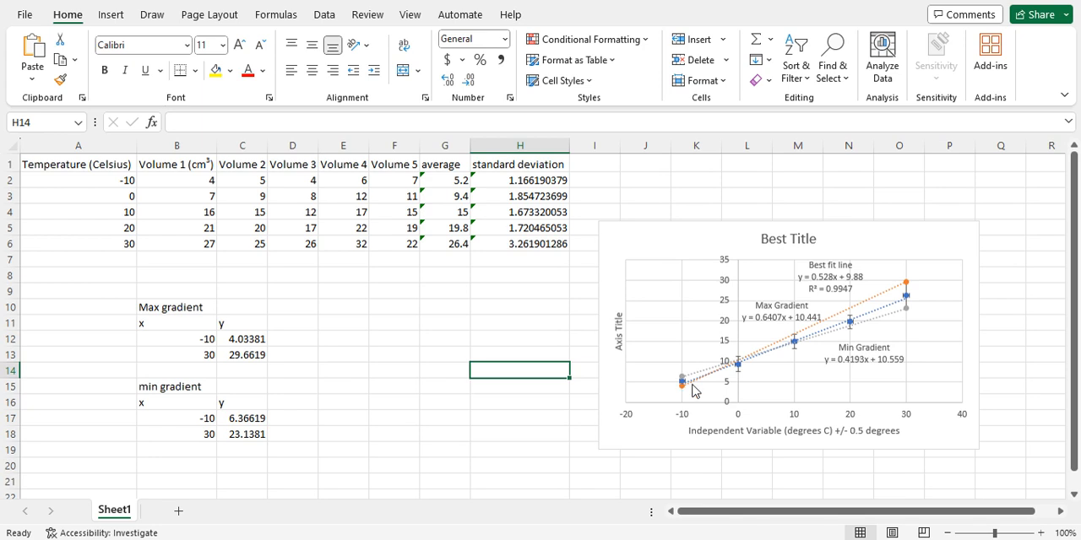
mouse_move(832, 338)
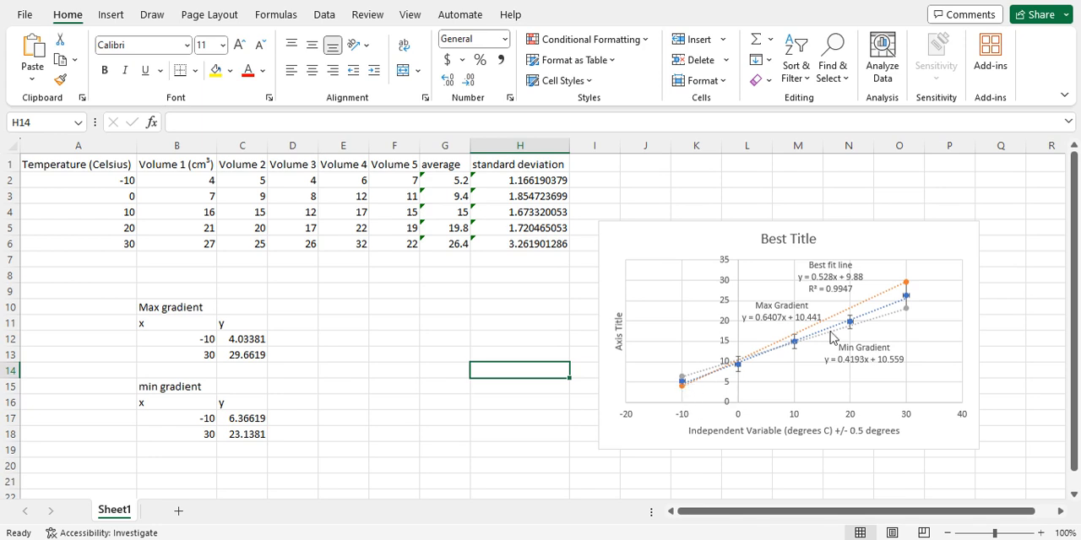
mouse_move(792, 346)
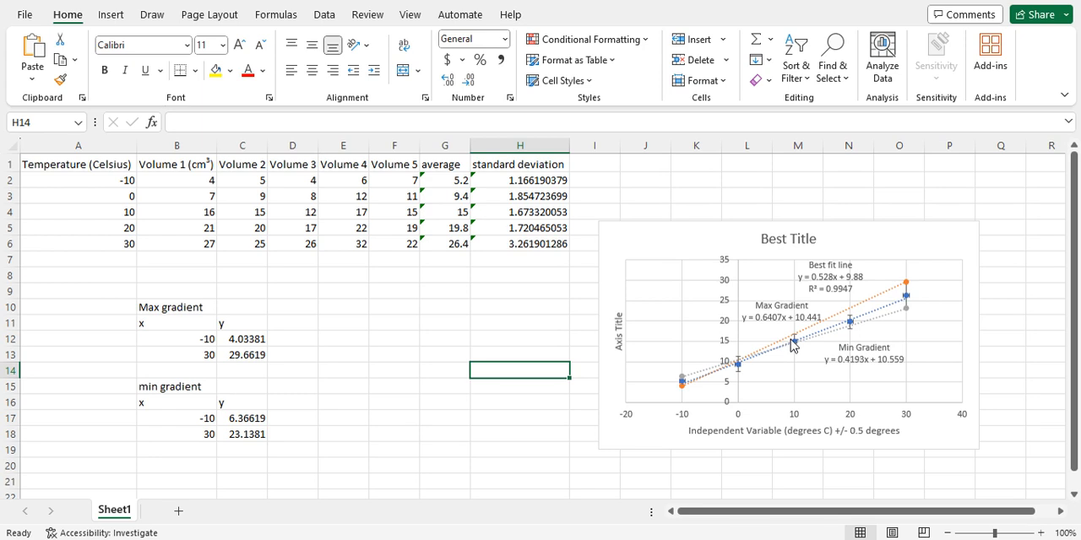
mouse_move(794, 341)
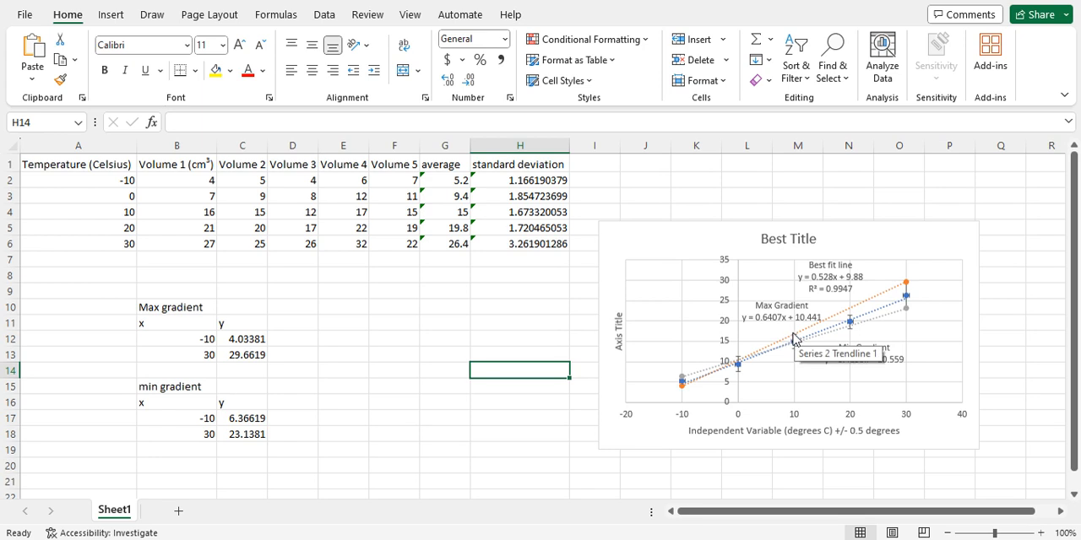
mouse_move(847, 322)
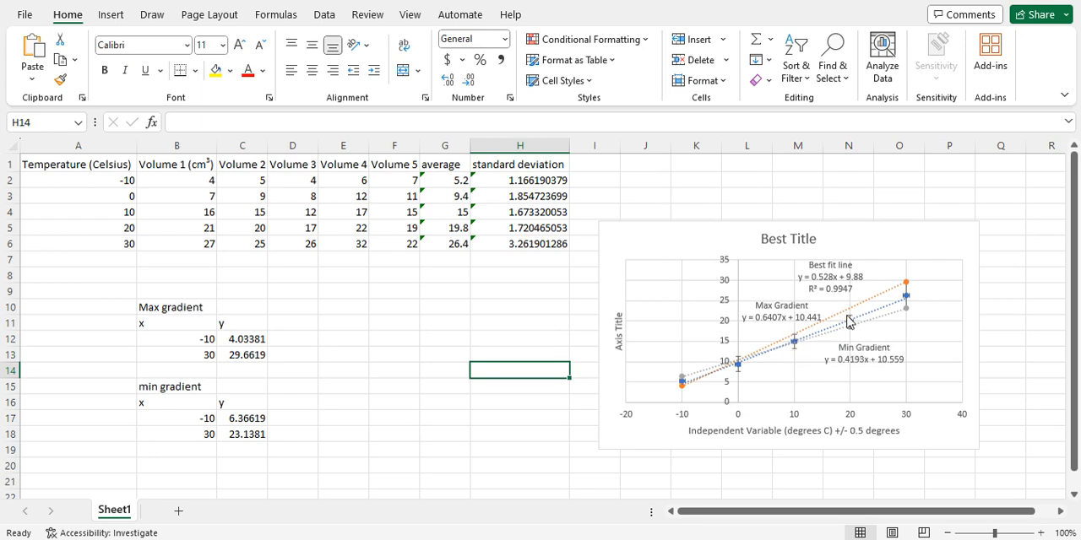
mouse_move(847, 324)
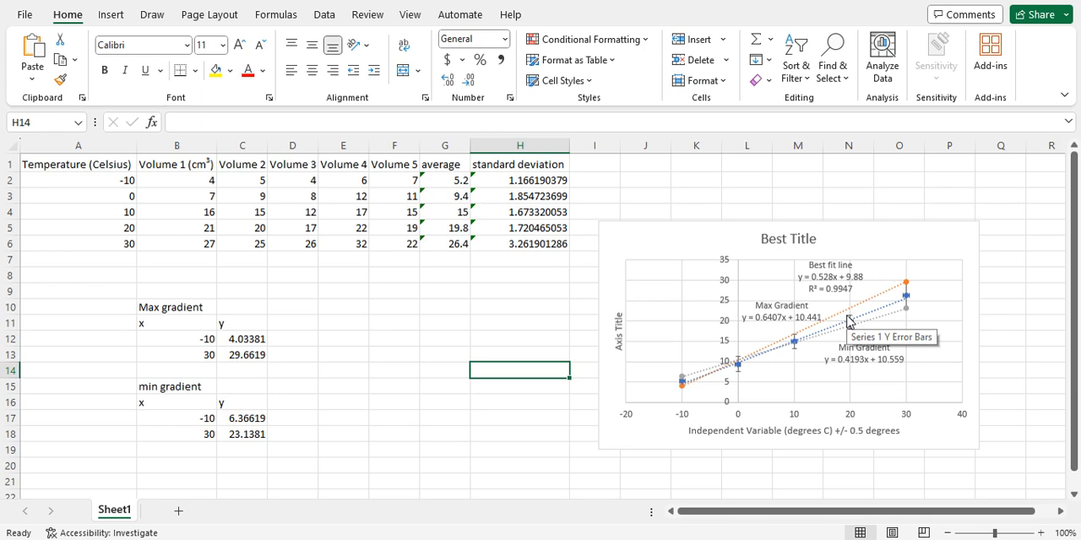
mouse_move(908, 291)
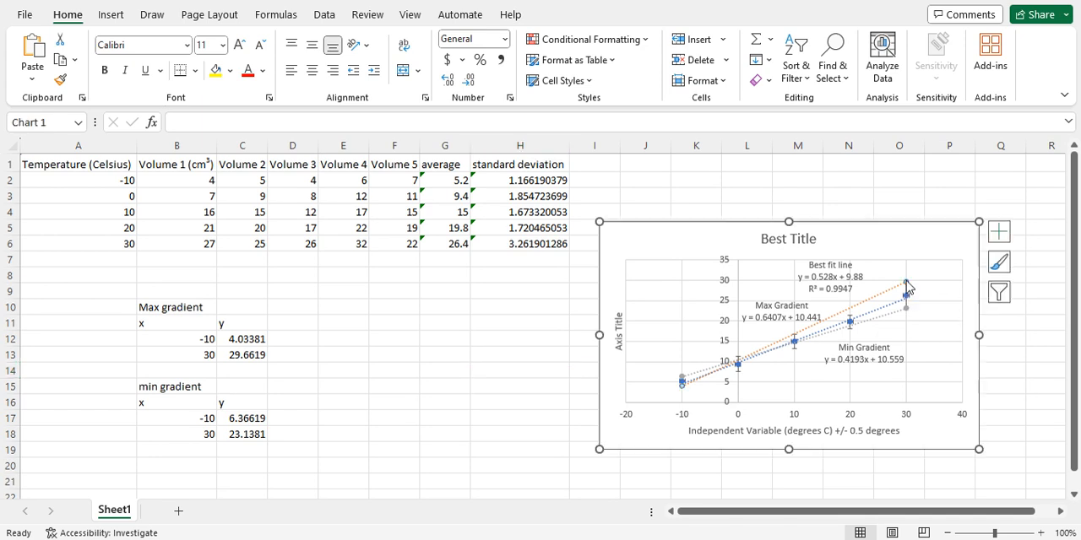
left_click(865, 313)
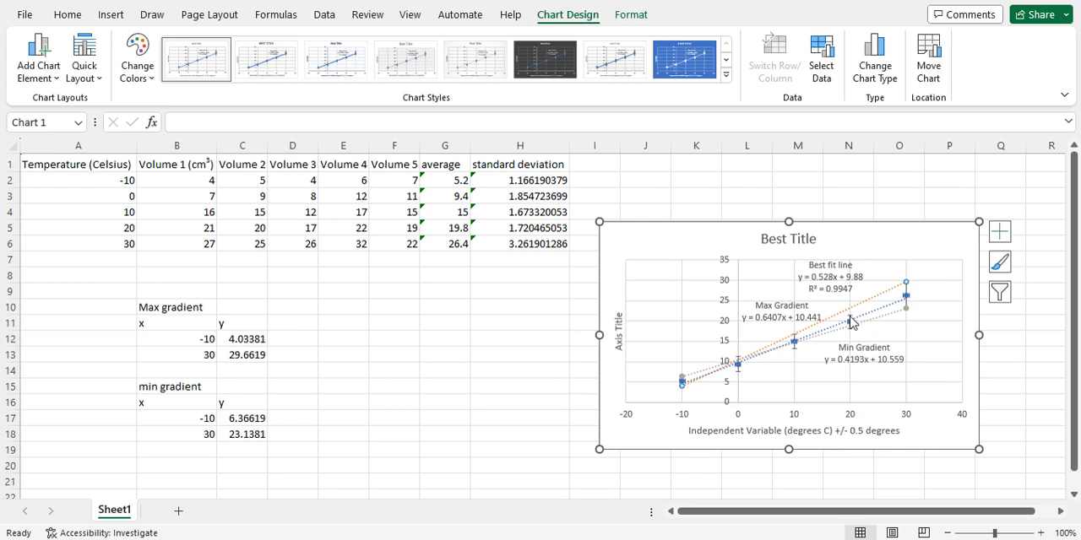
mouse_move(851, 323)
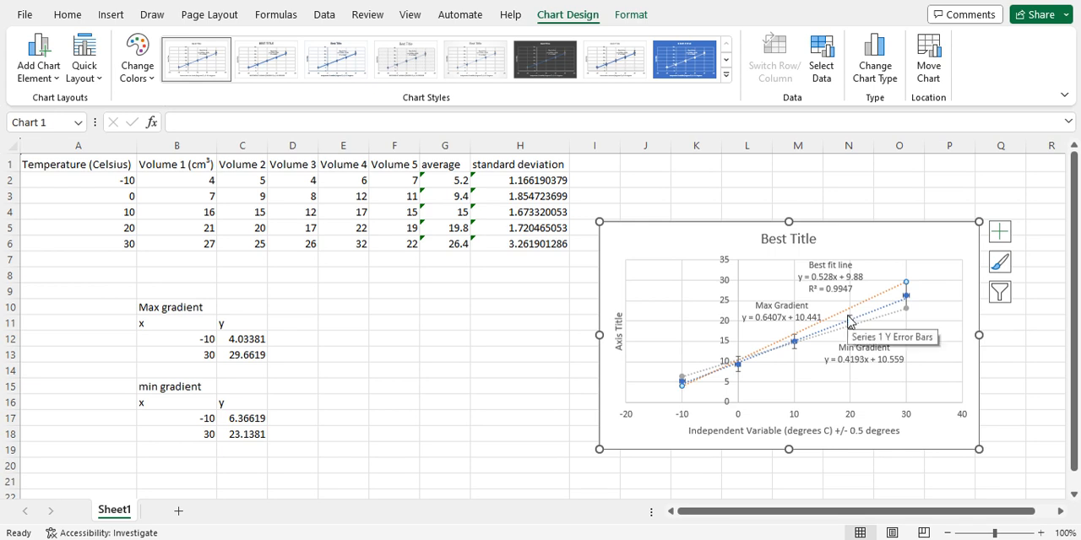
mouse_move(797, 336)
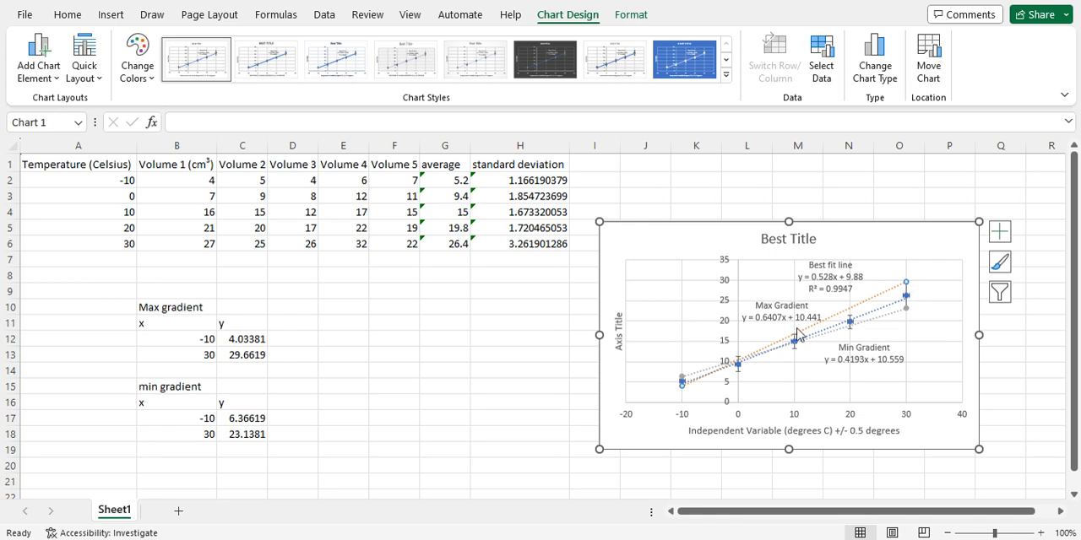
mouse_move(903, 282)
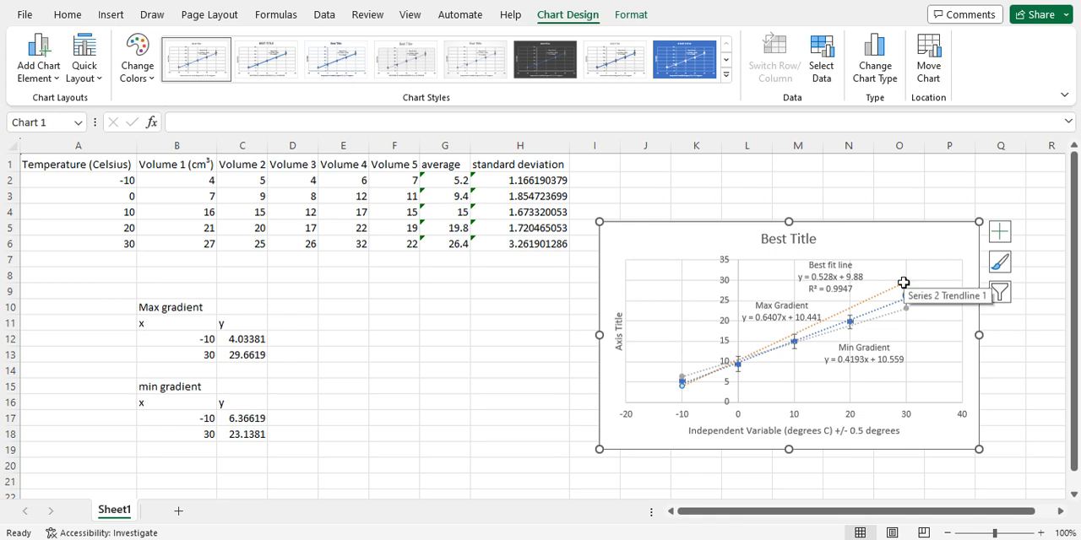
left_click(243, 355)
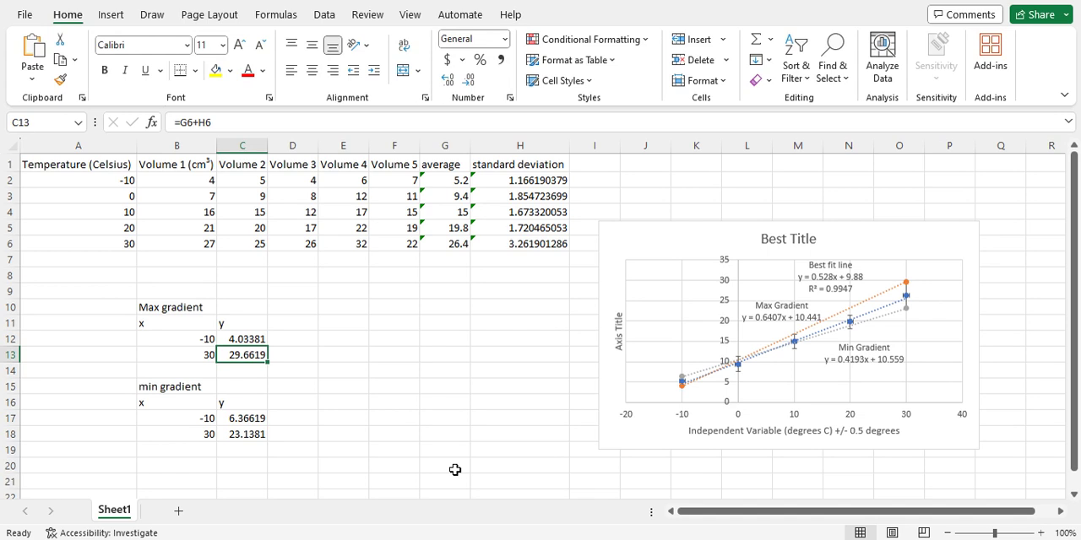
mouse_move(281, 401)
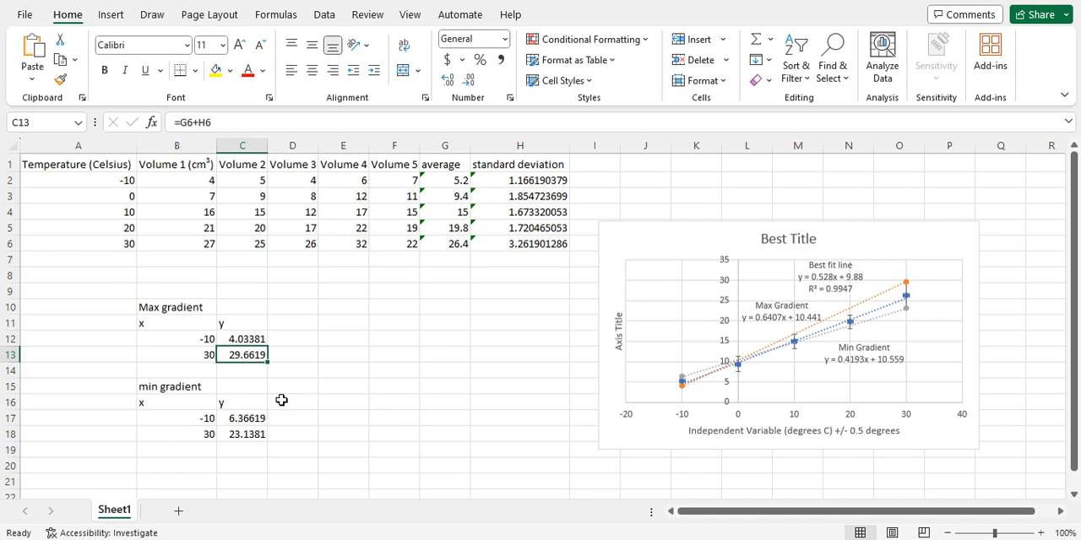
- Overwrite C13 with 28, then 27.5, settling on 27.3 for the max gradient's y value at x = 30
type("28")
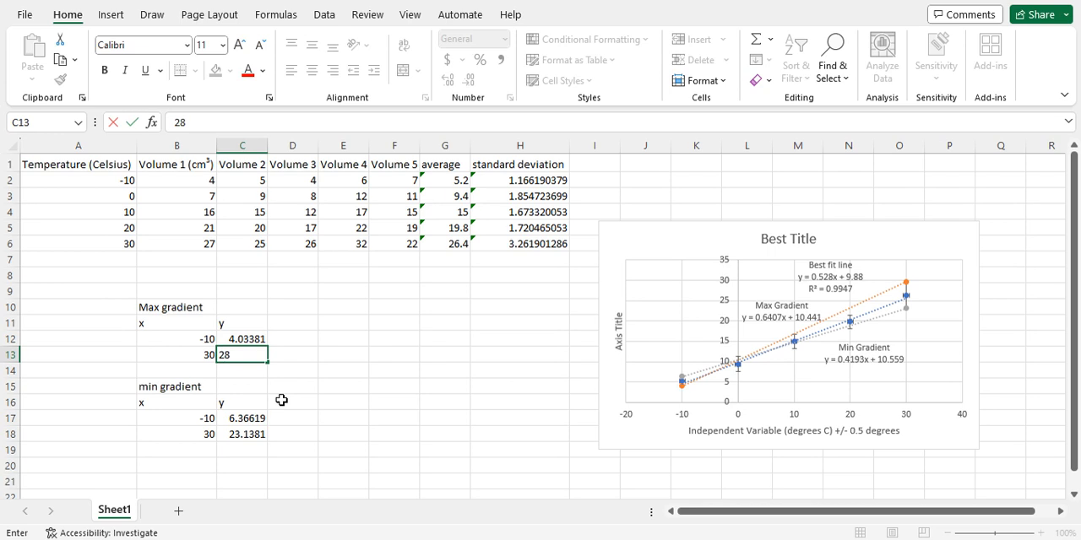
key("enter")
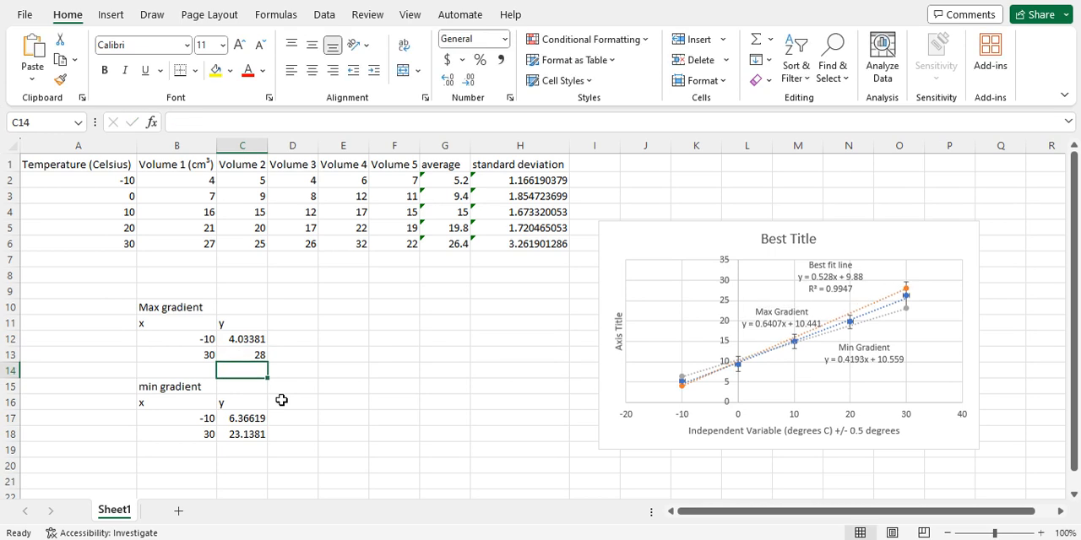
mouse_move(863, 331)
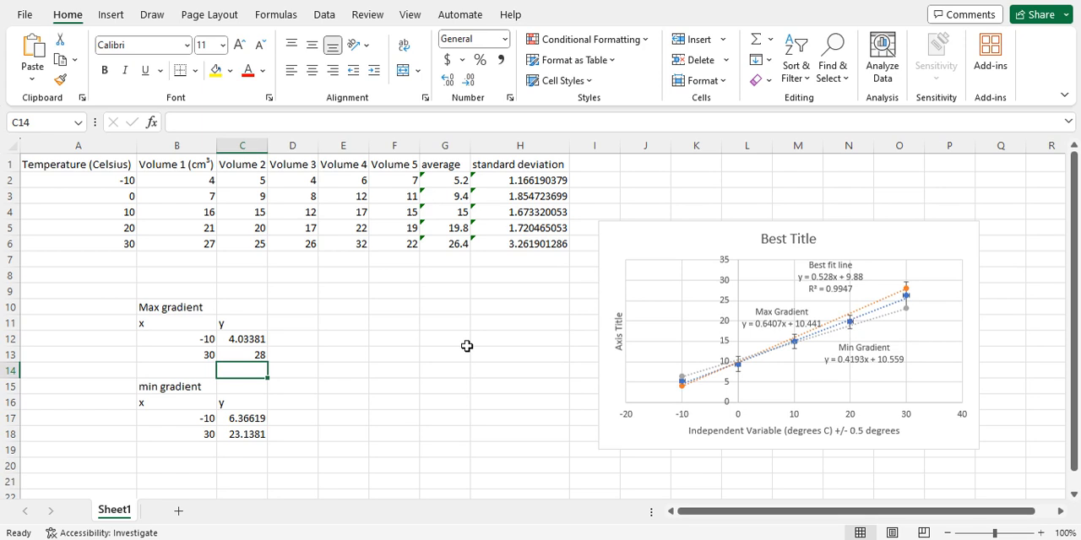
left_click(243, 354)
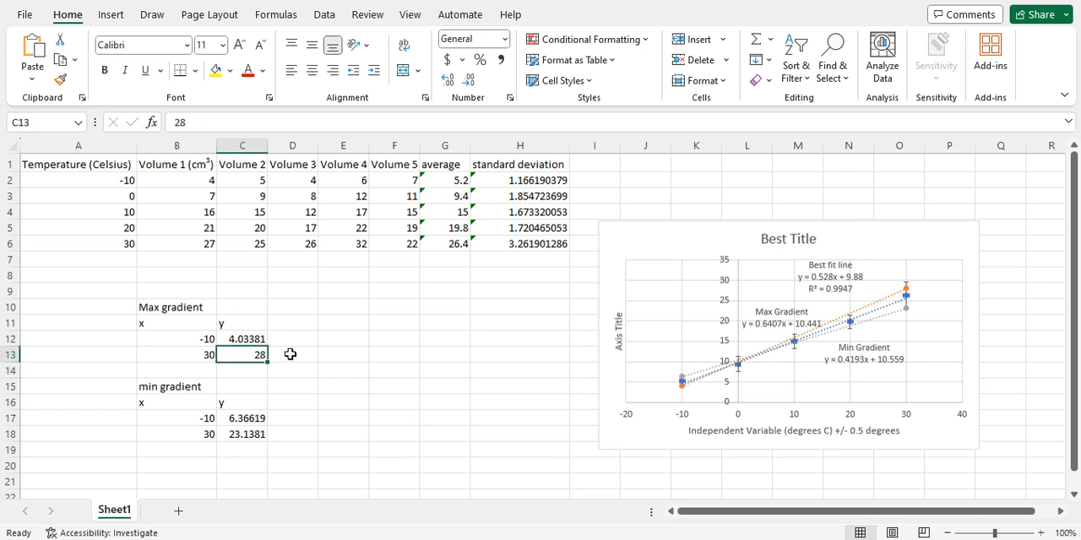
type("27.5")
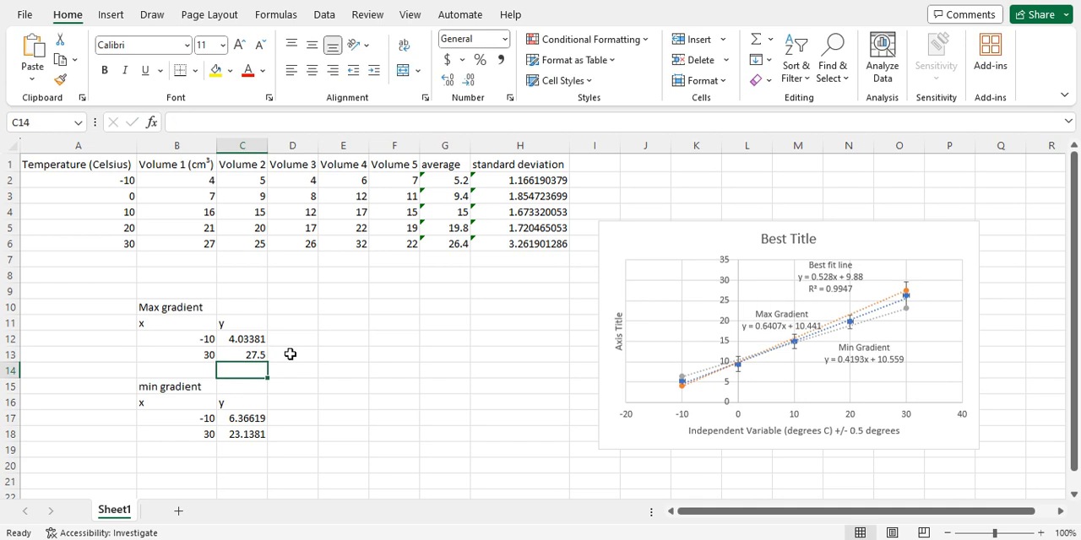
mouse_move(854, 323)
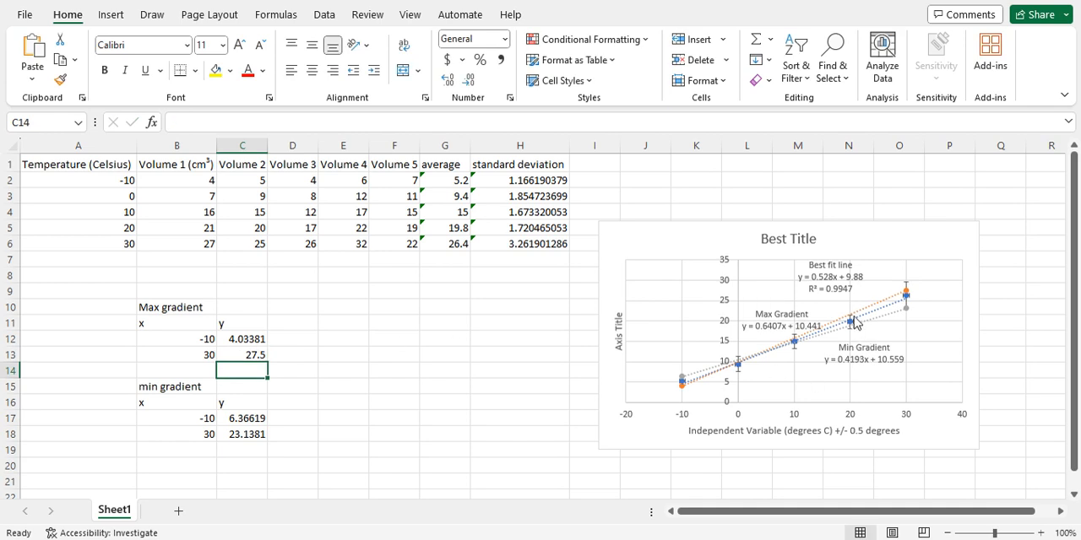
left_click(243, 354)
type("27.")
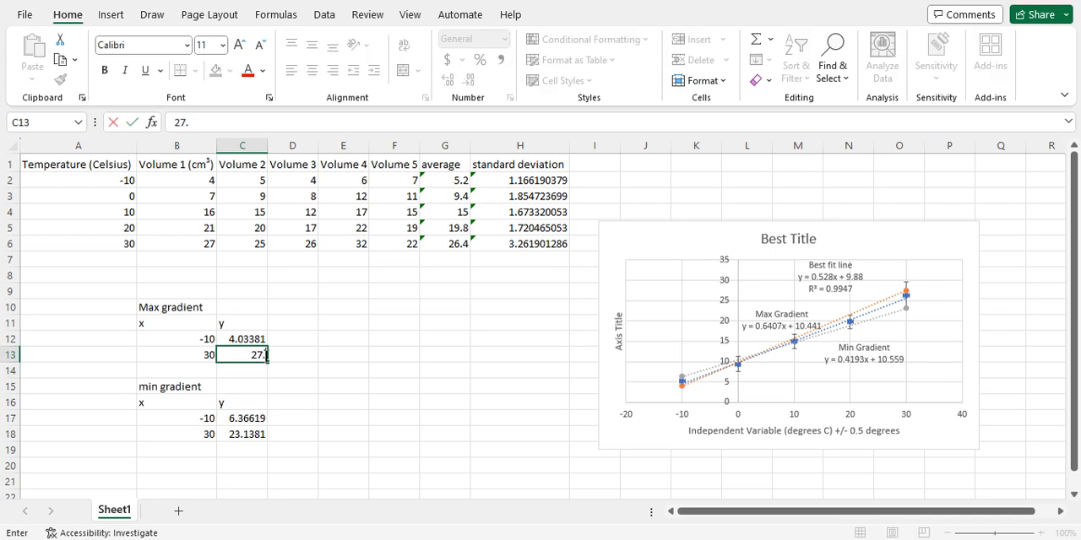
type("3")
key("Return")
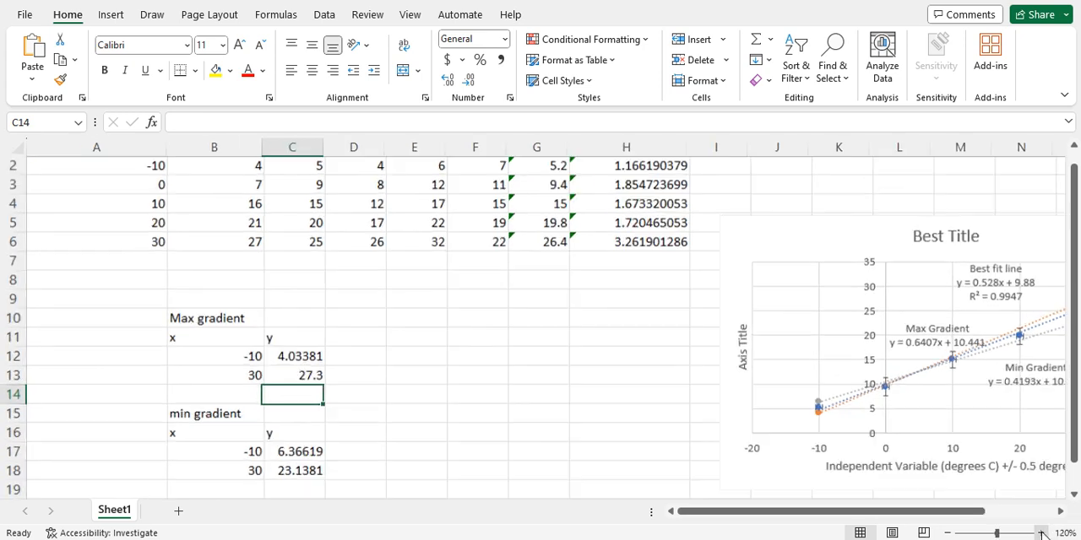
left_click(513, 375)
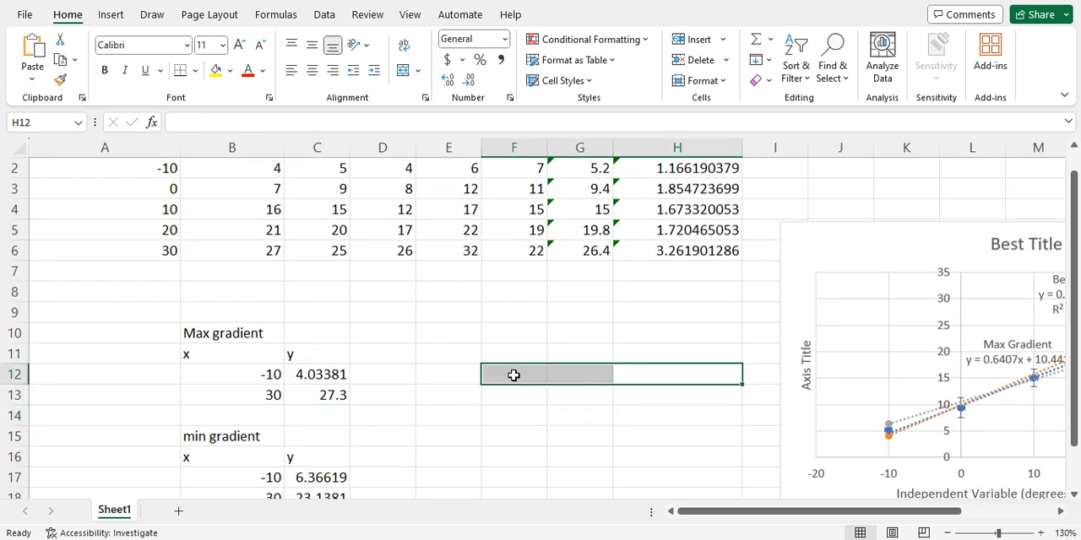
scroll("right", 3)
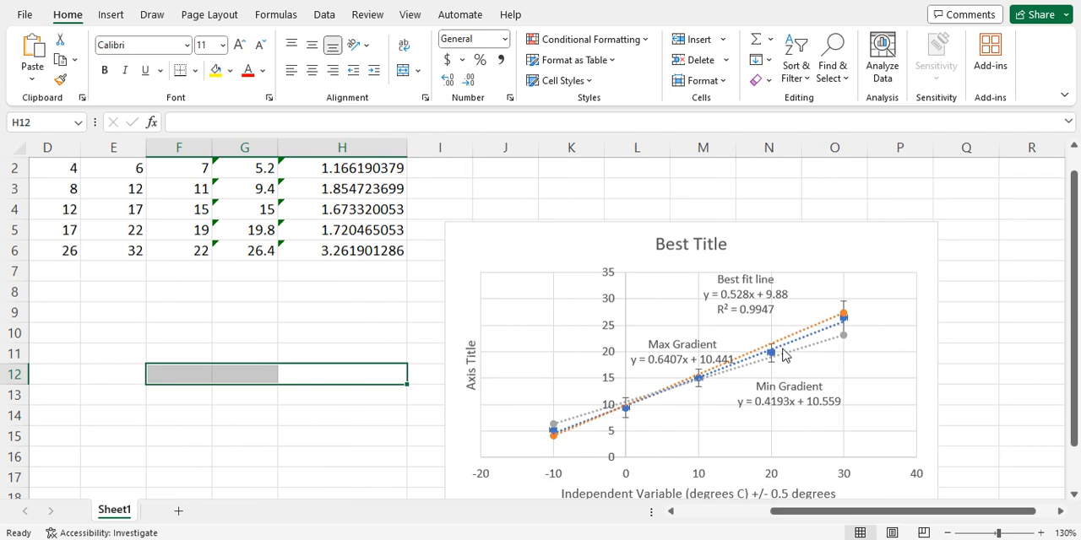
mouse_move(868, 498)
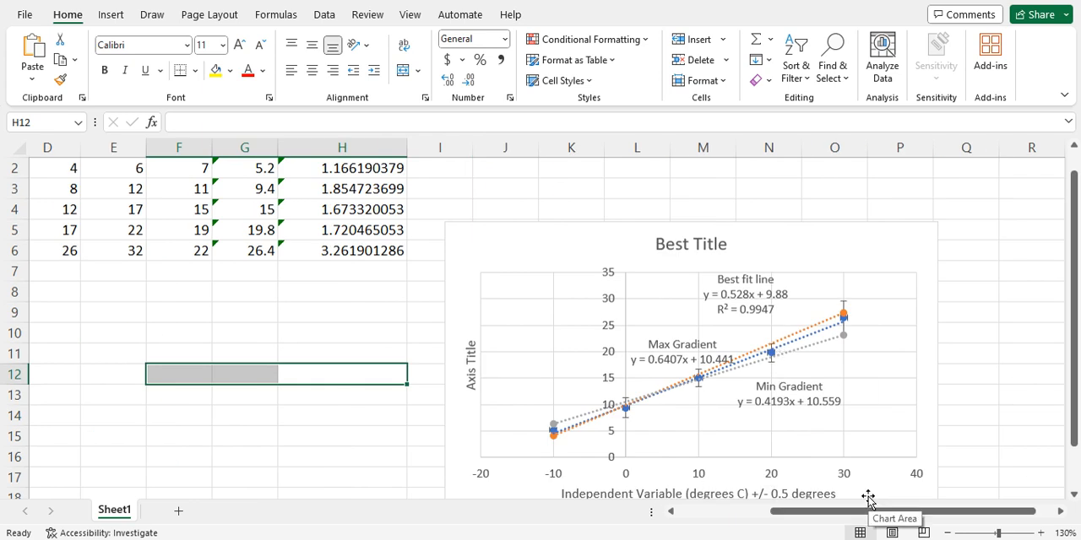
scroll("left", 3)
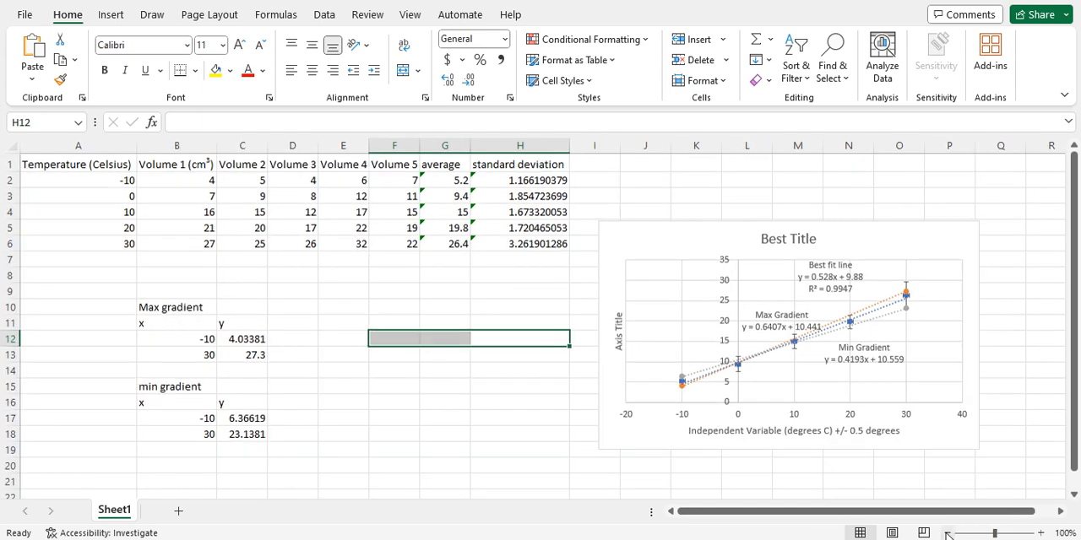
mouse_move(691, 351)
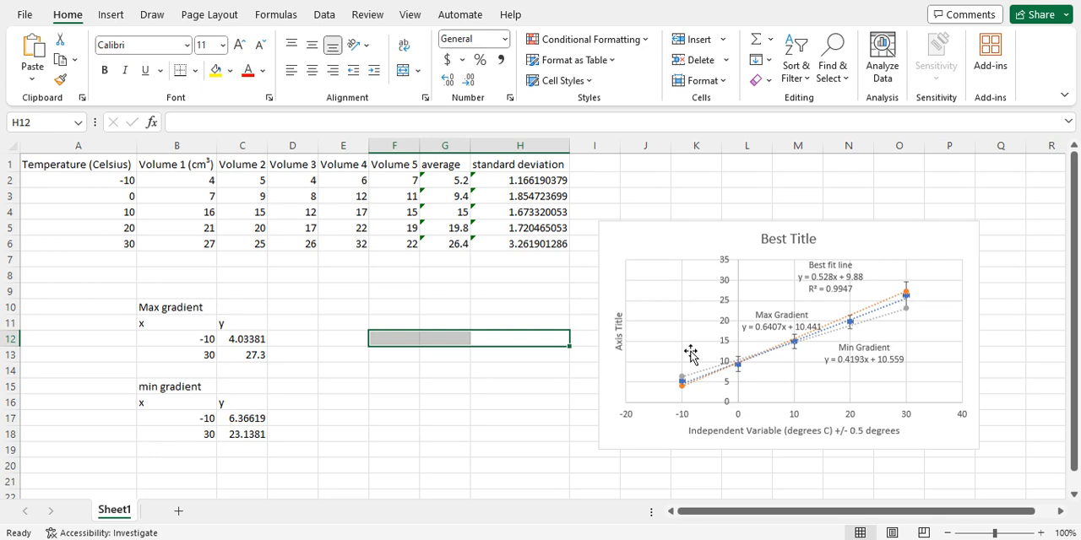
mouse_move(682, 363)
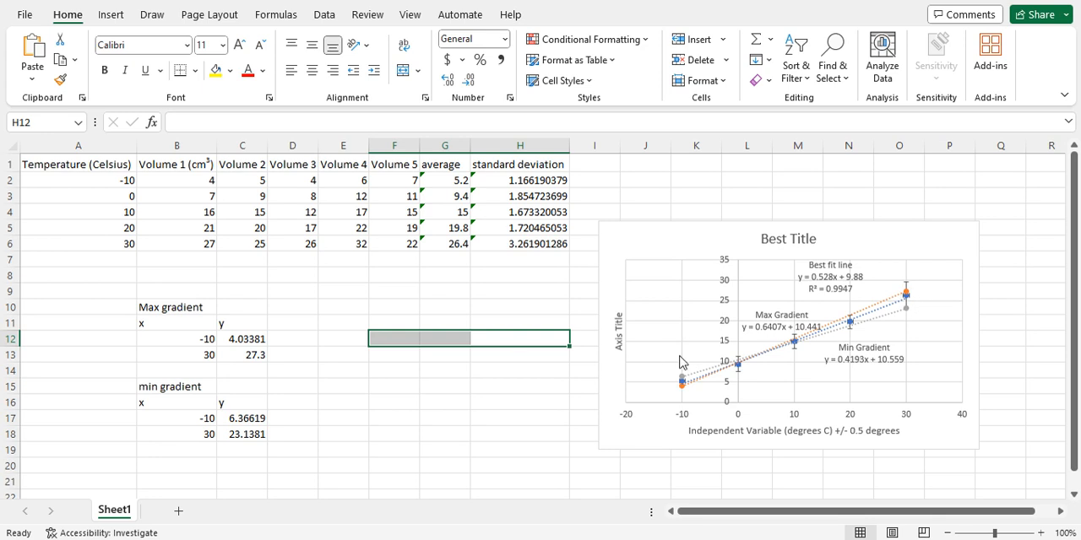
mouse_move(905, 301)
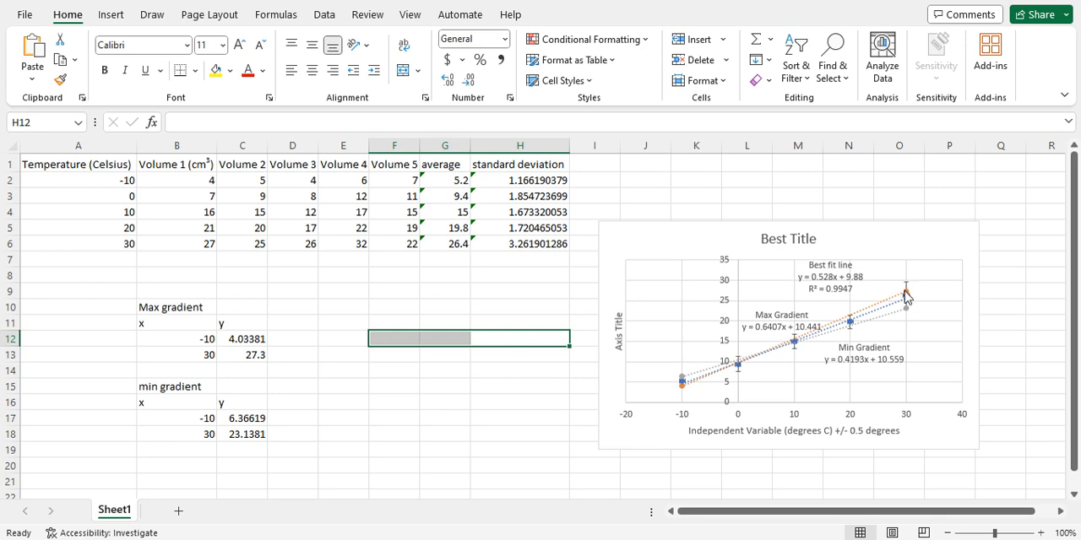
mouse_move(682, 382)
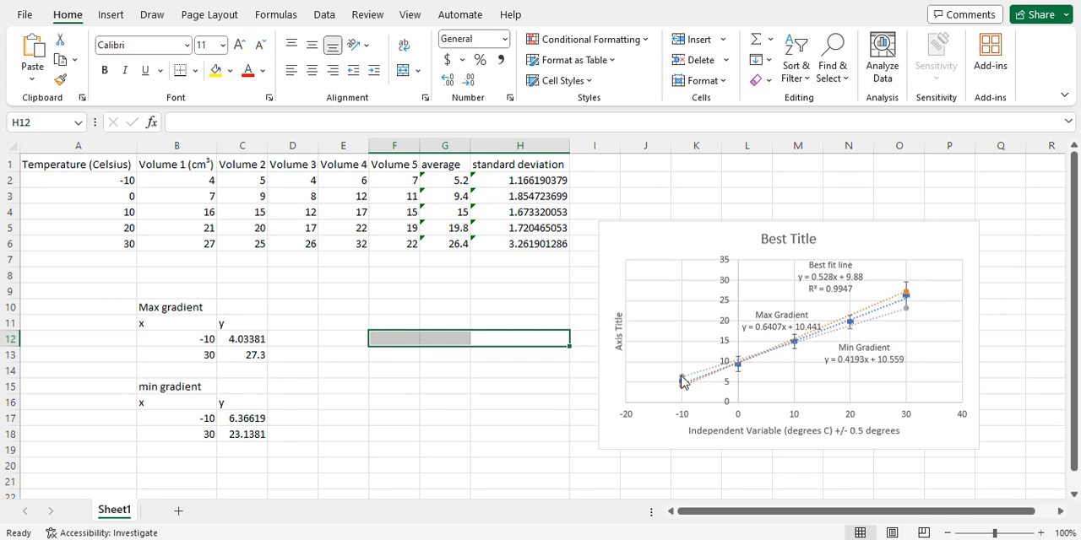
mouse_move(682, 385)
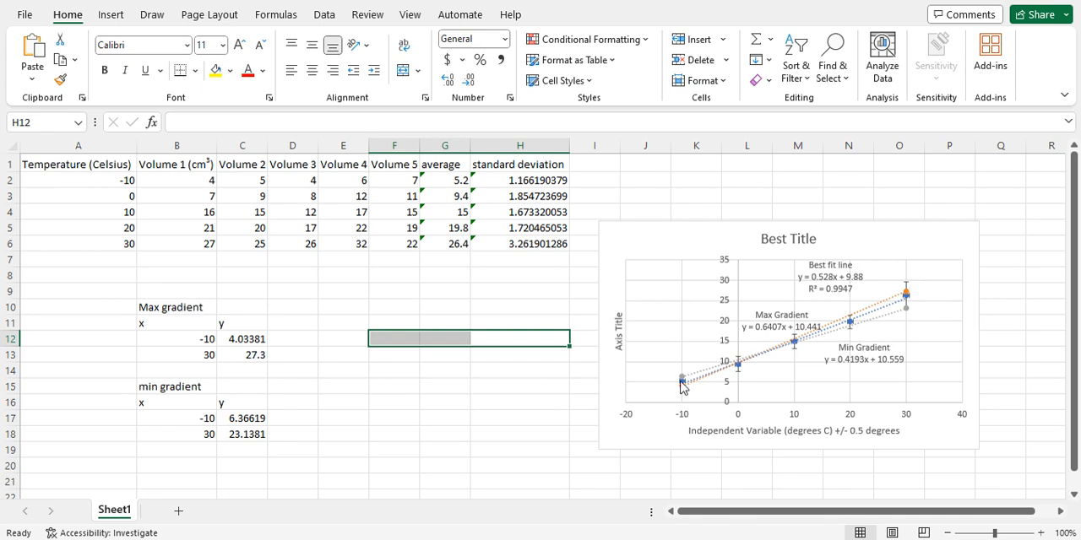
mouse_move(678, 387)
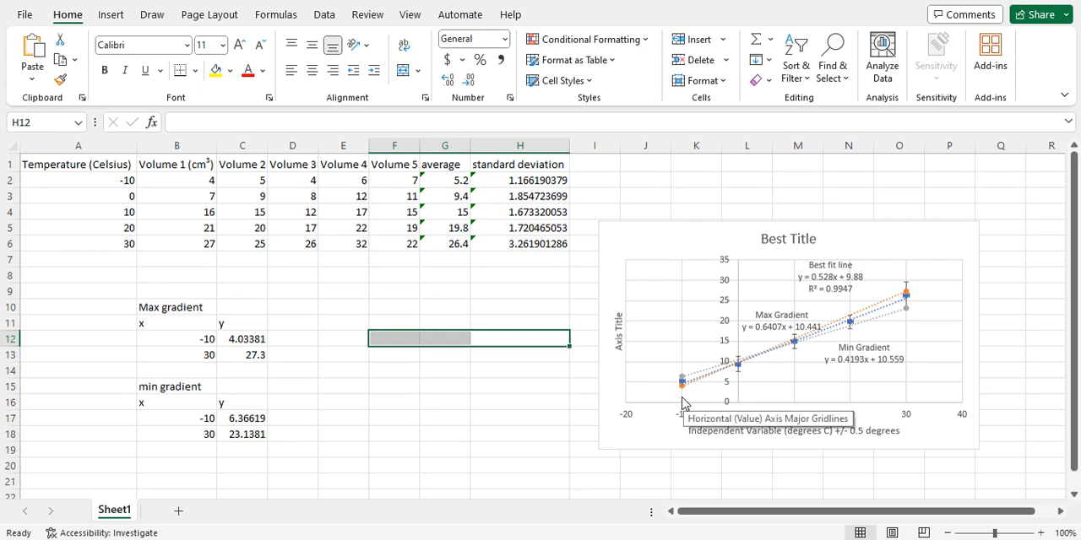
mouse_move(667, 397)
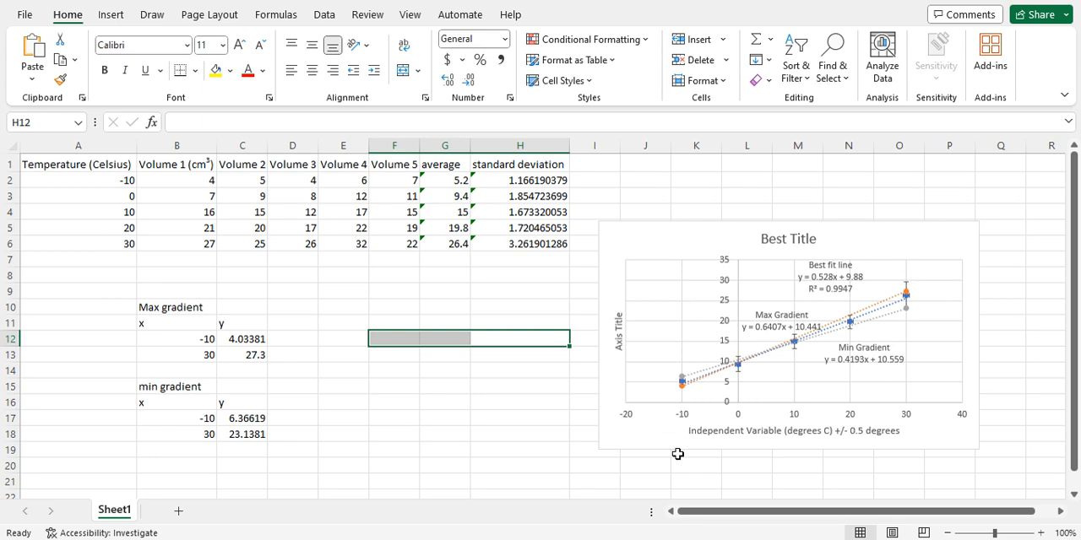
left_click(445, 419)
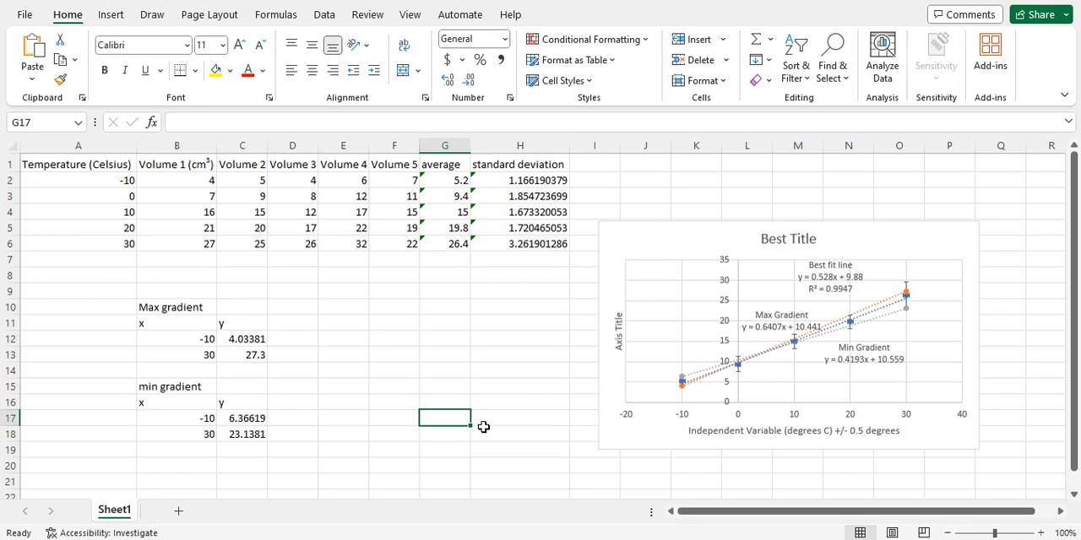
mouse_move(811, 378)
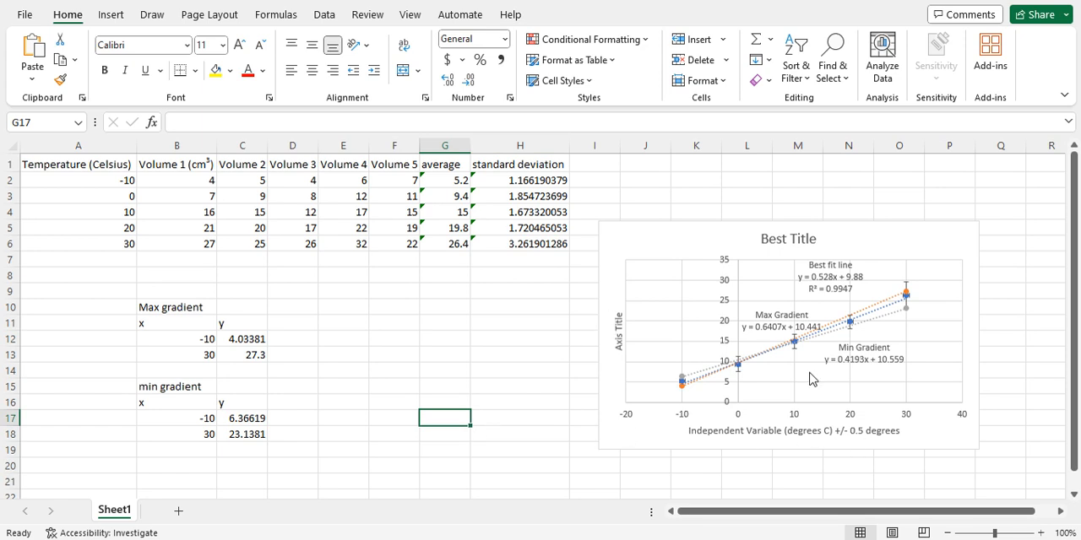
mouse_move(818, 272)
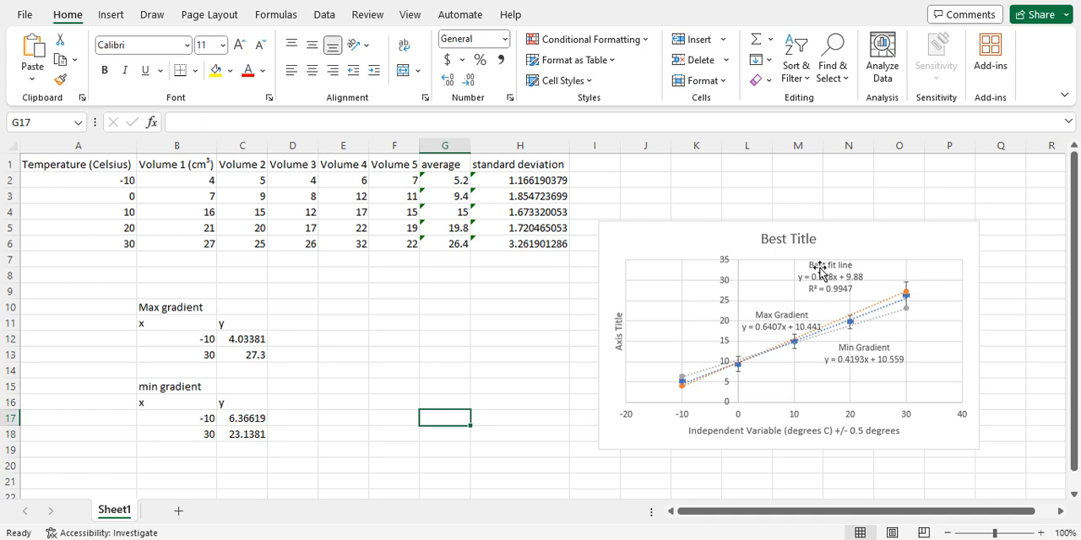
mouse_move(773, 245)
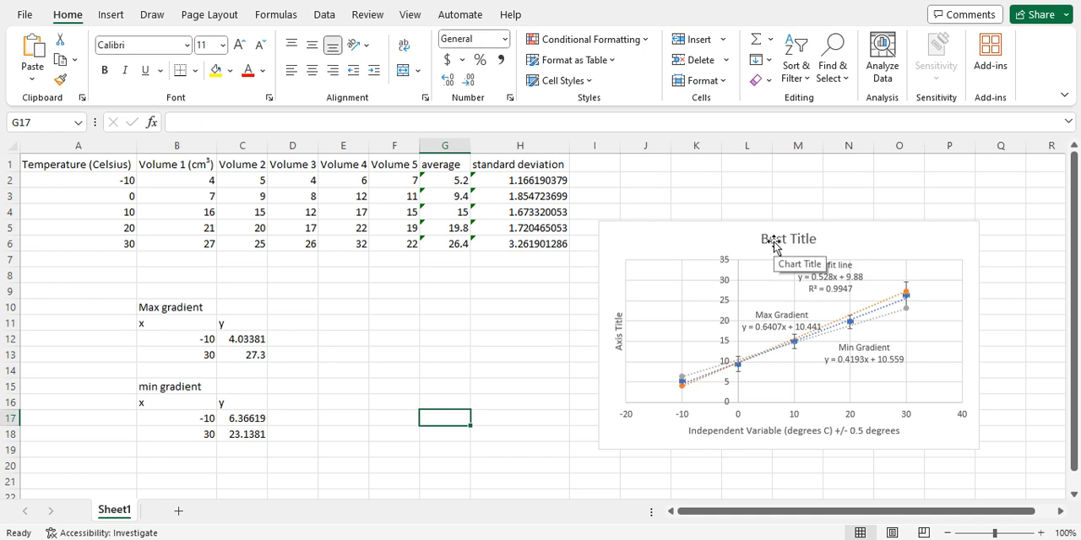
mouse_move(855, 391)
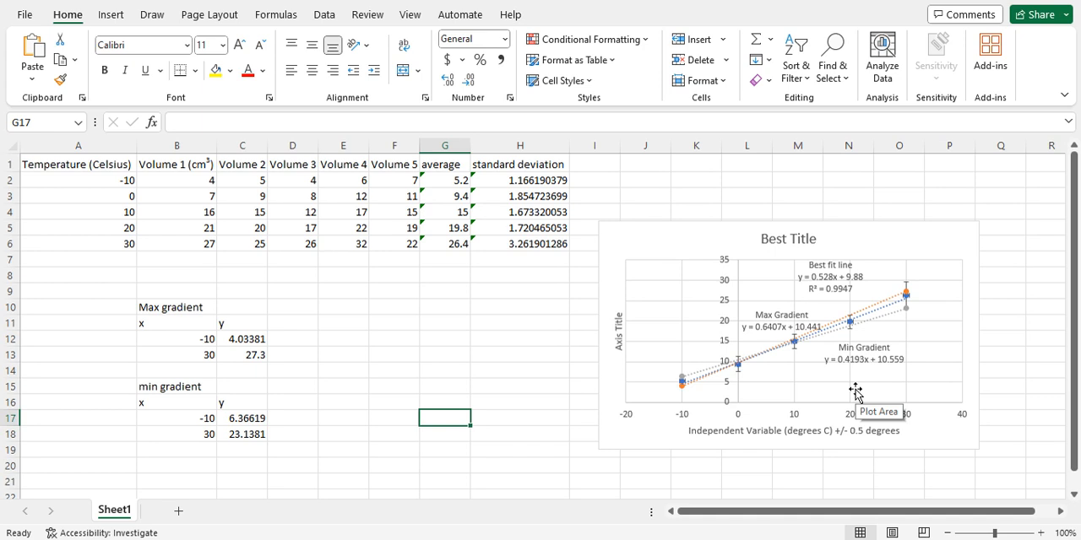
mouse_move(856, 378)
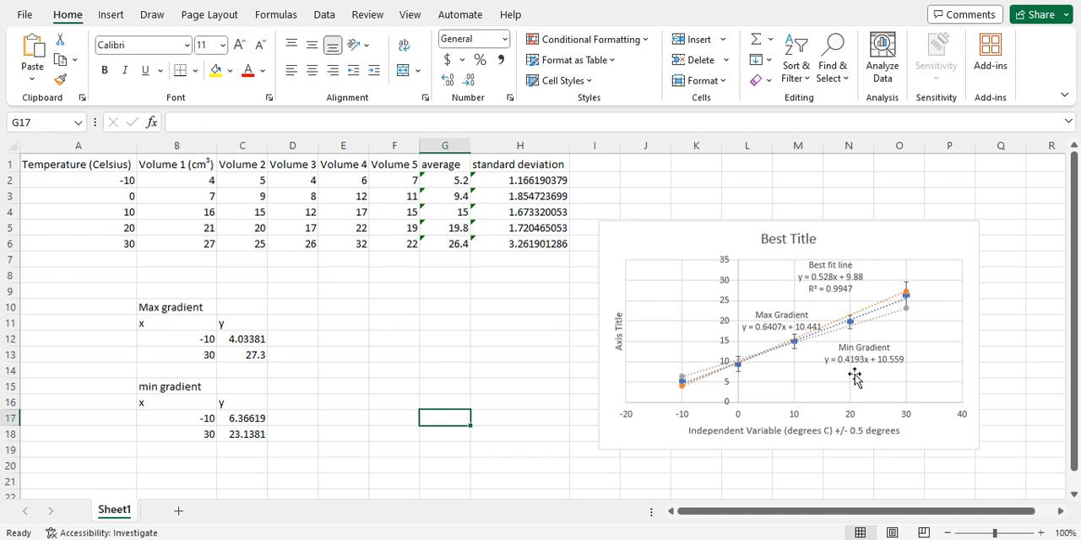
mouse_move(881, 390)
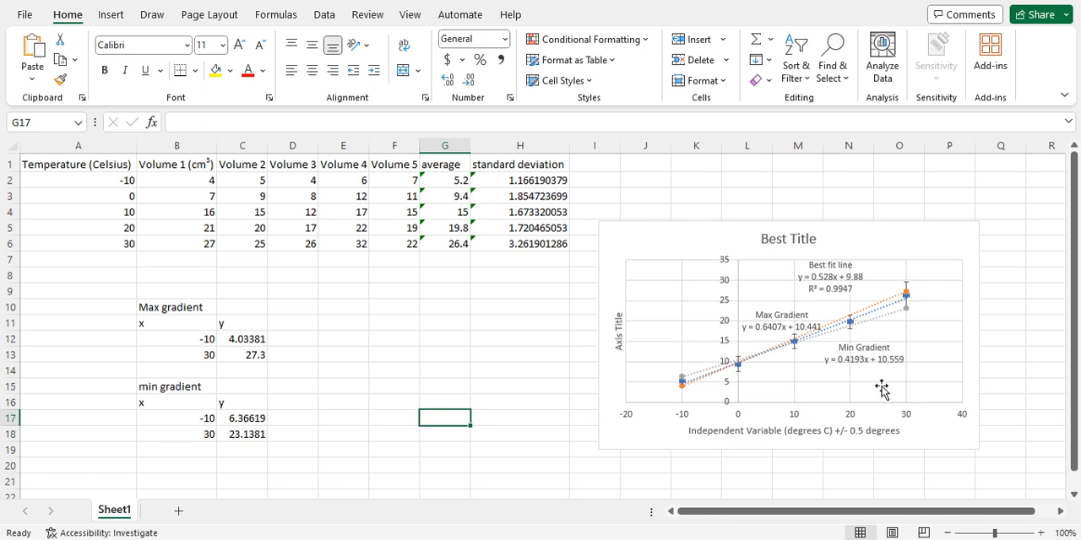
mouse_move(866, 395)
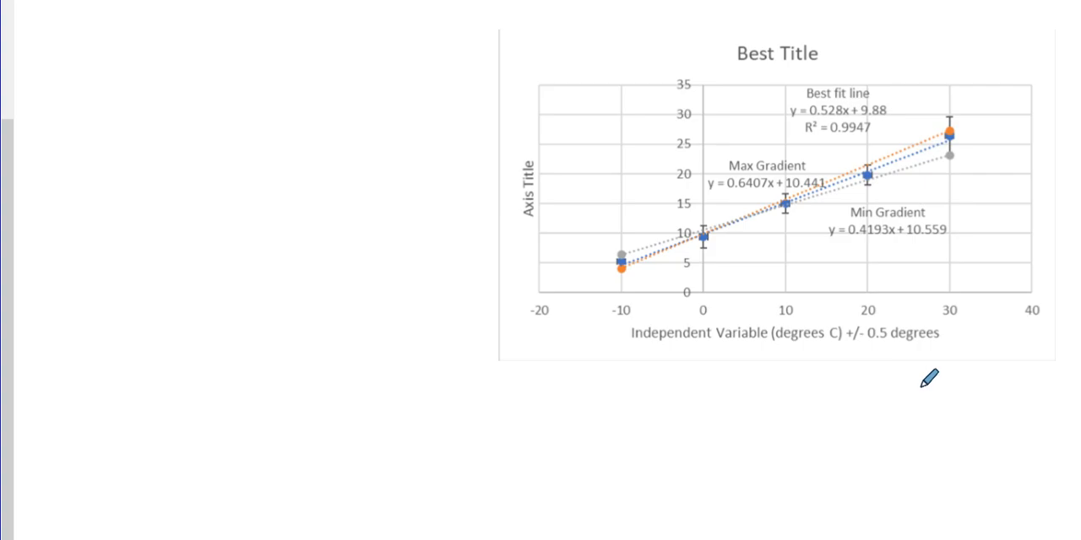
mouse_move(684, 382)
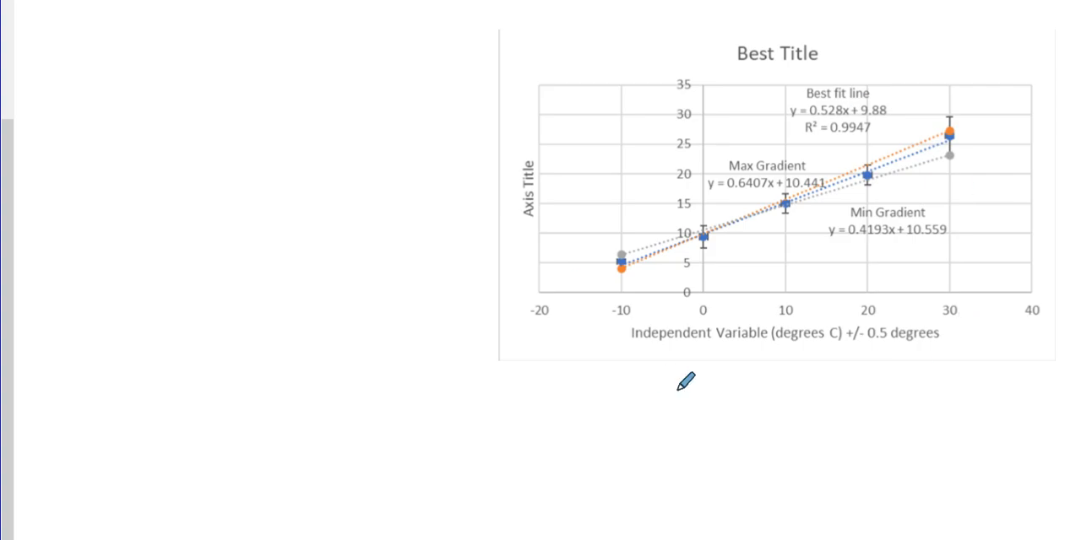
mouse_move(650, 278)
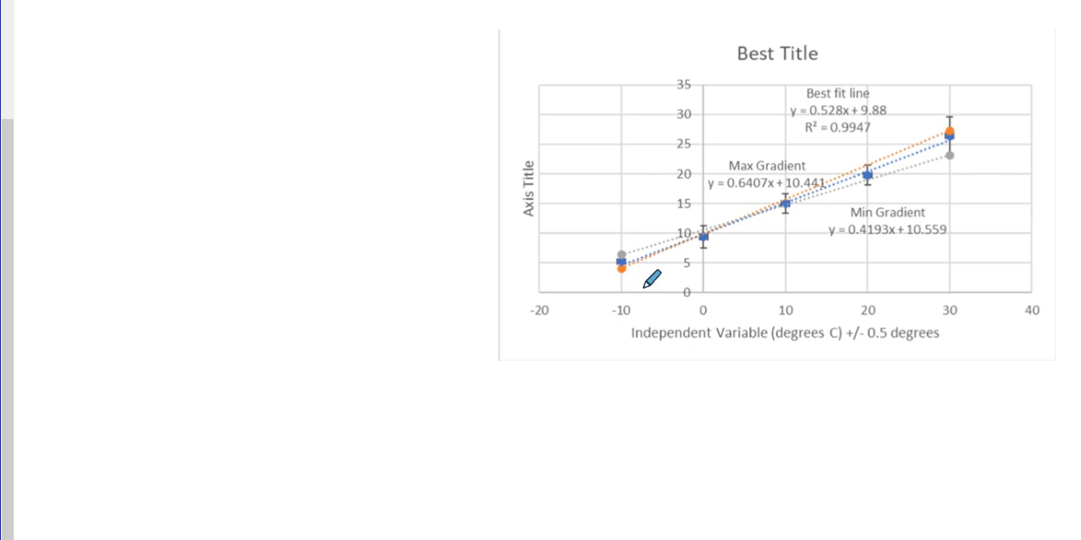
mouse_move(652, 288)
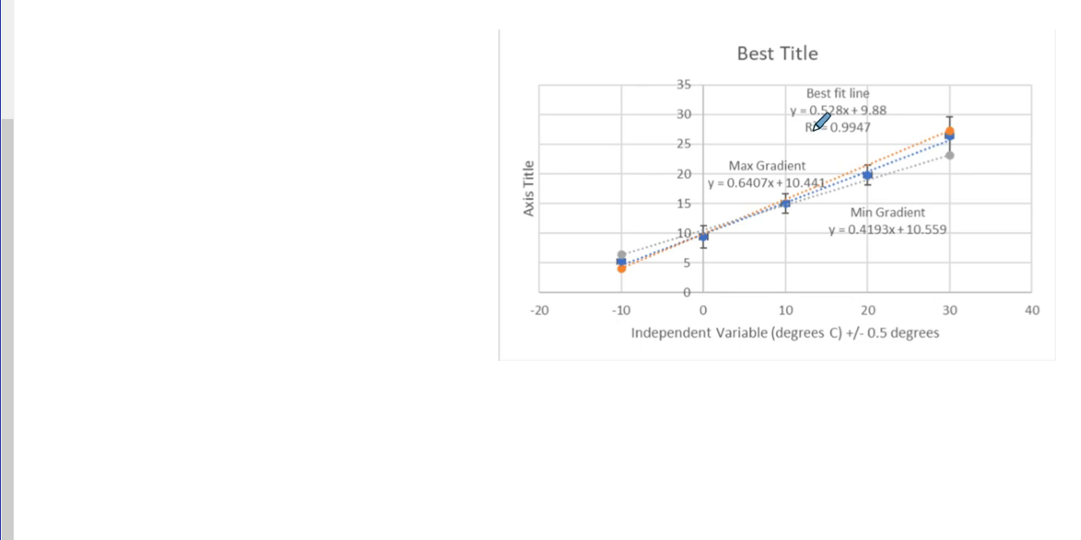
mouse_move(852, 115)
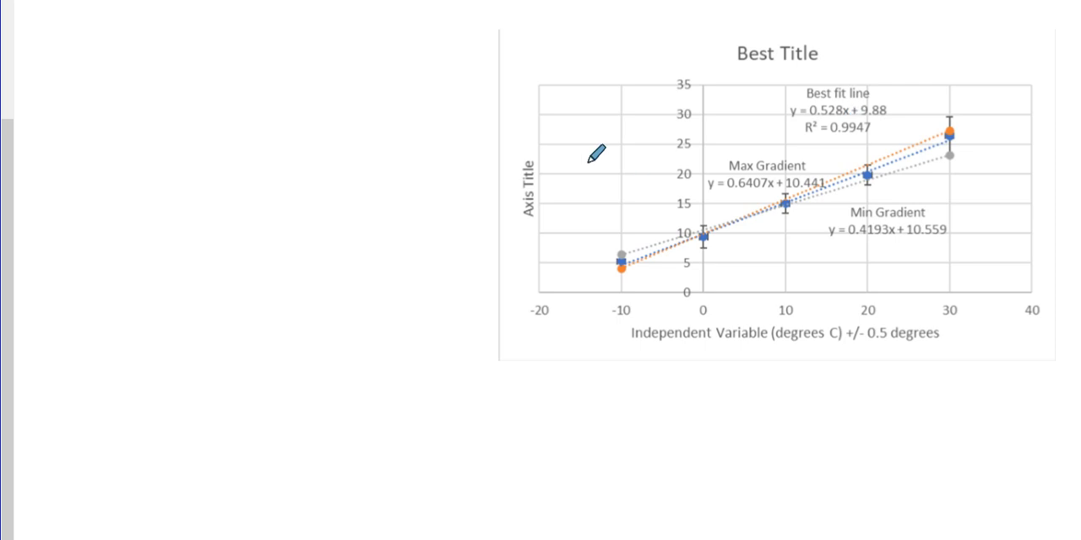
mouse_move(584, 300)
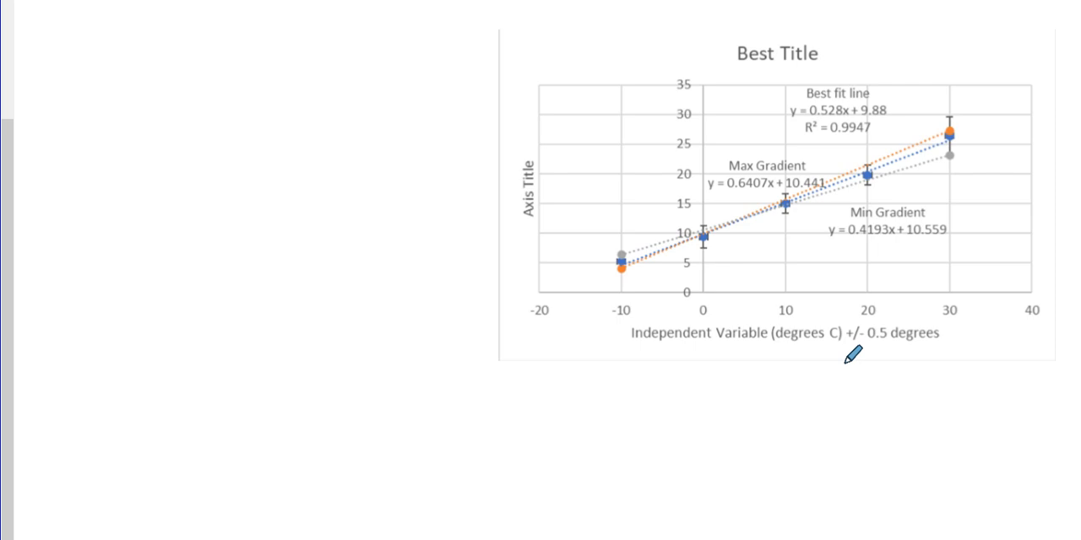
mouse_move(878, 222)
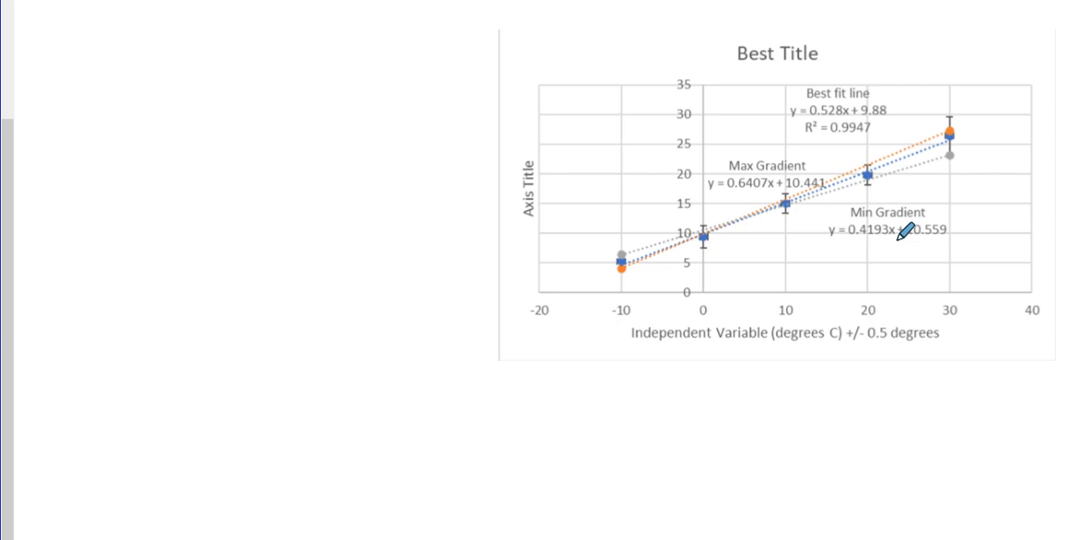
mouse_move(80, 91)
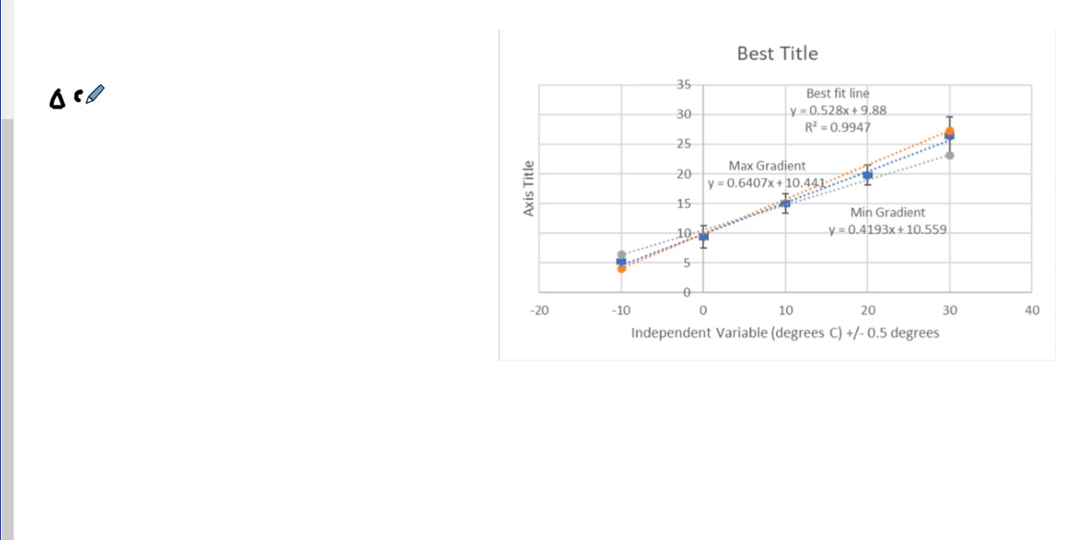
- Handwrite 'Δ slope = max − min' over a fraction bar with 2 beneath it
type("sli")
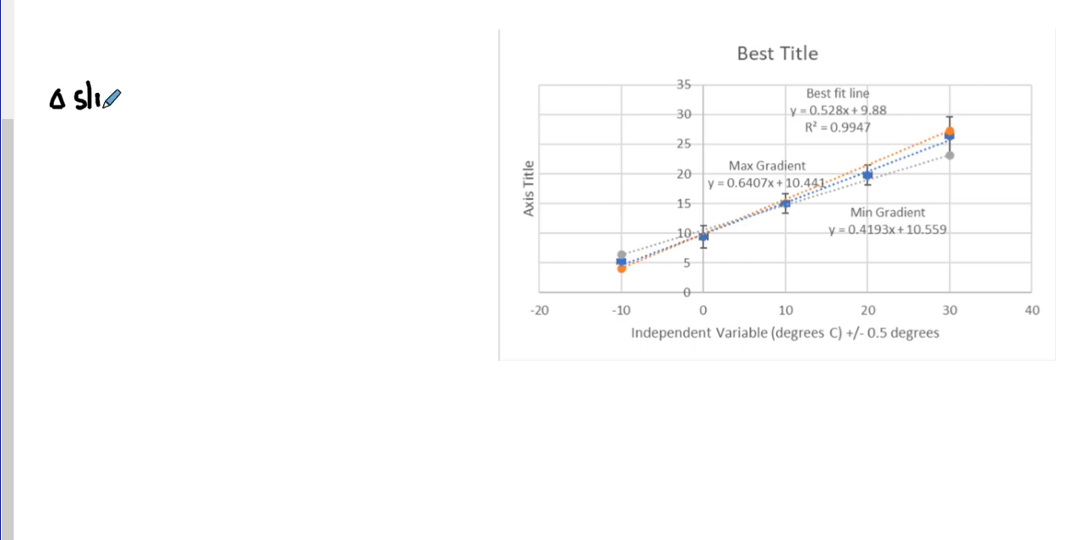
type("ope")
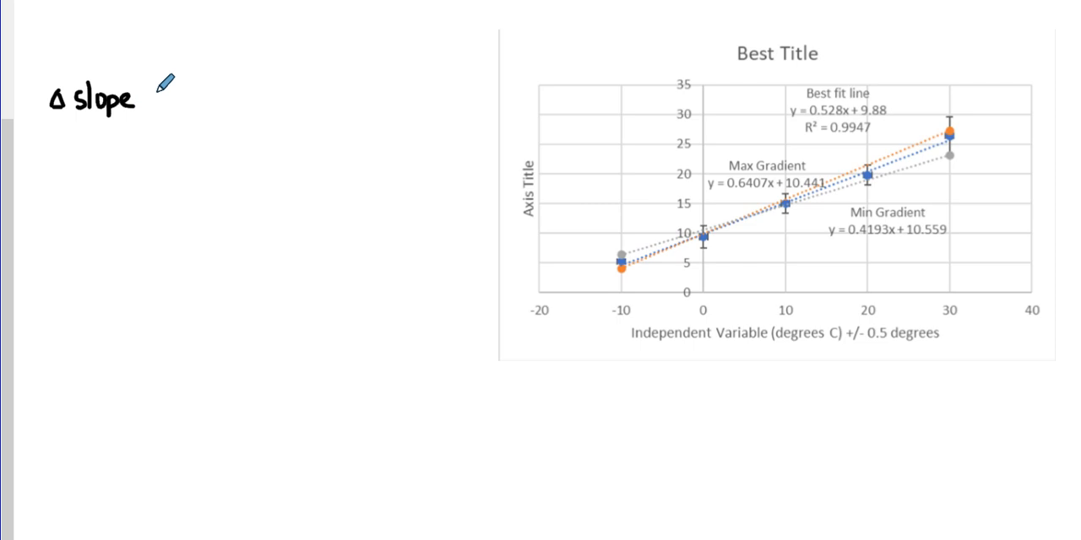
mouse_move(152, 98)
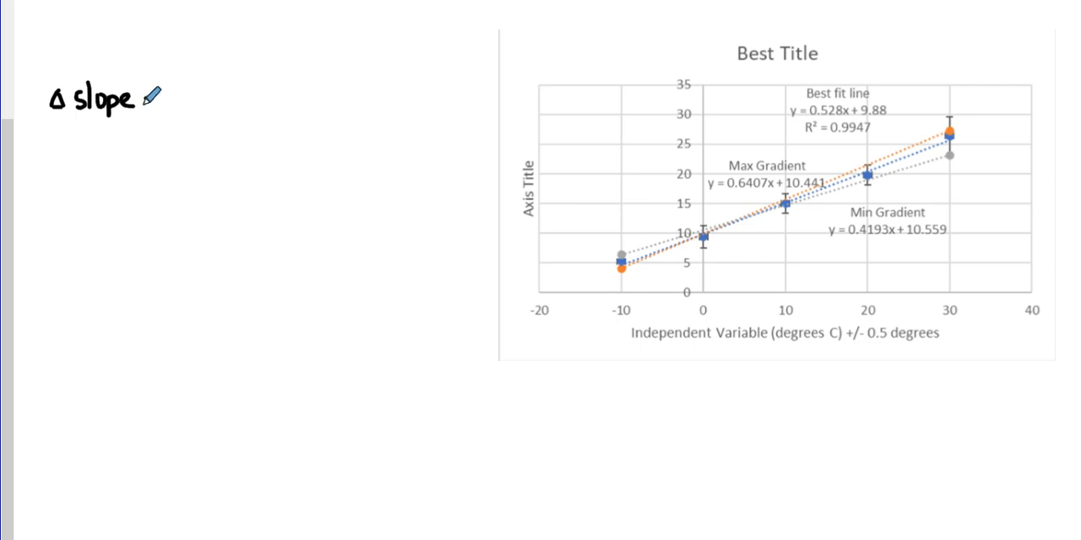
type("=")
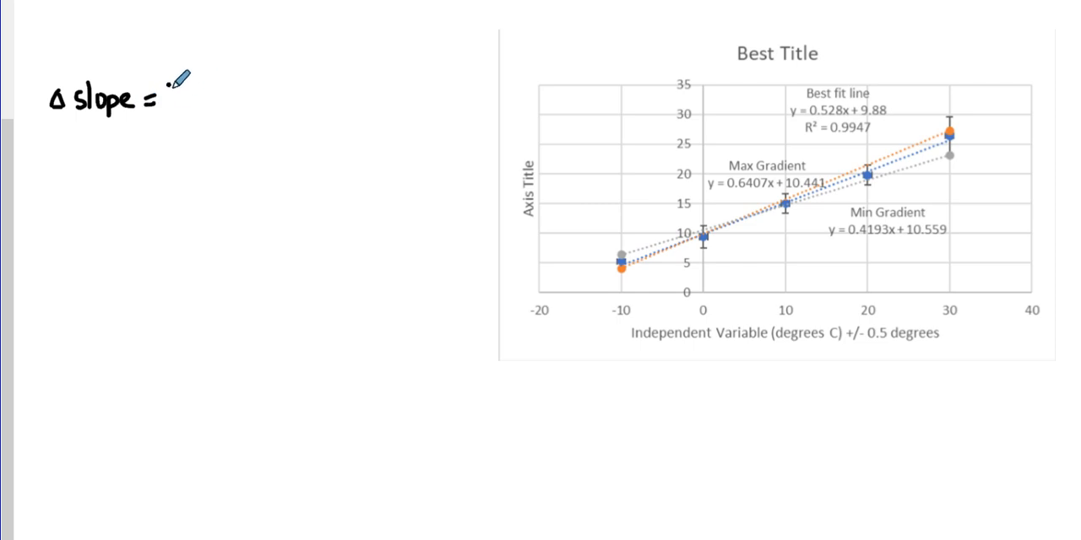
type("max -mi")
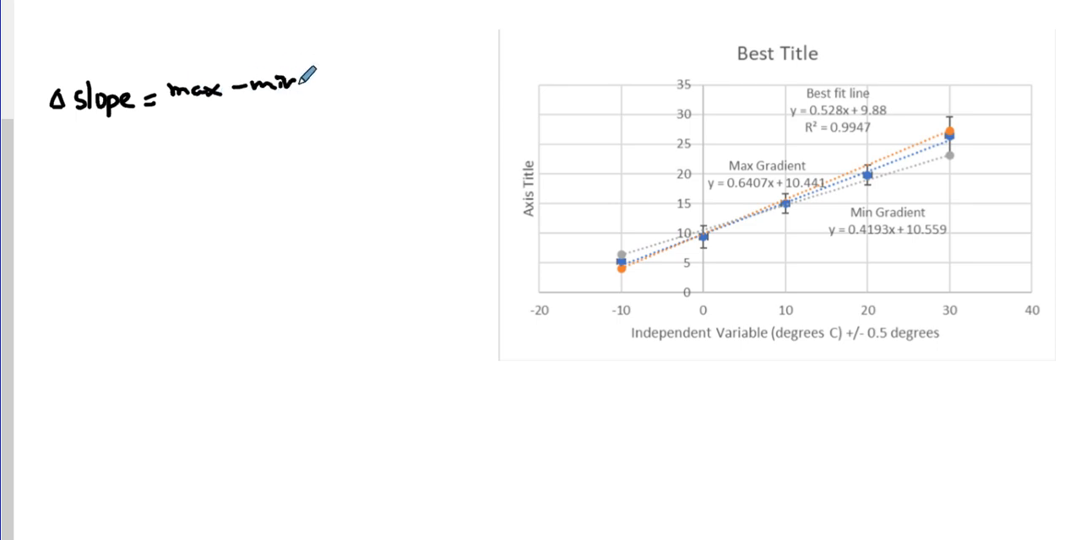
left_click_drag(172, 108, 297, 99)
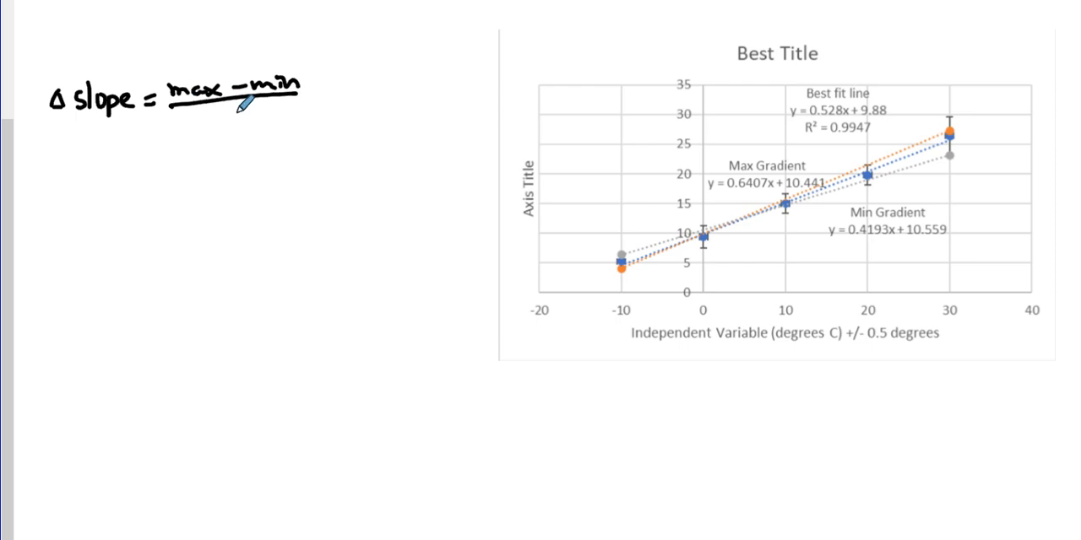
type("2")
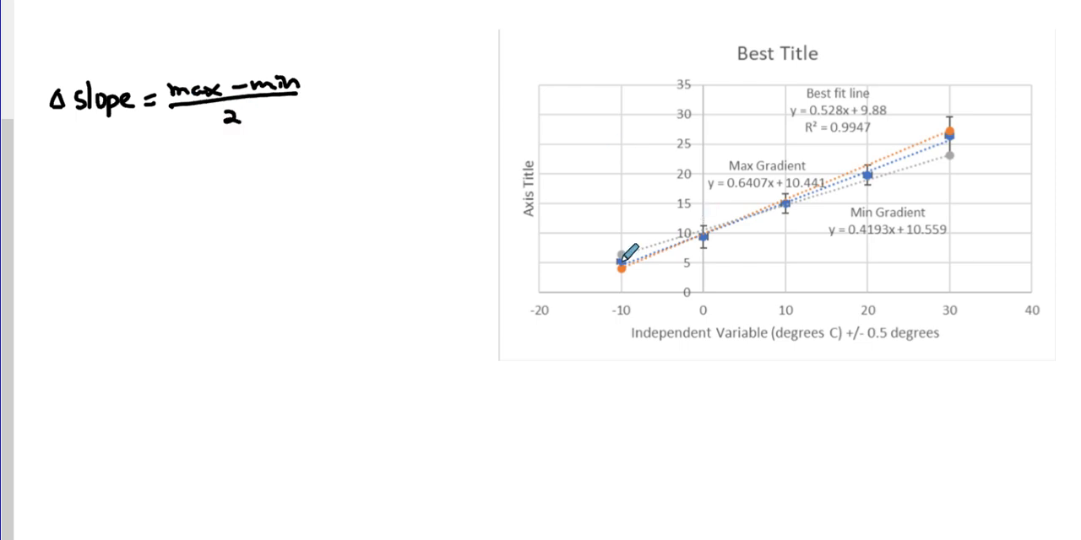
mouse_move(557, 211)
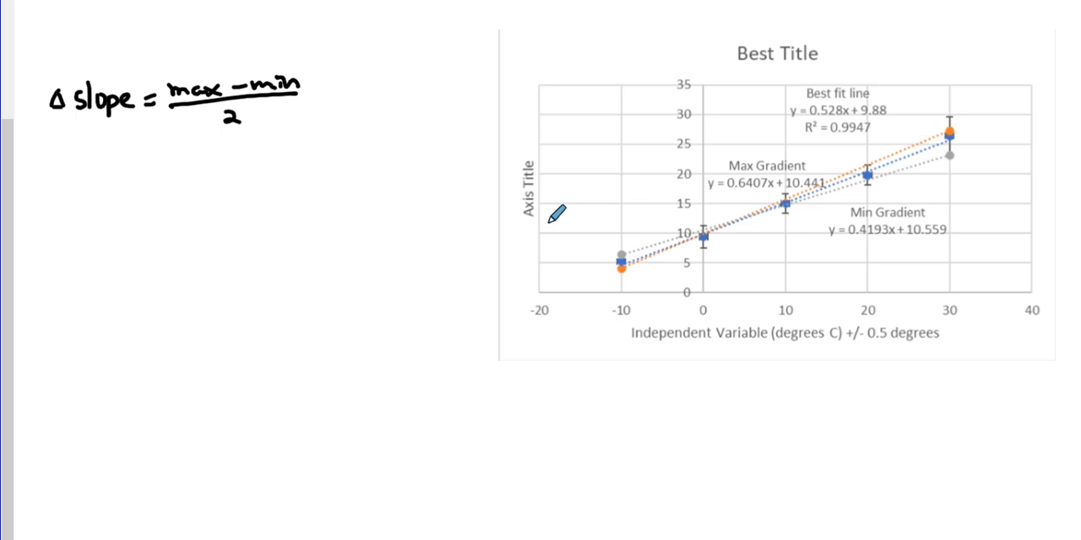
mouse_move(954, 126)
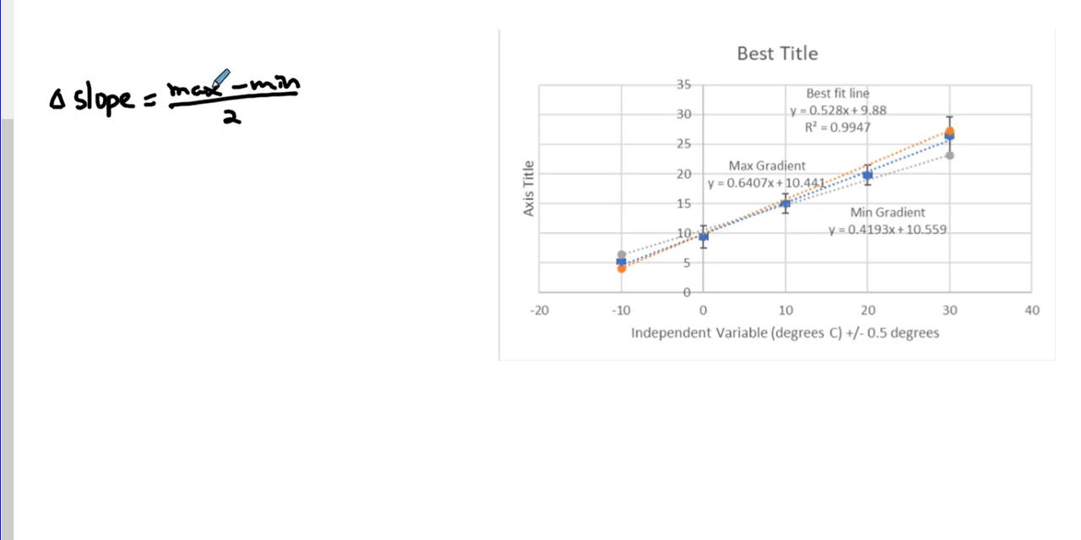
mouse_move(245, 112)
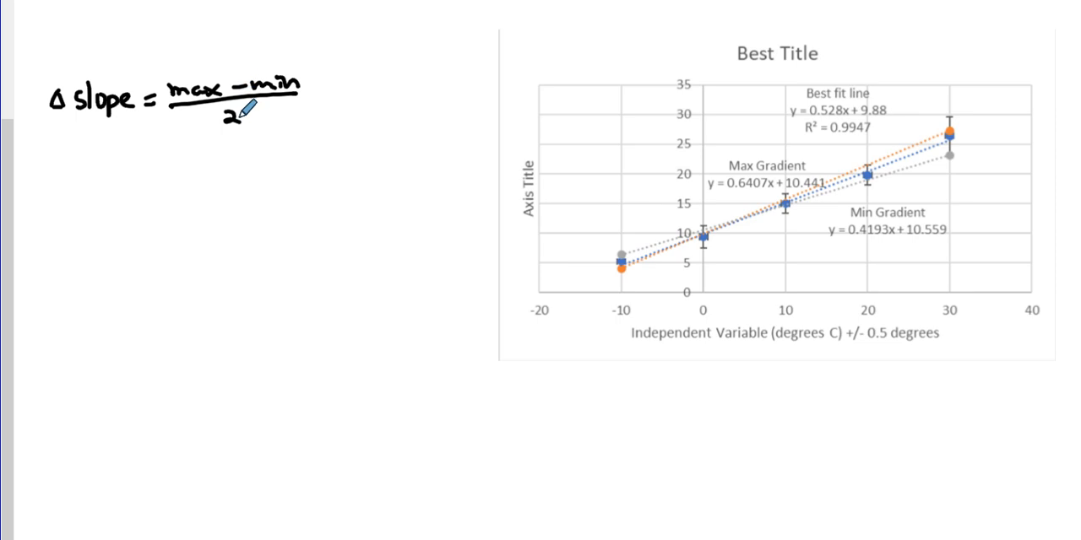
mouse_move(160, 149)
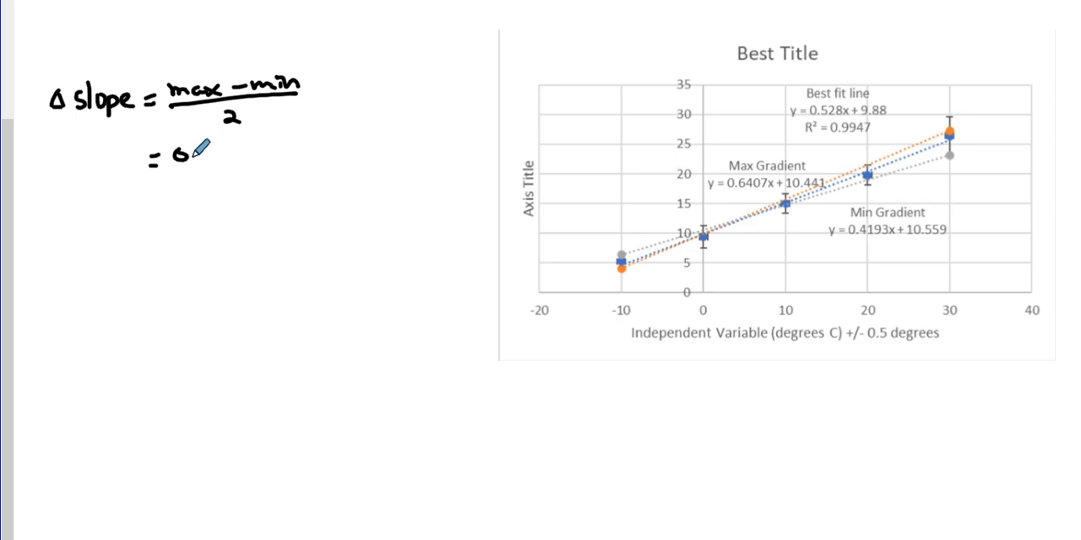
- Handwrite '= (0.6407 − 0.4193)/2' and the result '= 0.1107 cm³/°C' below the formula
left_click_drag(182, 155, 223, 152)
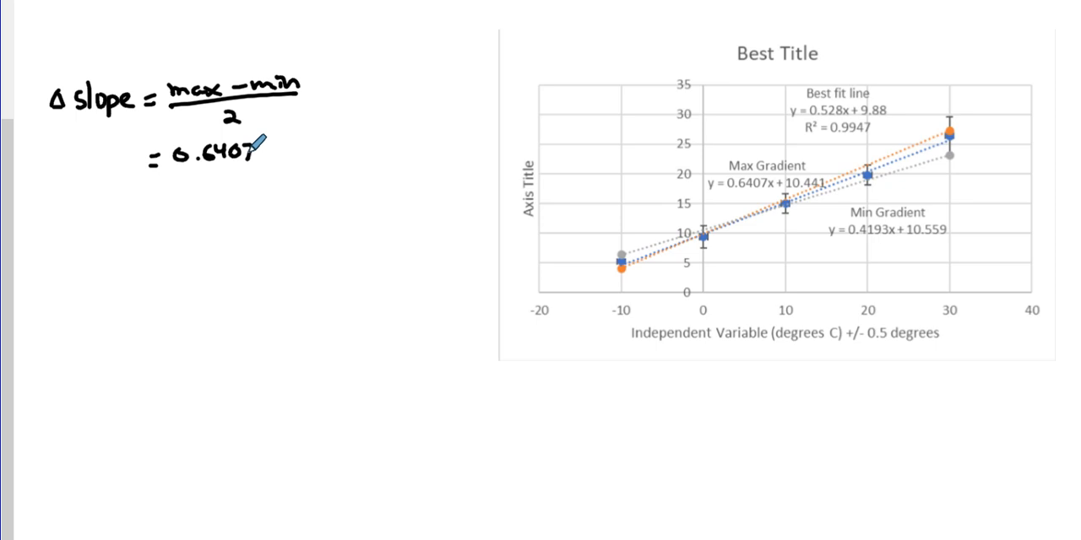
mouse_move(244, 205)
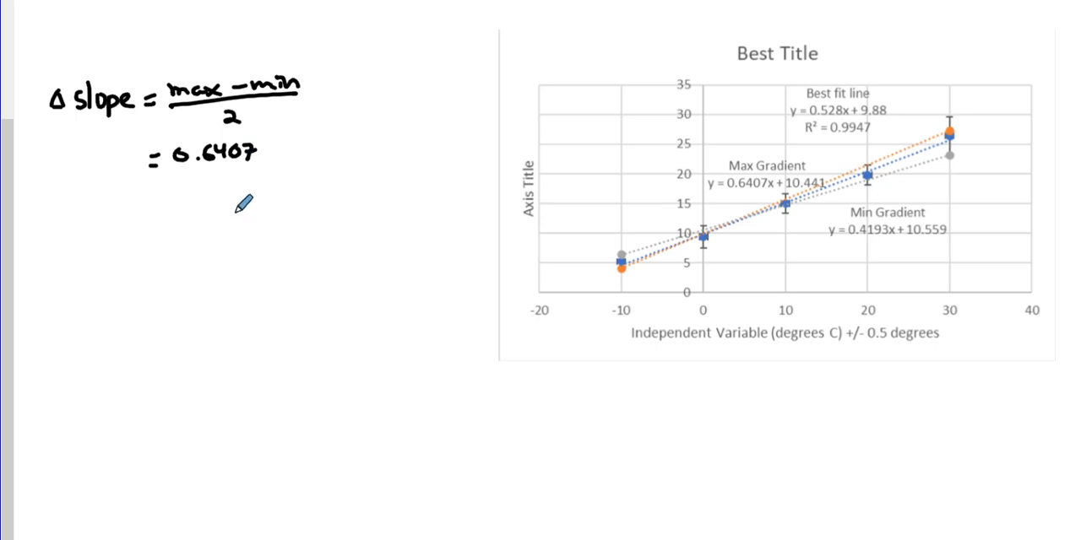
mouse_move(736, 179)
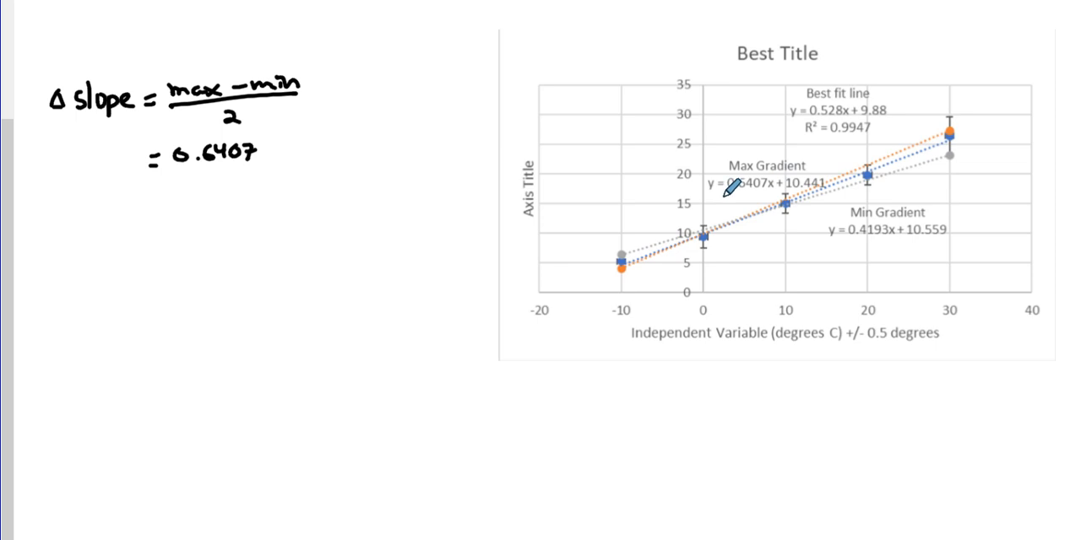
mouse_move(279, 142)
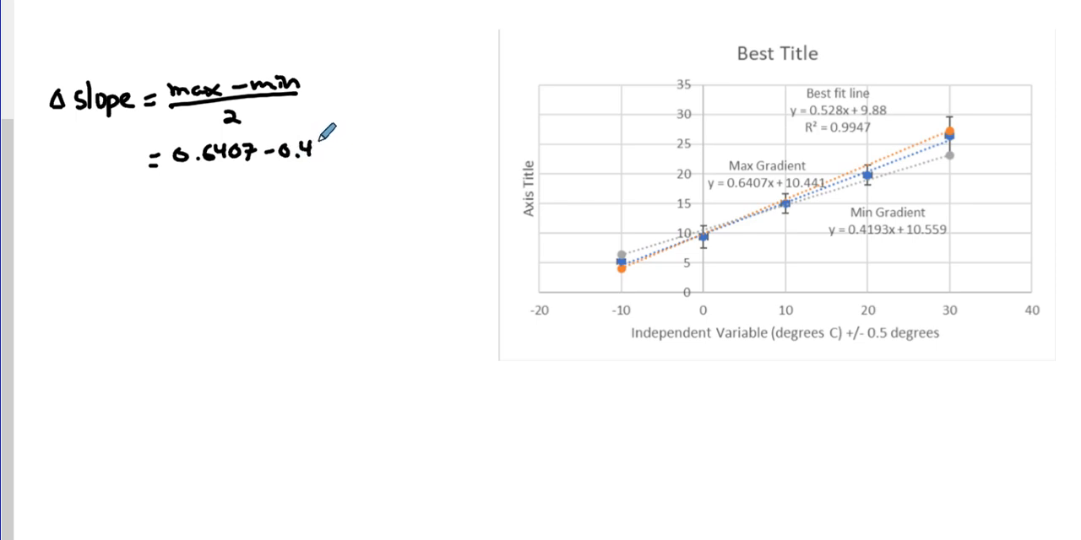
type("193")
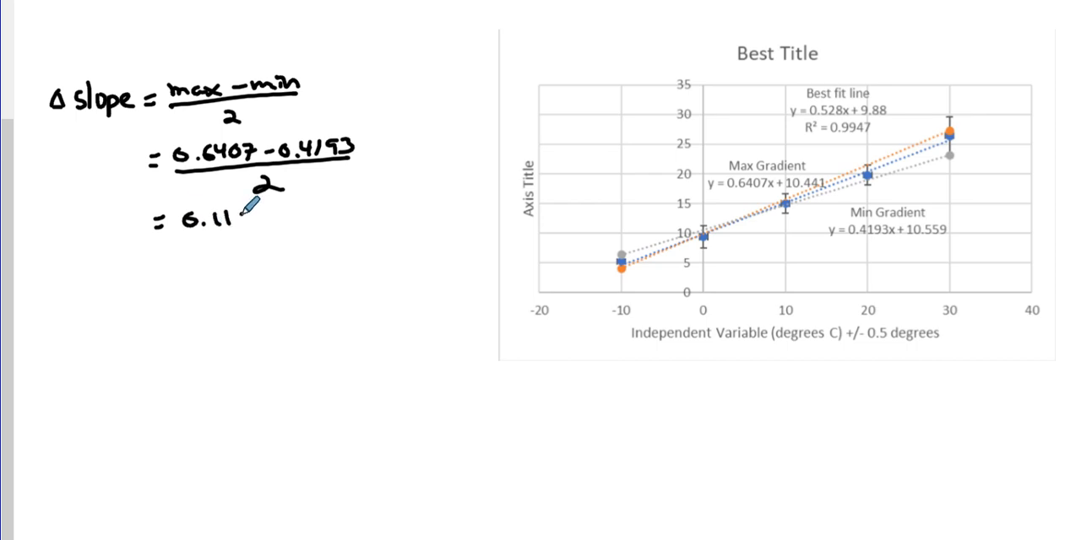
type("04")
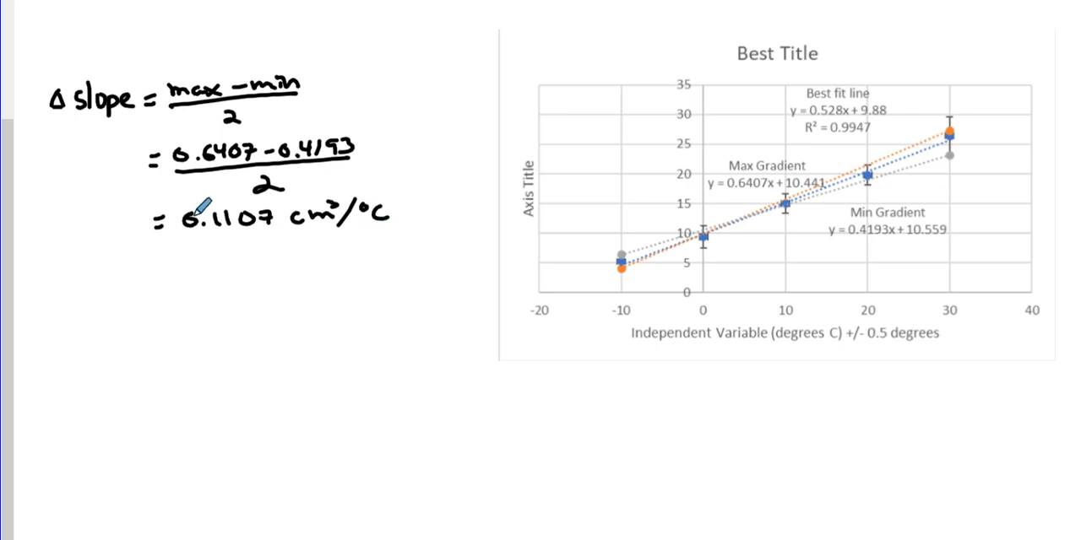
mouse_move(290, 300)
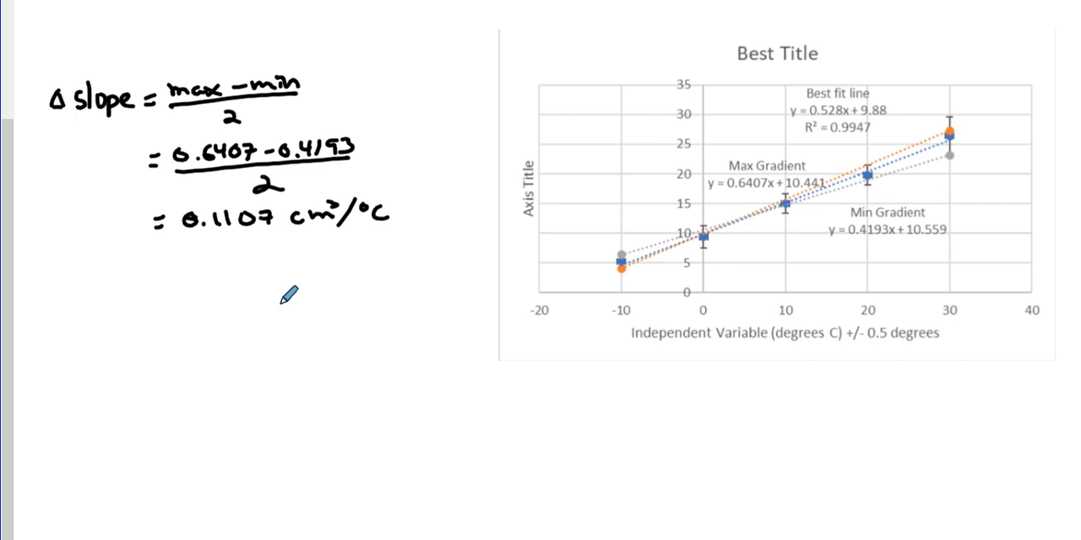
mouse_move(290, 292)
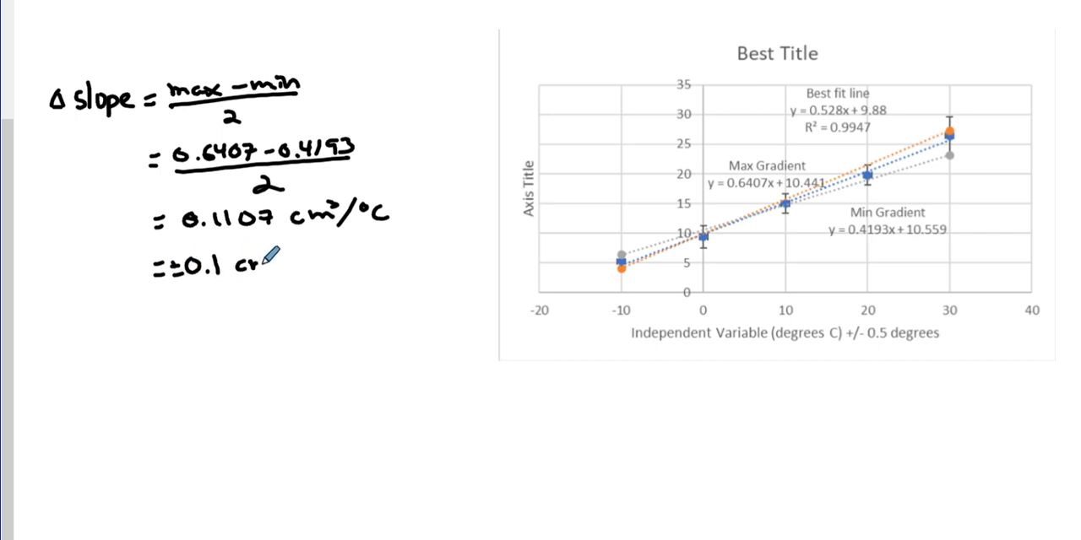
- Handwrite '≈ ±0.1 cm³/°C' and the conclusion '∴ slope = 0.5 ± 0.1 cm³/°C'
type("cm³/°C")
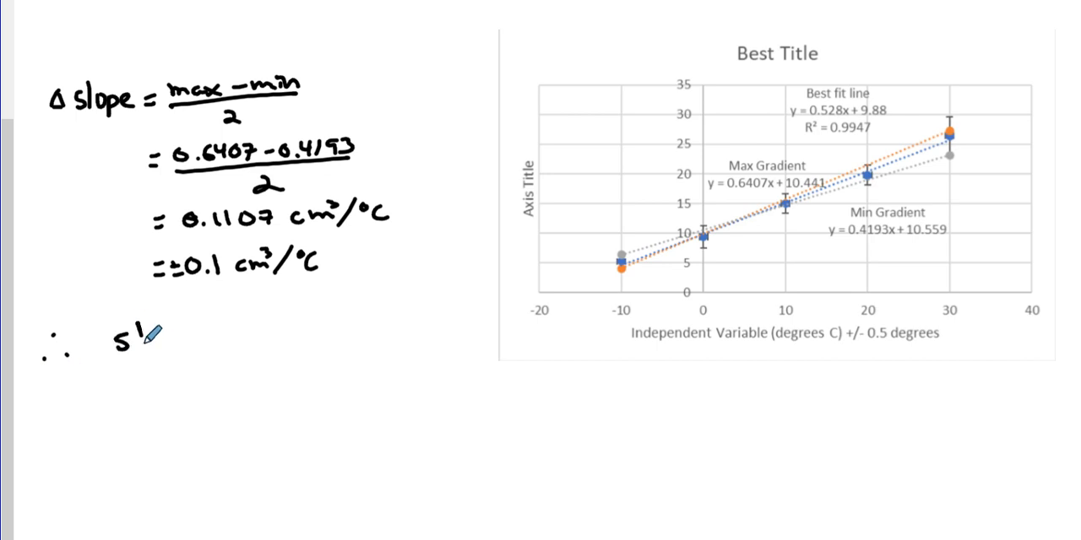
type("lope =")
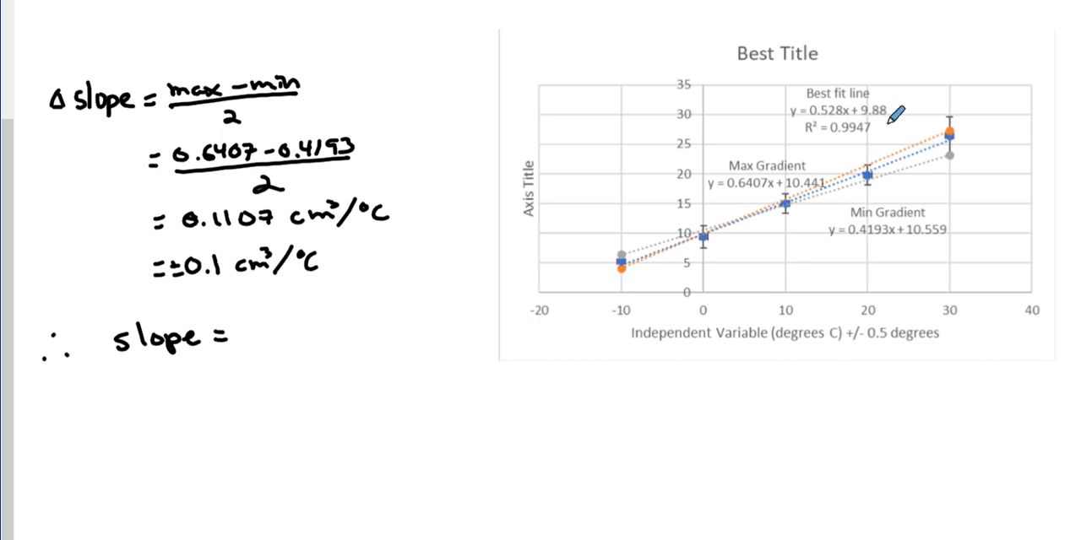
type("c")
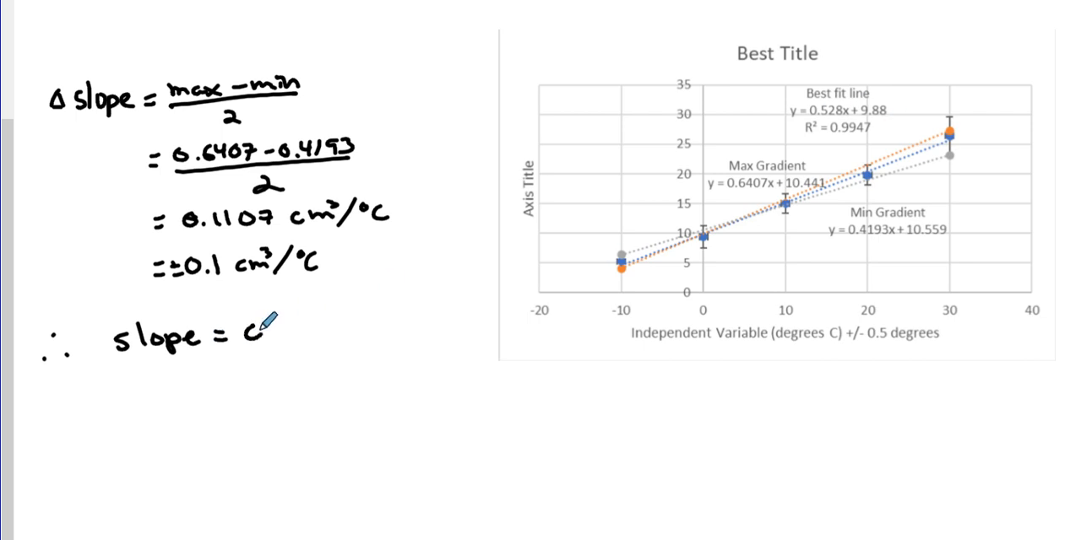
type("0.5 ±")
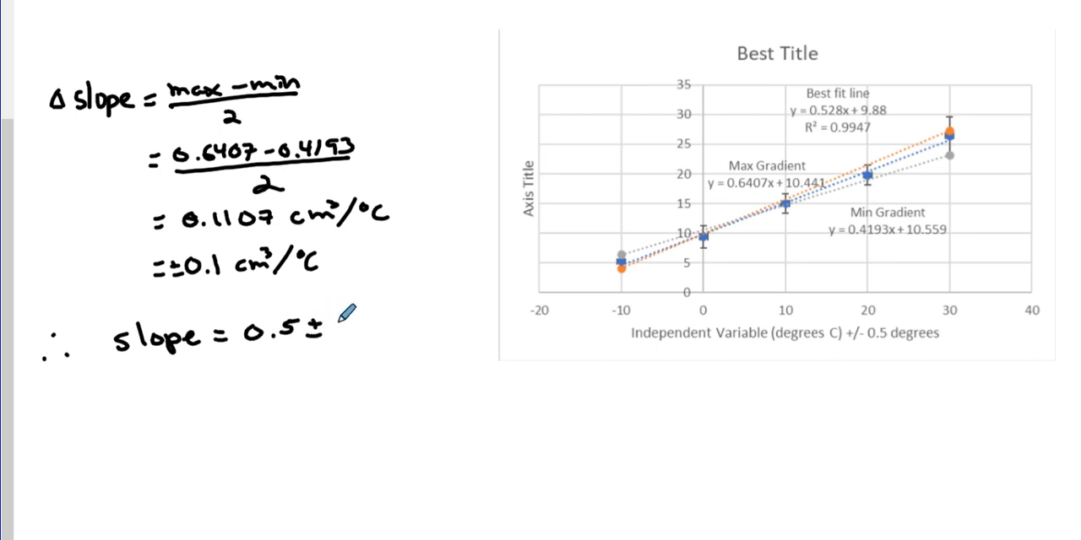
type("0.1")
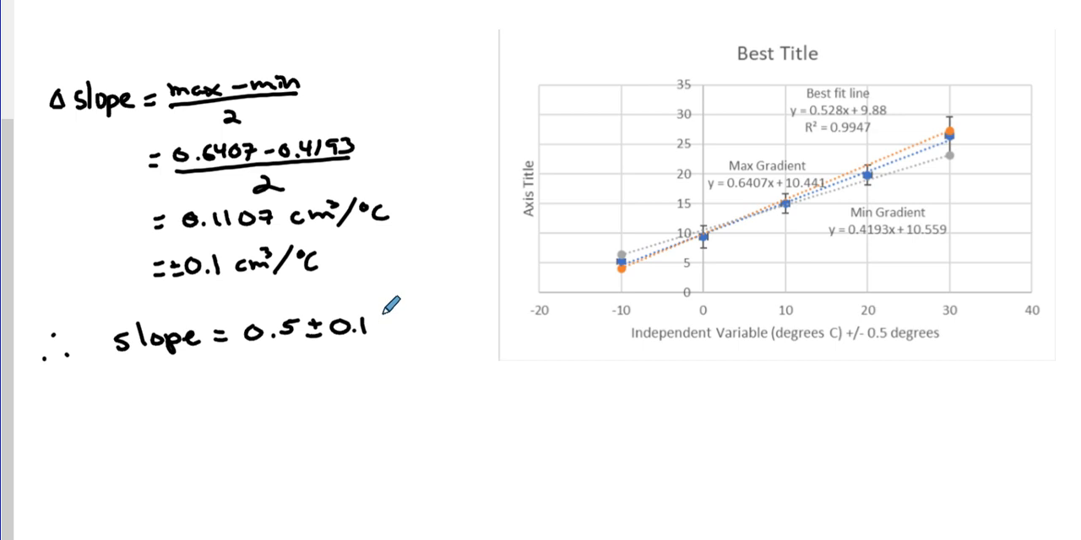
type("cm³/°C")
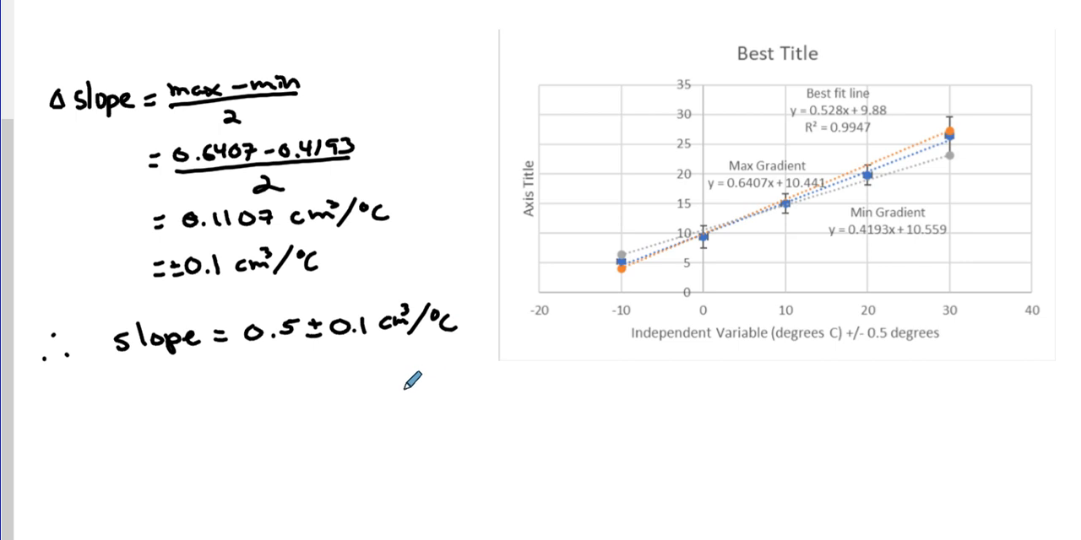
mouse_move(291, 295)
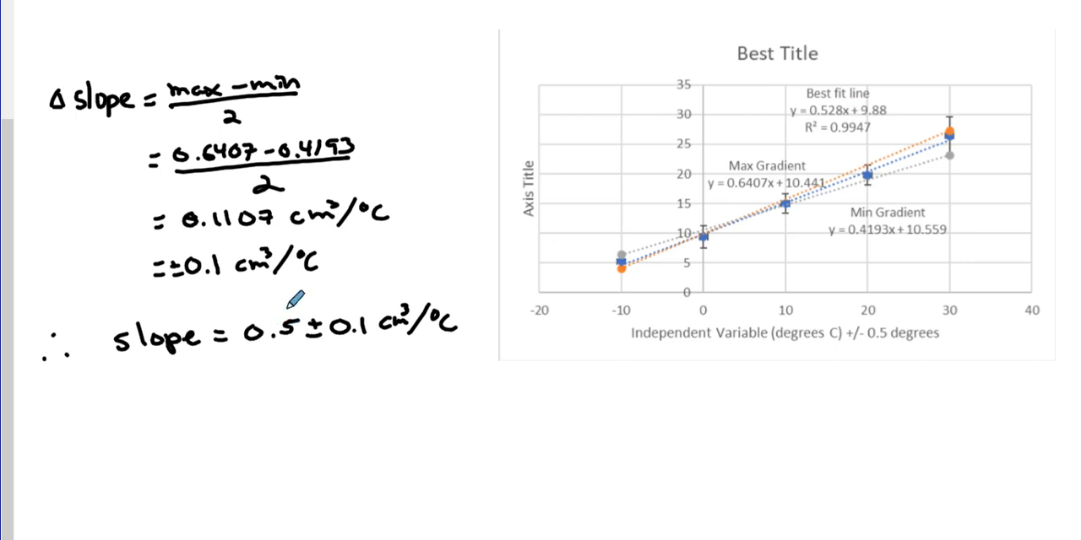